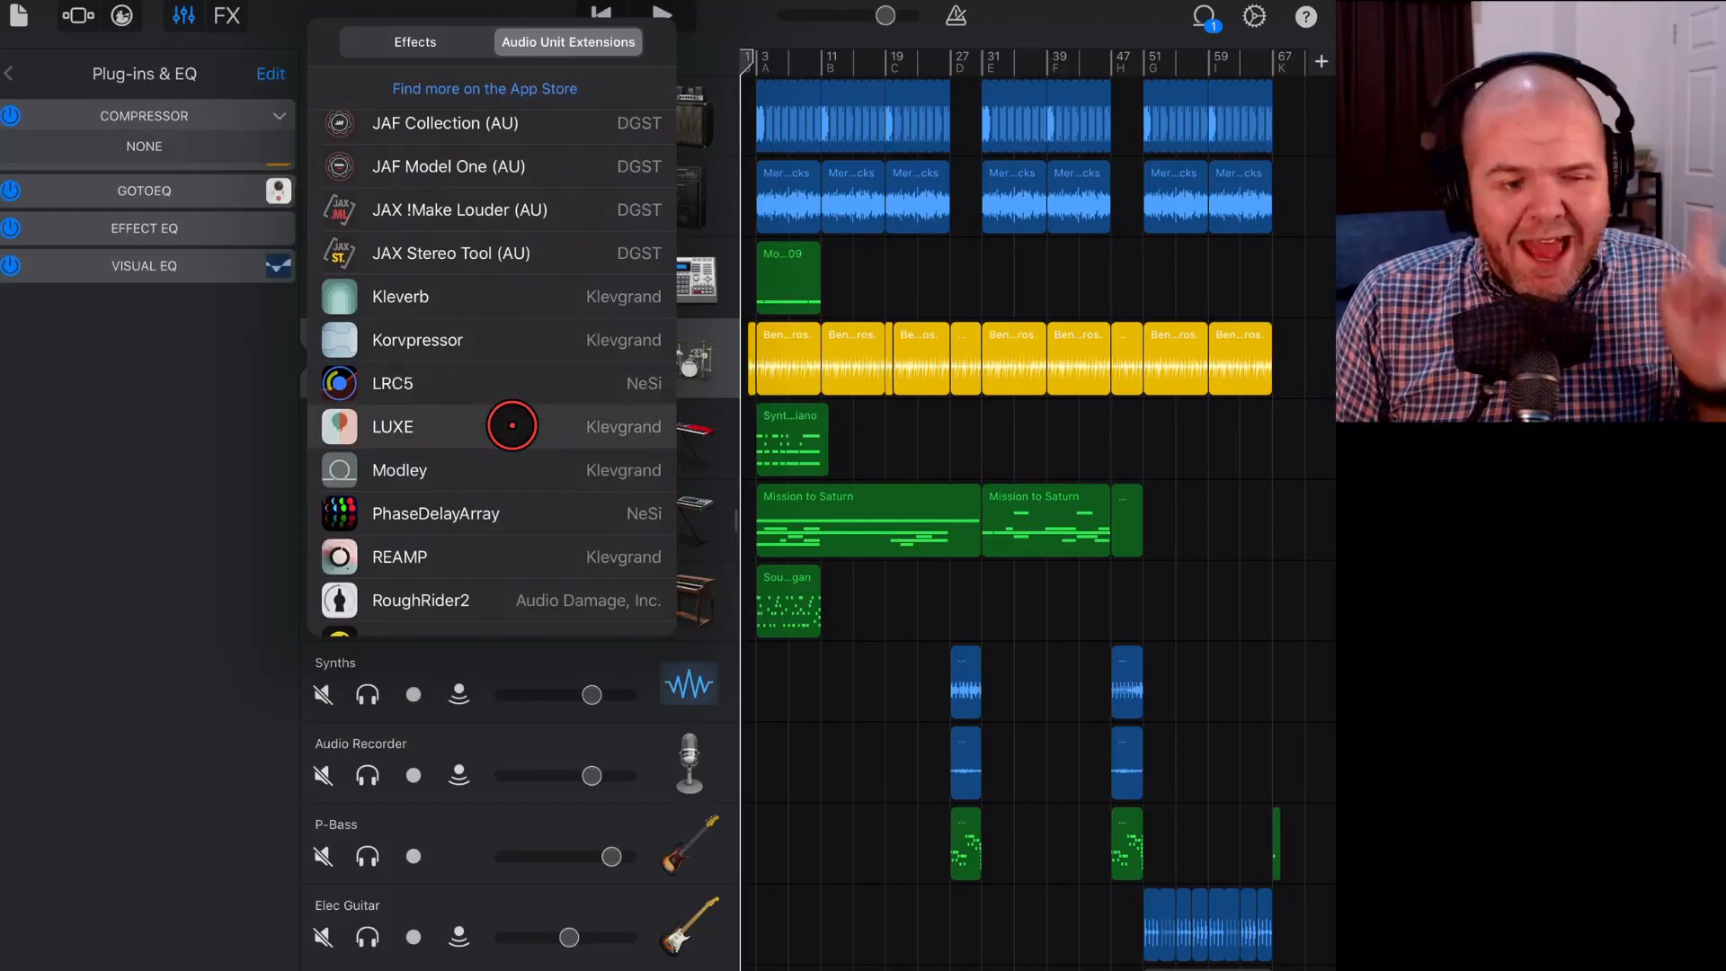
Add LUXE to the Benny drum track's plug-in chain and bring up its interface.
left_click(392, 426)
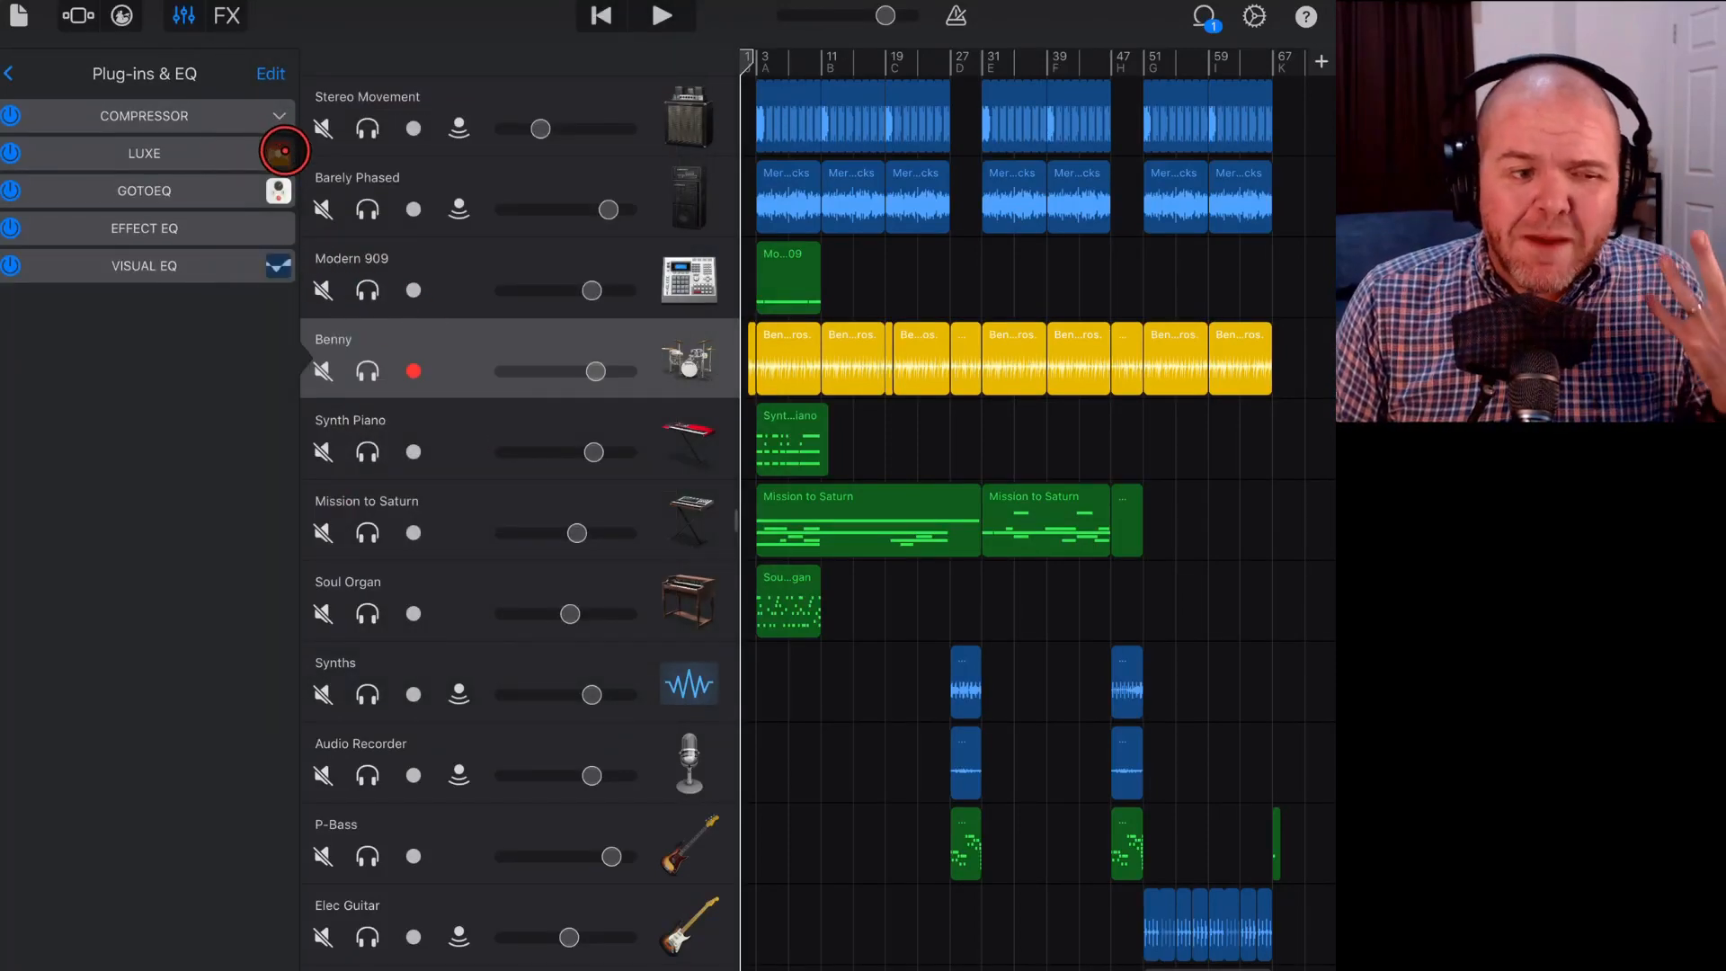
left_click(144, 152)
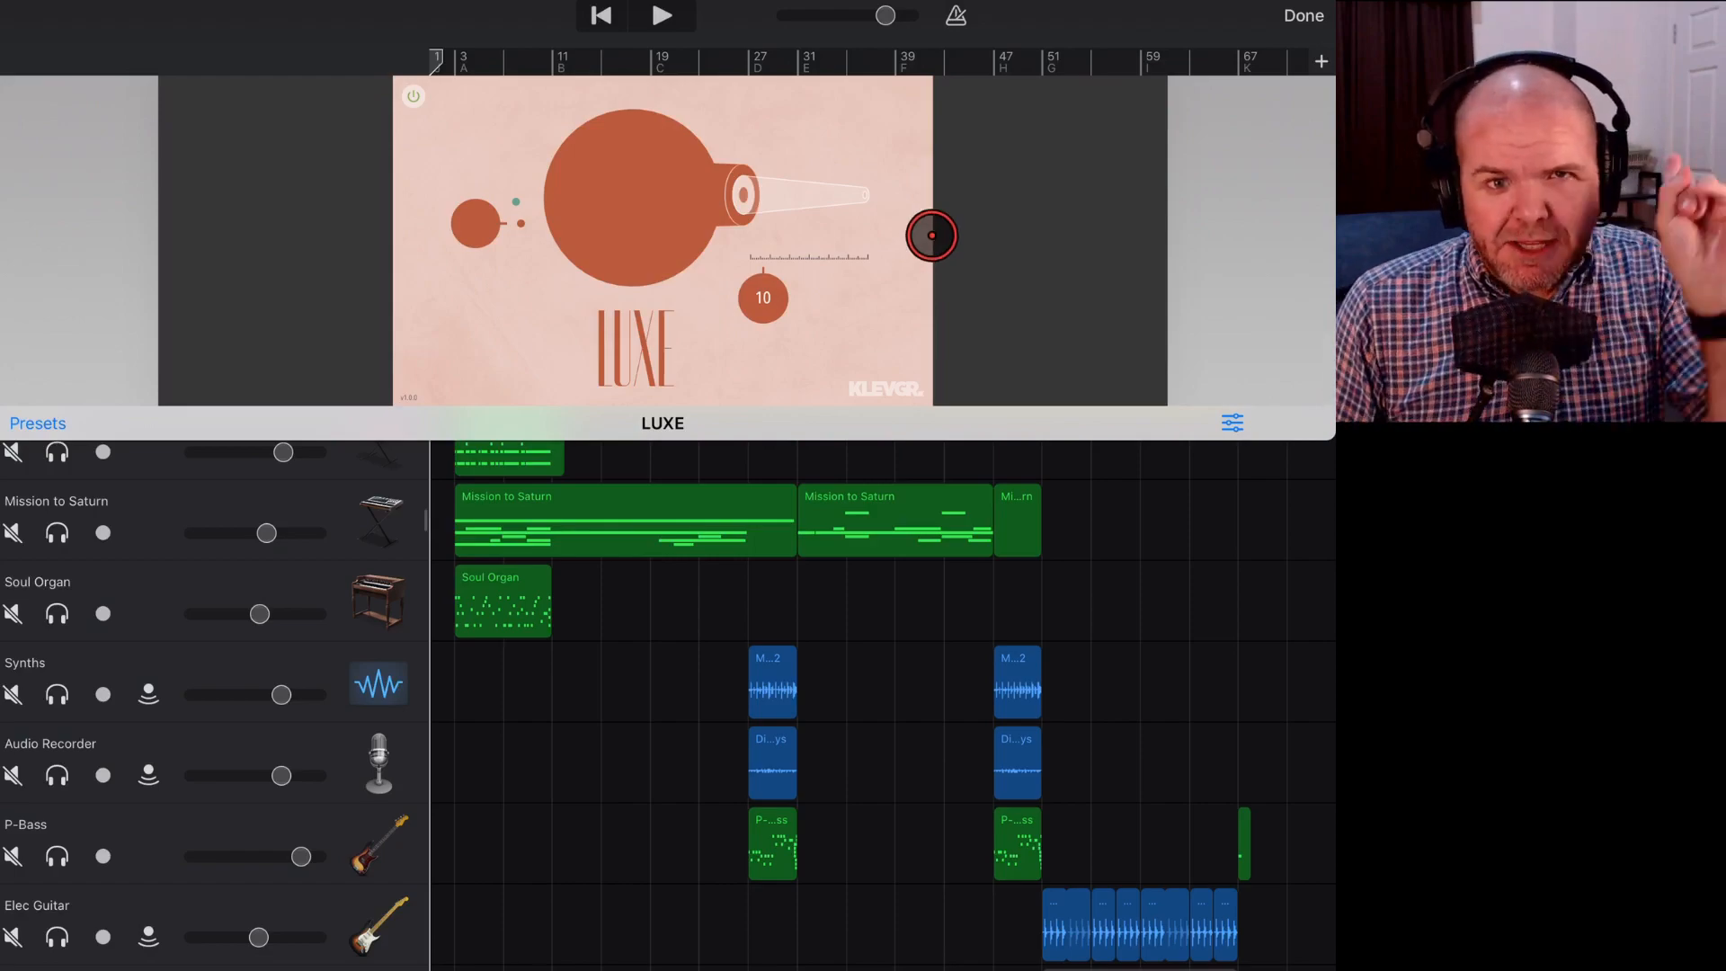
Switch LUXE to Finesse mode on the drums and tweak its amount knob.
left_click_drag(933, 234, 1246, 237)
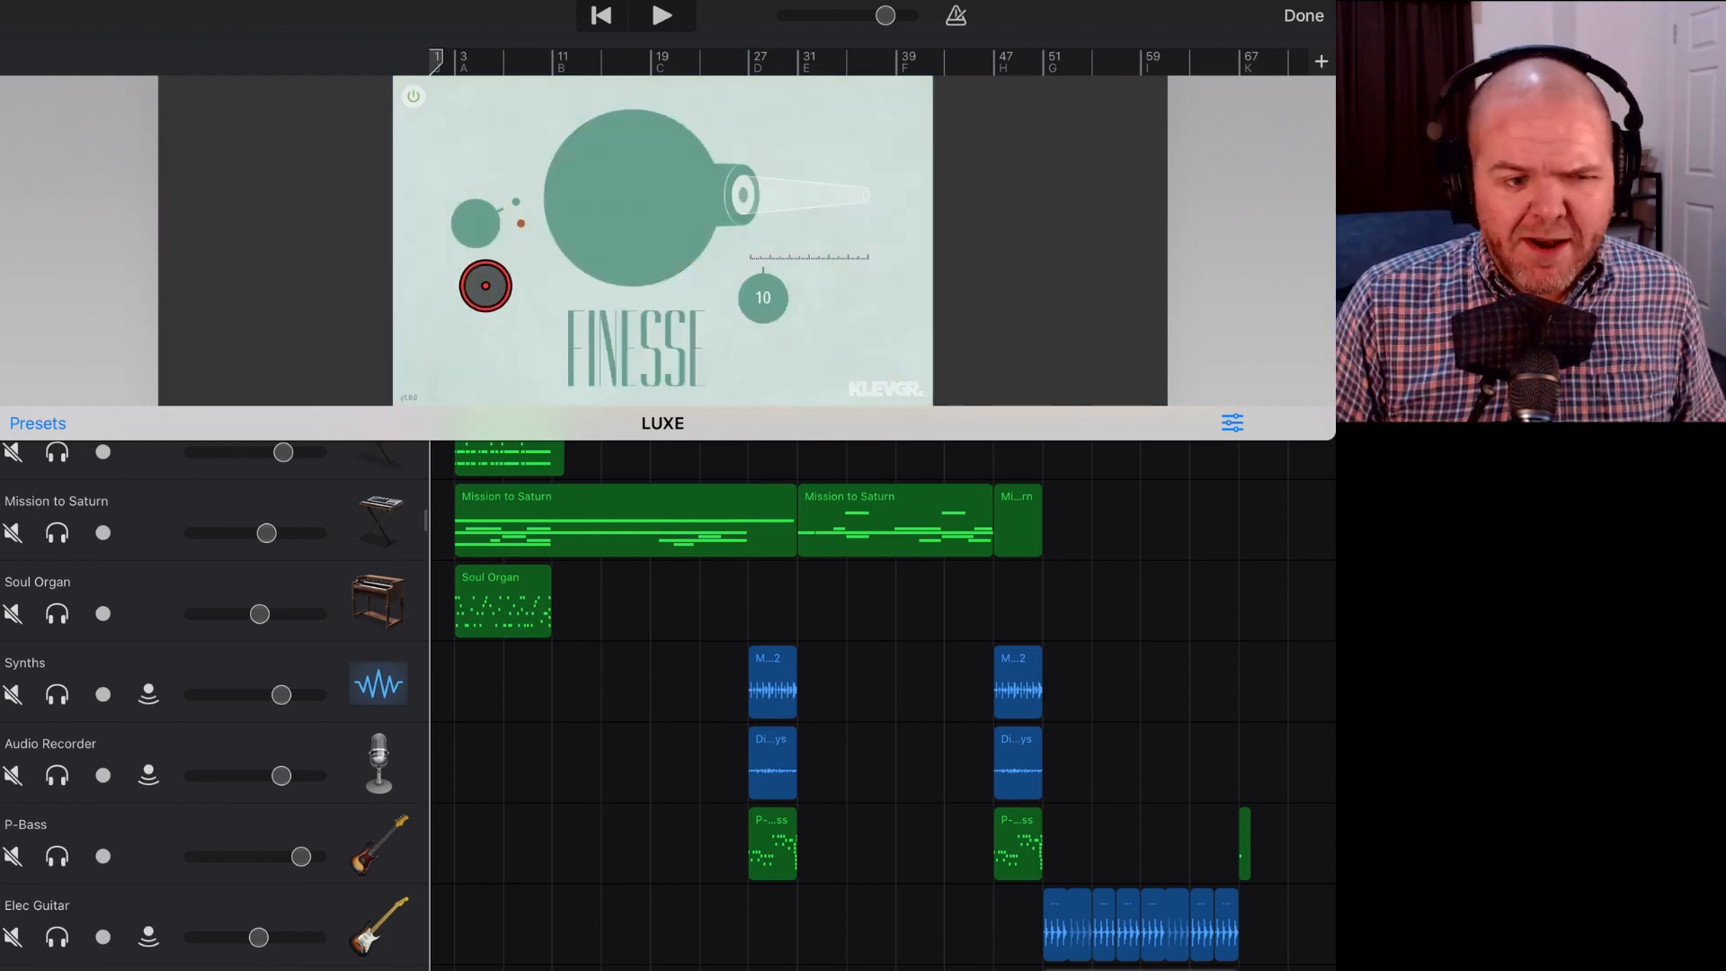
left_click_drag(484, 284, 549, 248)
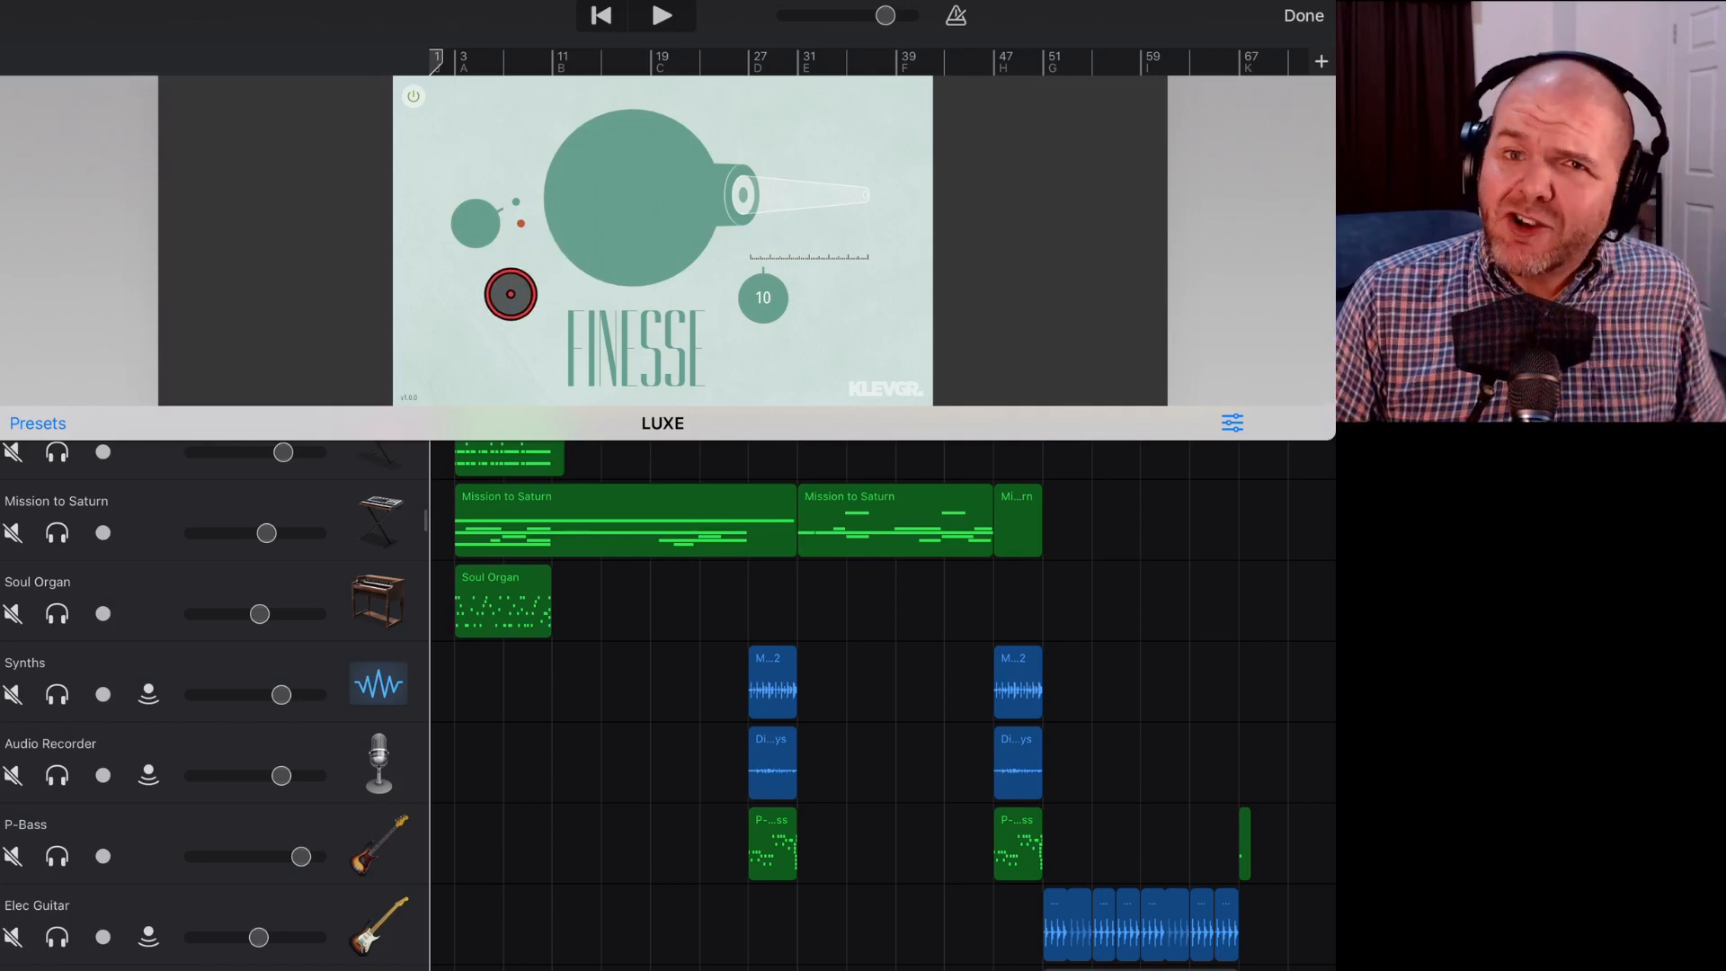
left_click_drag(509, 293, 555, 320)
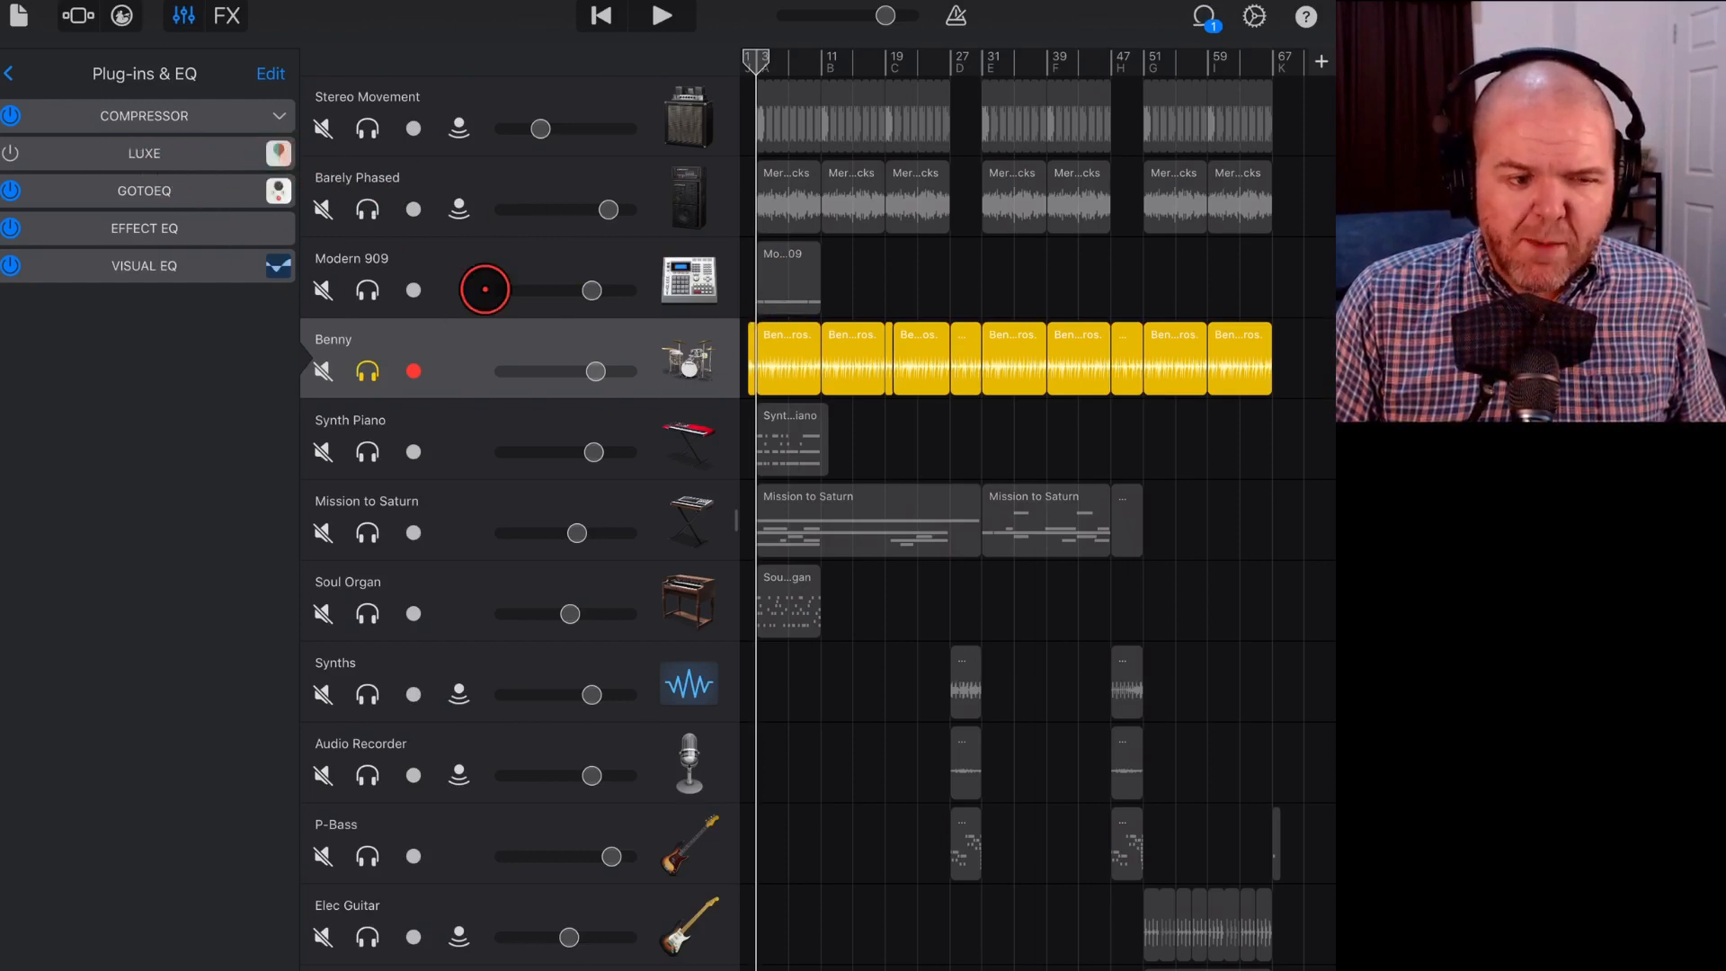
Play the soloed drums with LUXE bypassed and expand the Compressor's parameters.
left_click(662, 16)
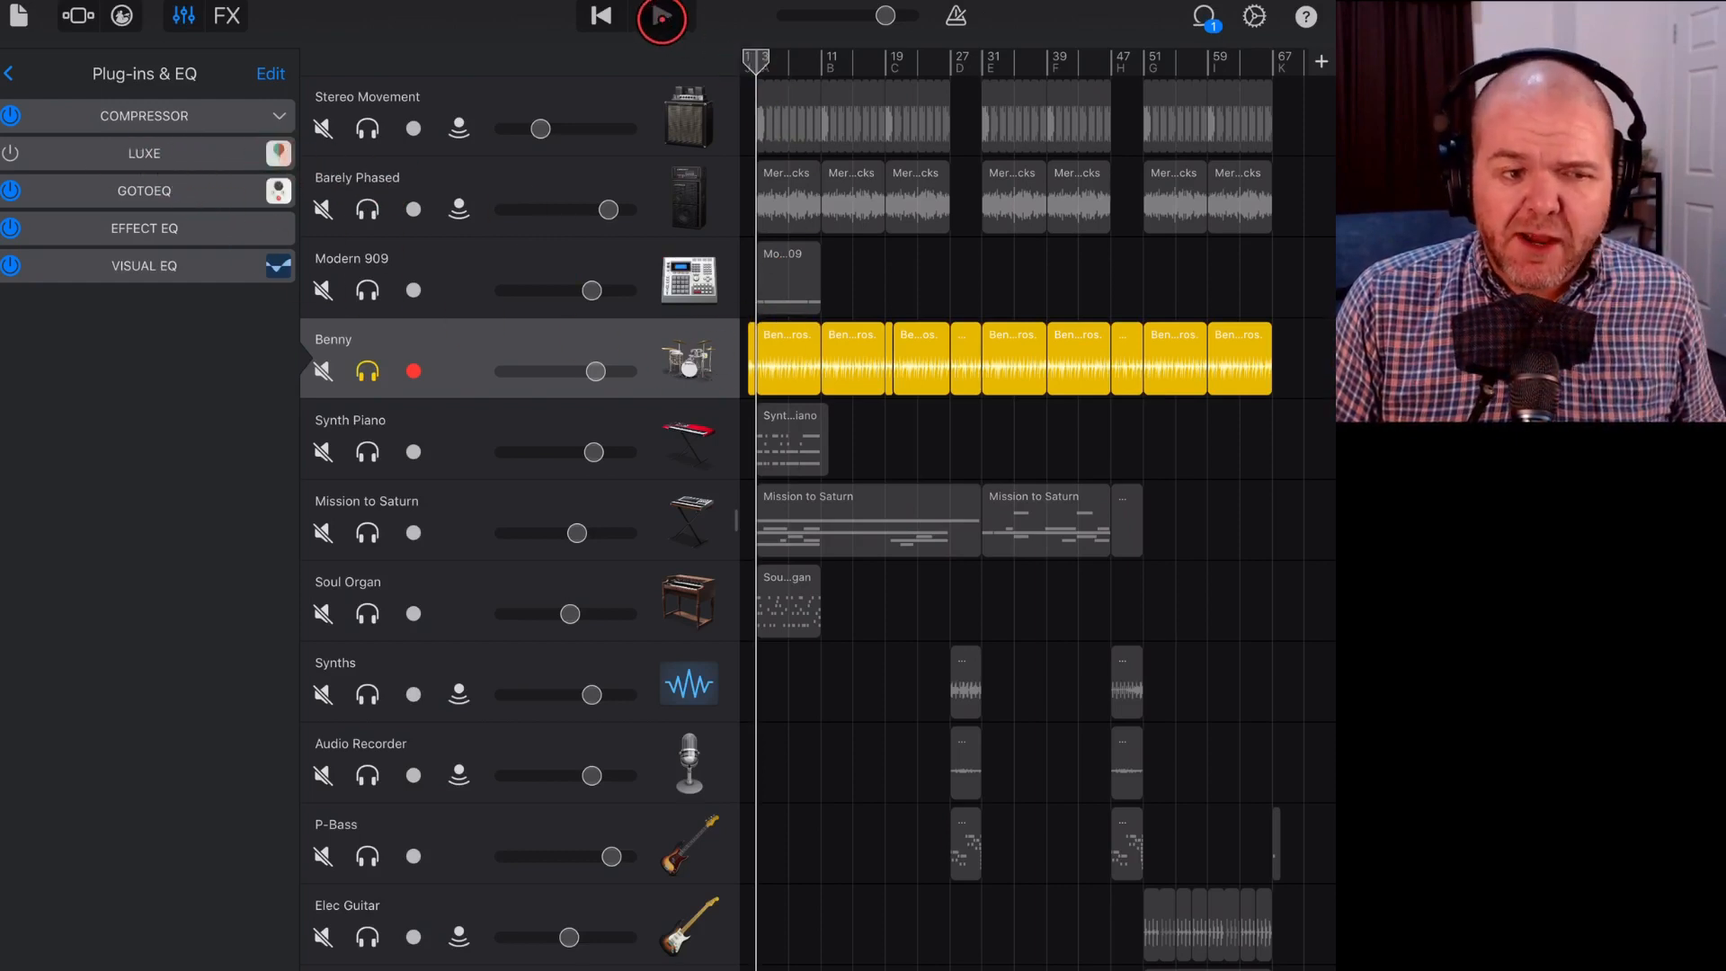
left_click(660, 18)
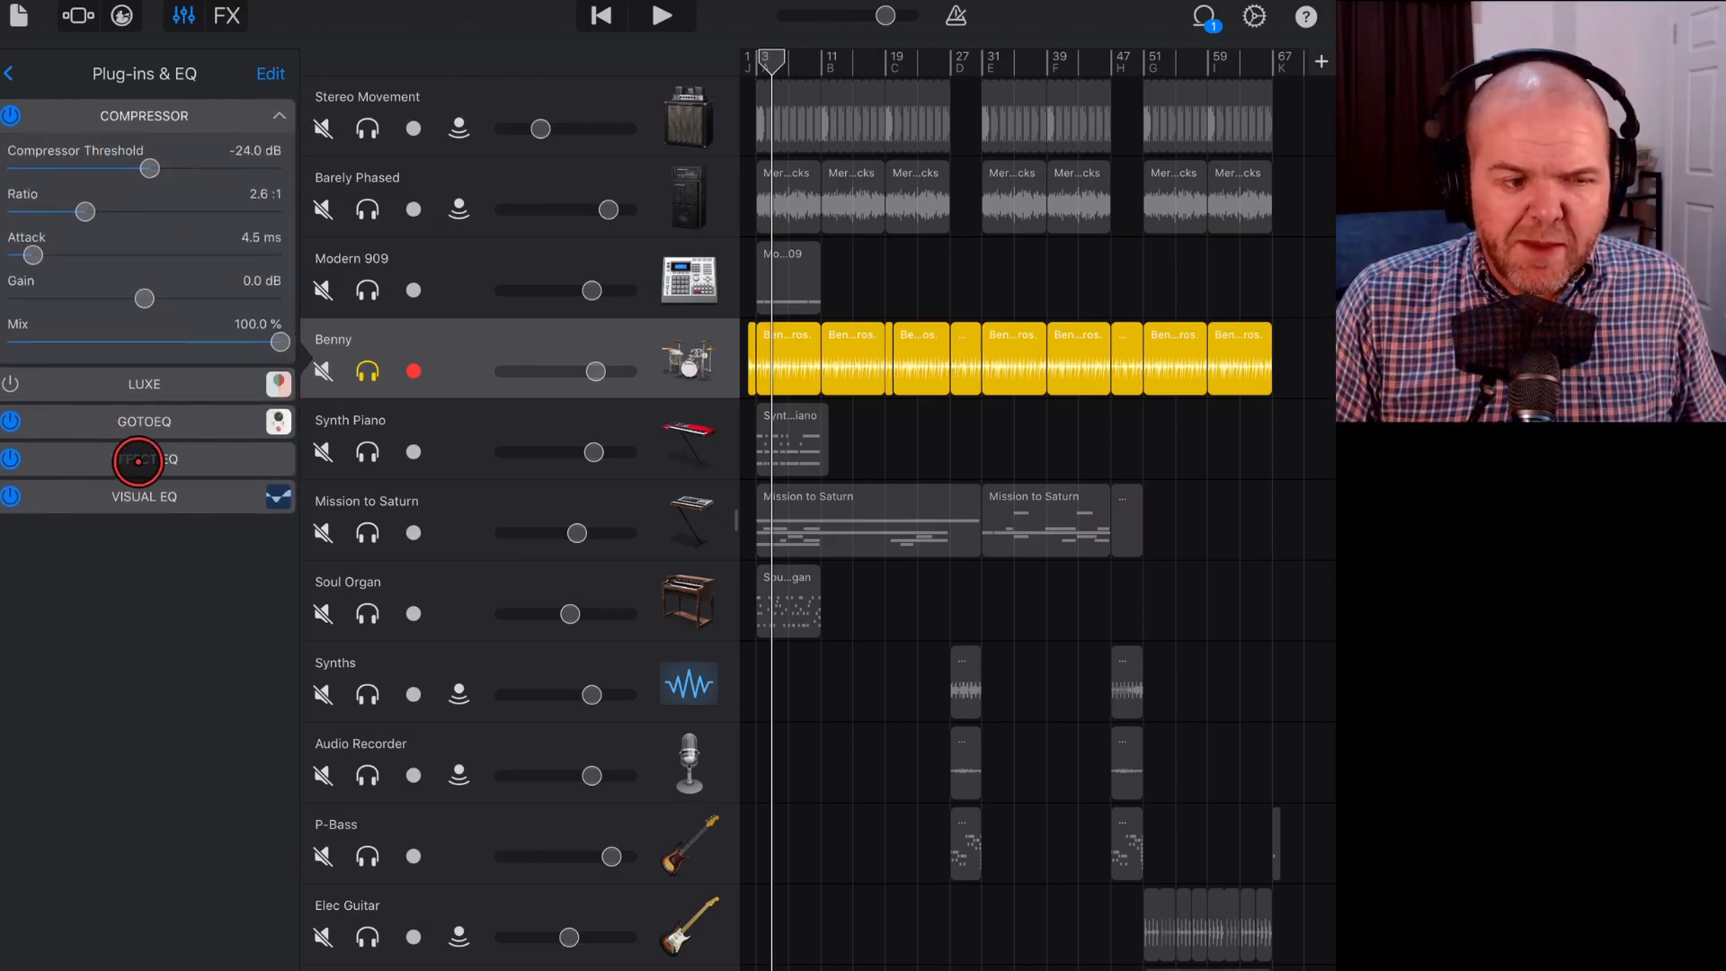
left_click(279, 115)
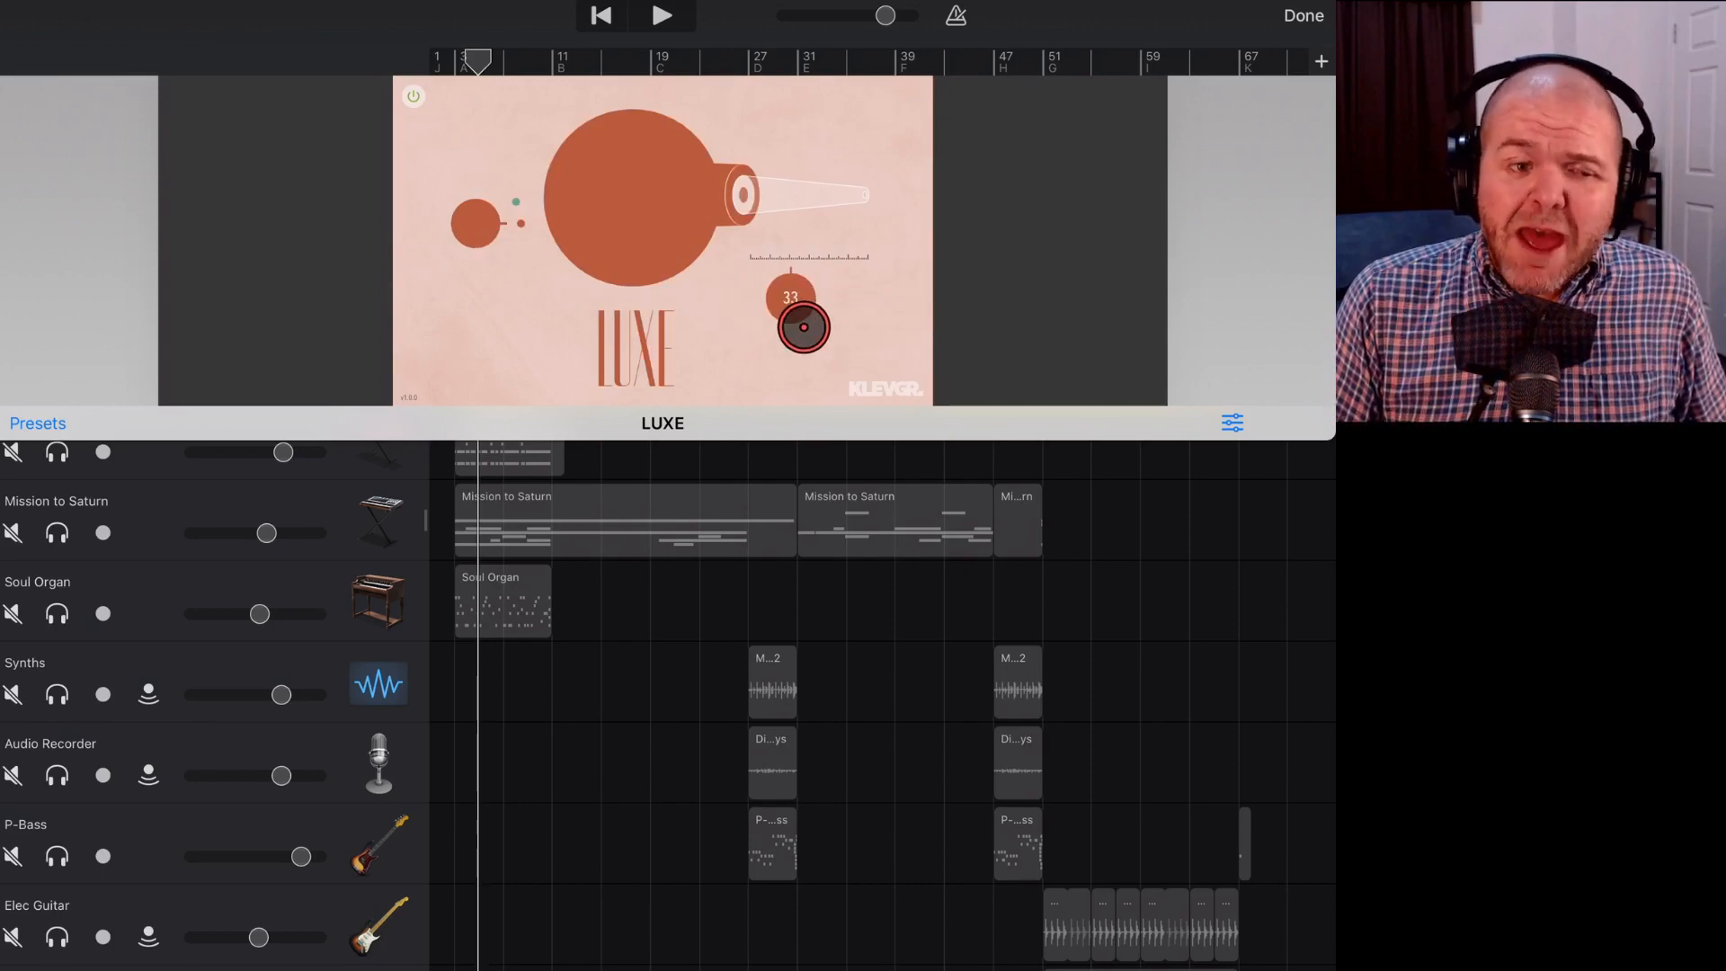
Drop the LUXE amount to 0, then raise it during playback up to 50.
left_click_drag(804, 328, 832, 99)
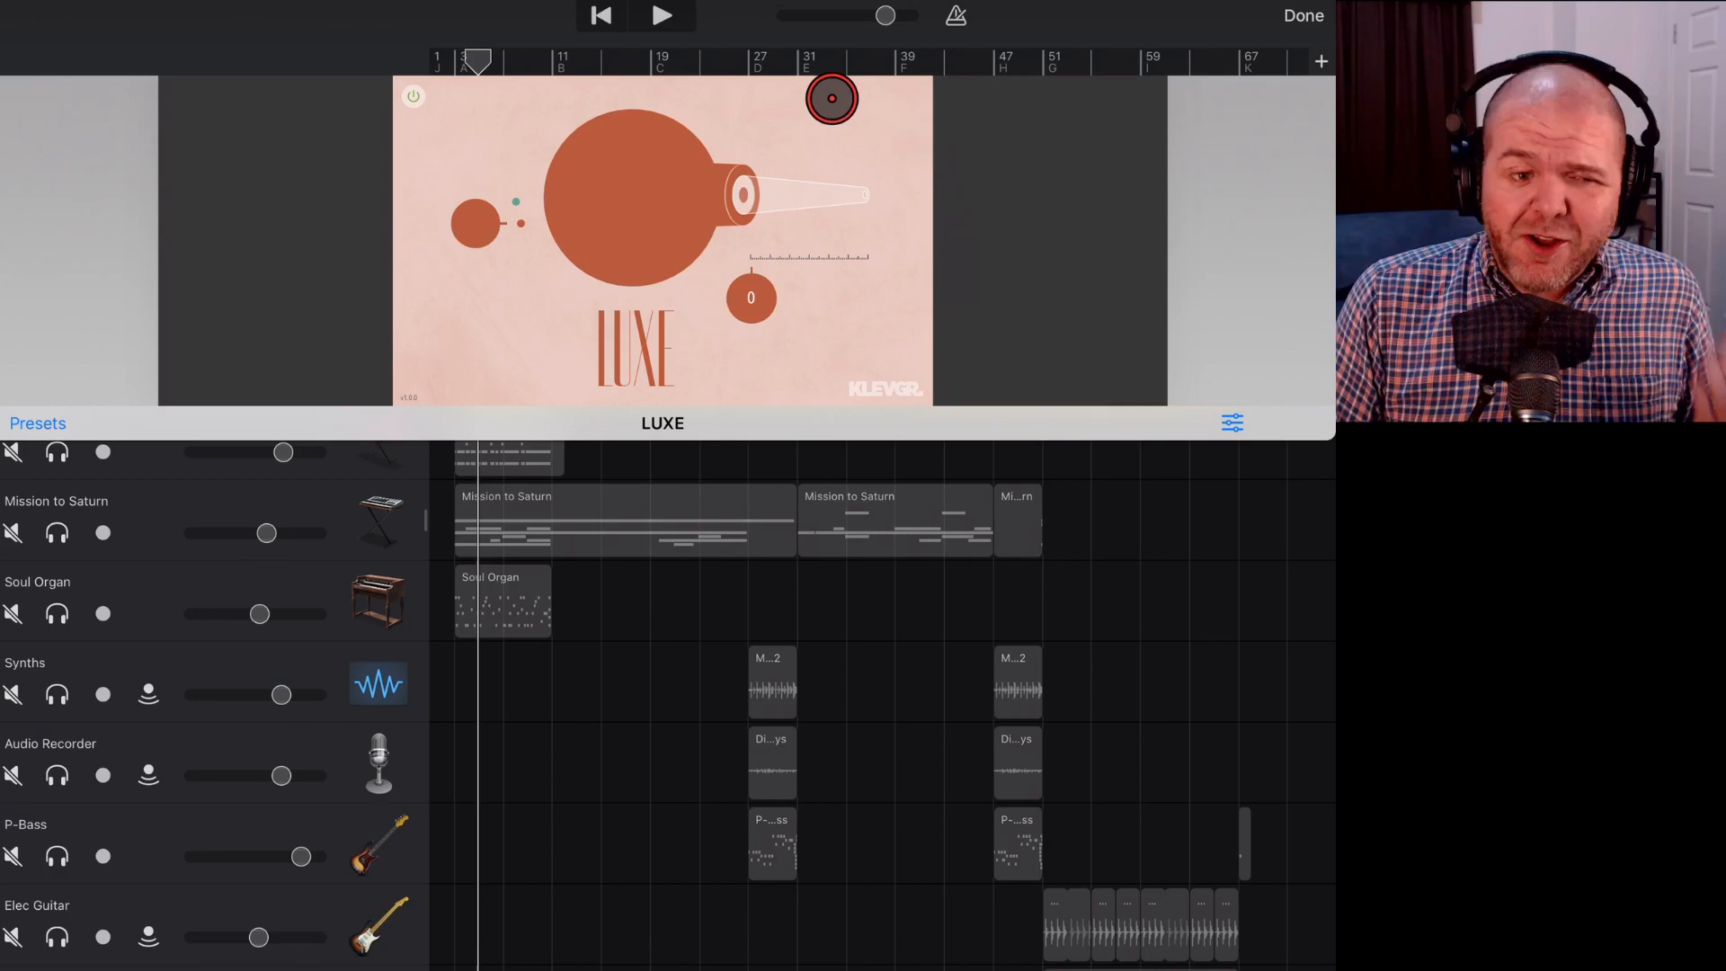
left_click(662, 16)
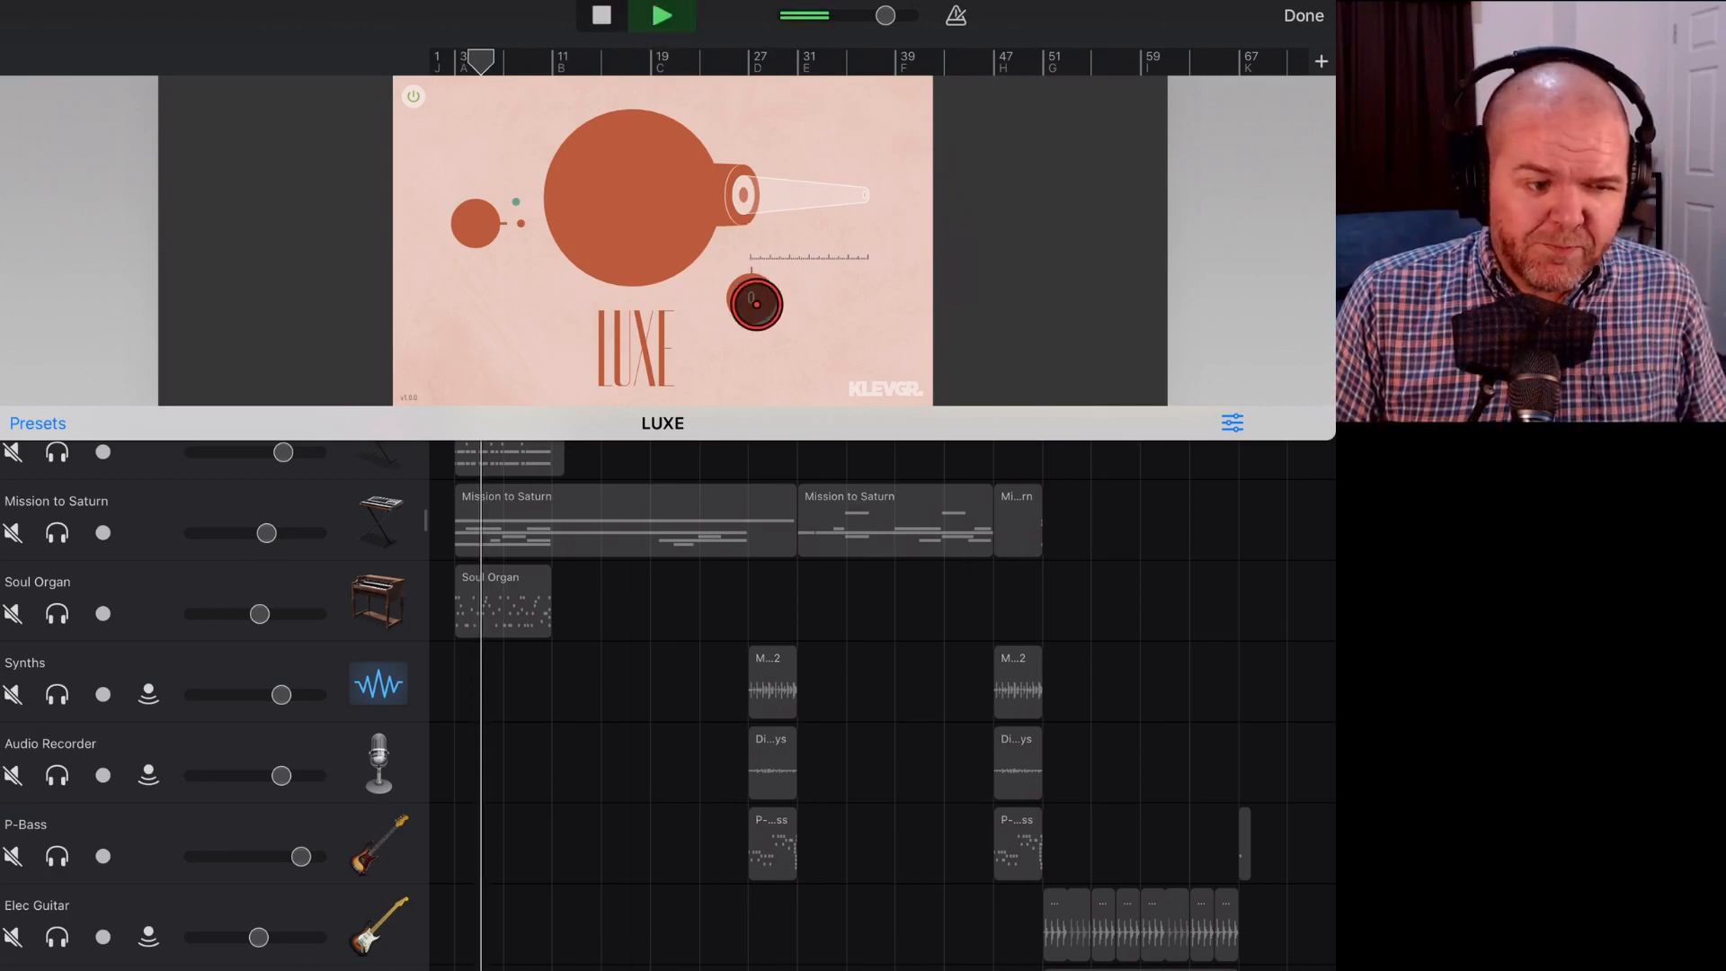
left_click_drag(753, 302, 788, 302)
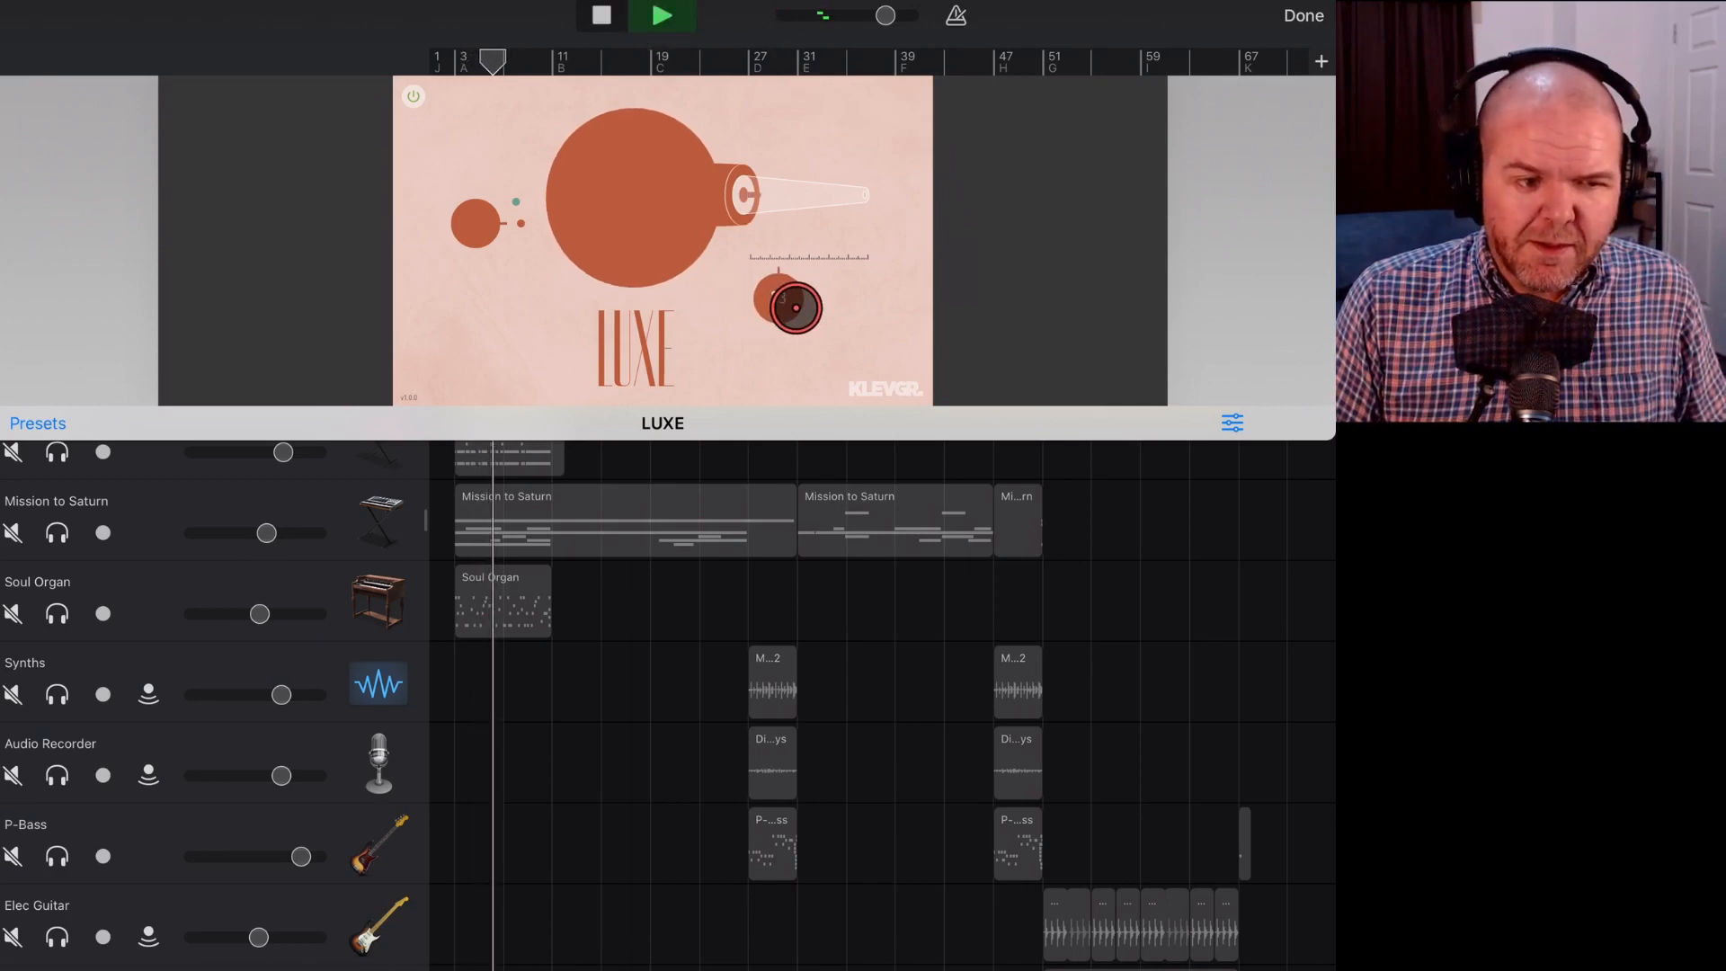
left_click_drag(791, 305, 847, 320)
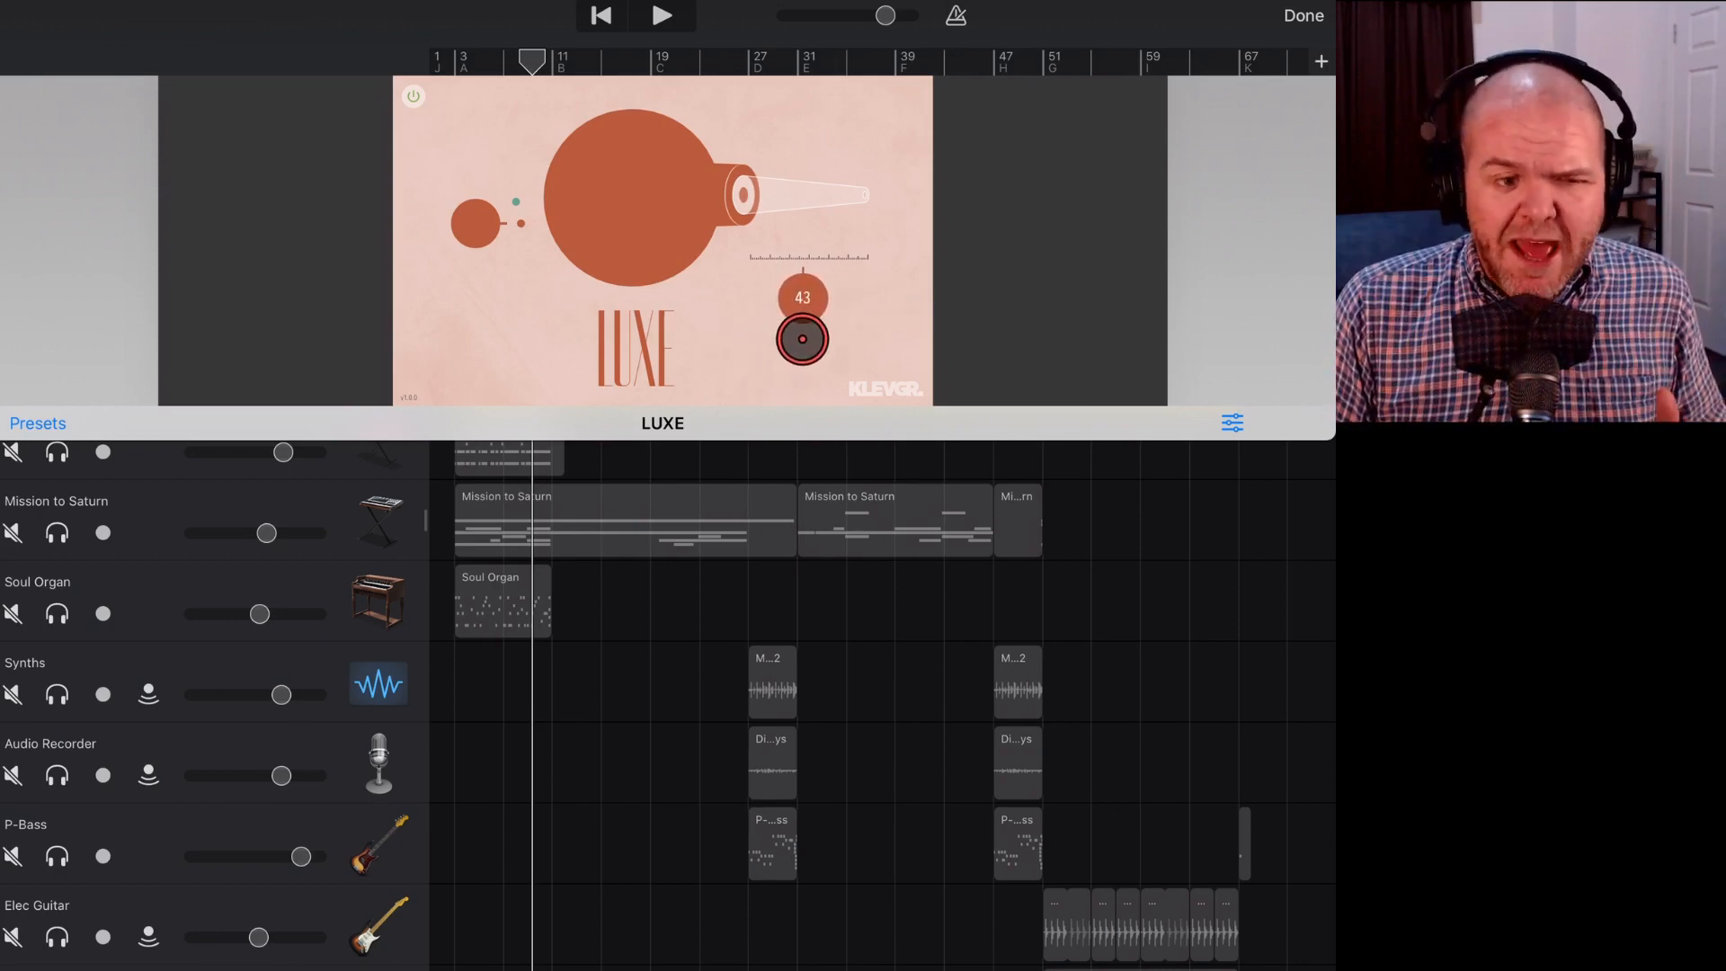
left_click_drag(802, 339, 1230, 149)
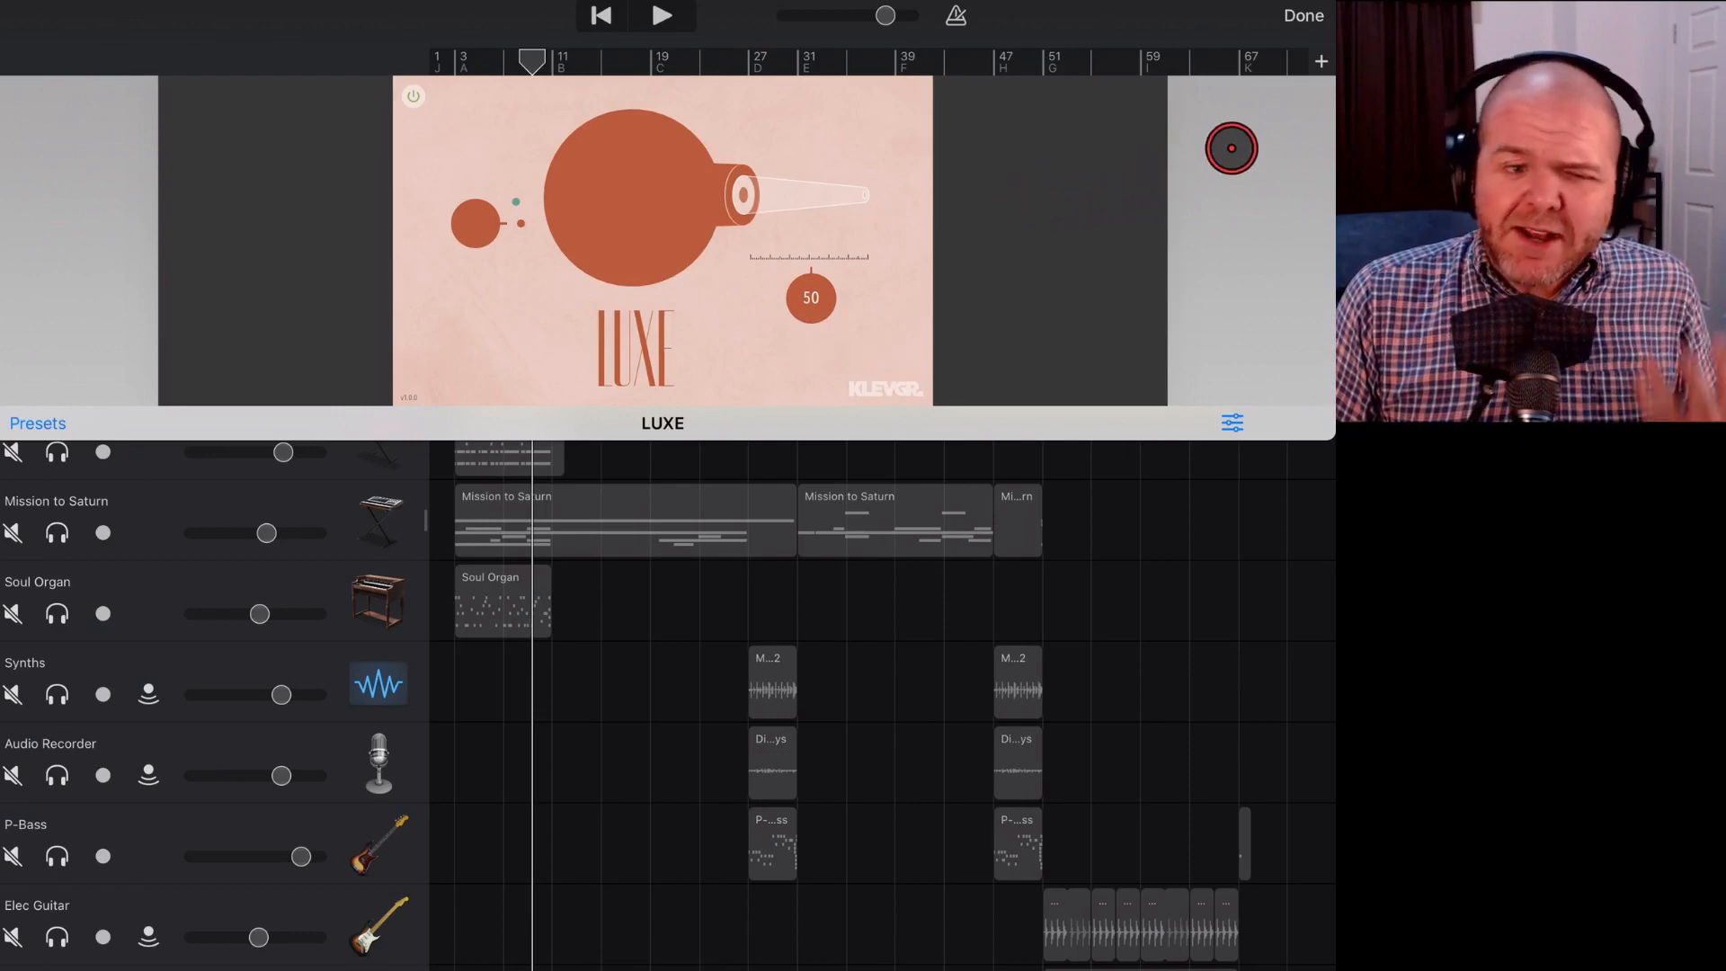
On the next LUXE instance, sweep the amount from 0 up to 100 while playing.
left_click(1302, 16)
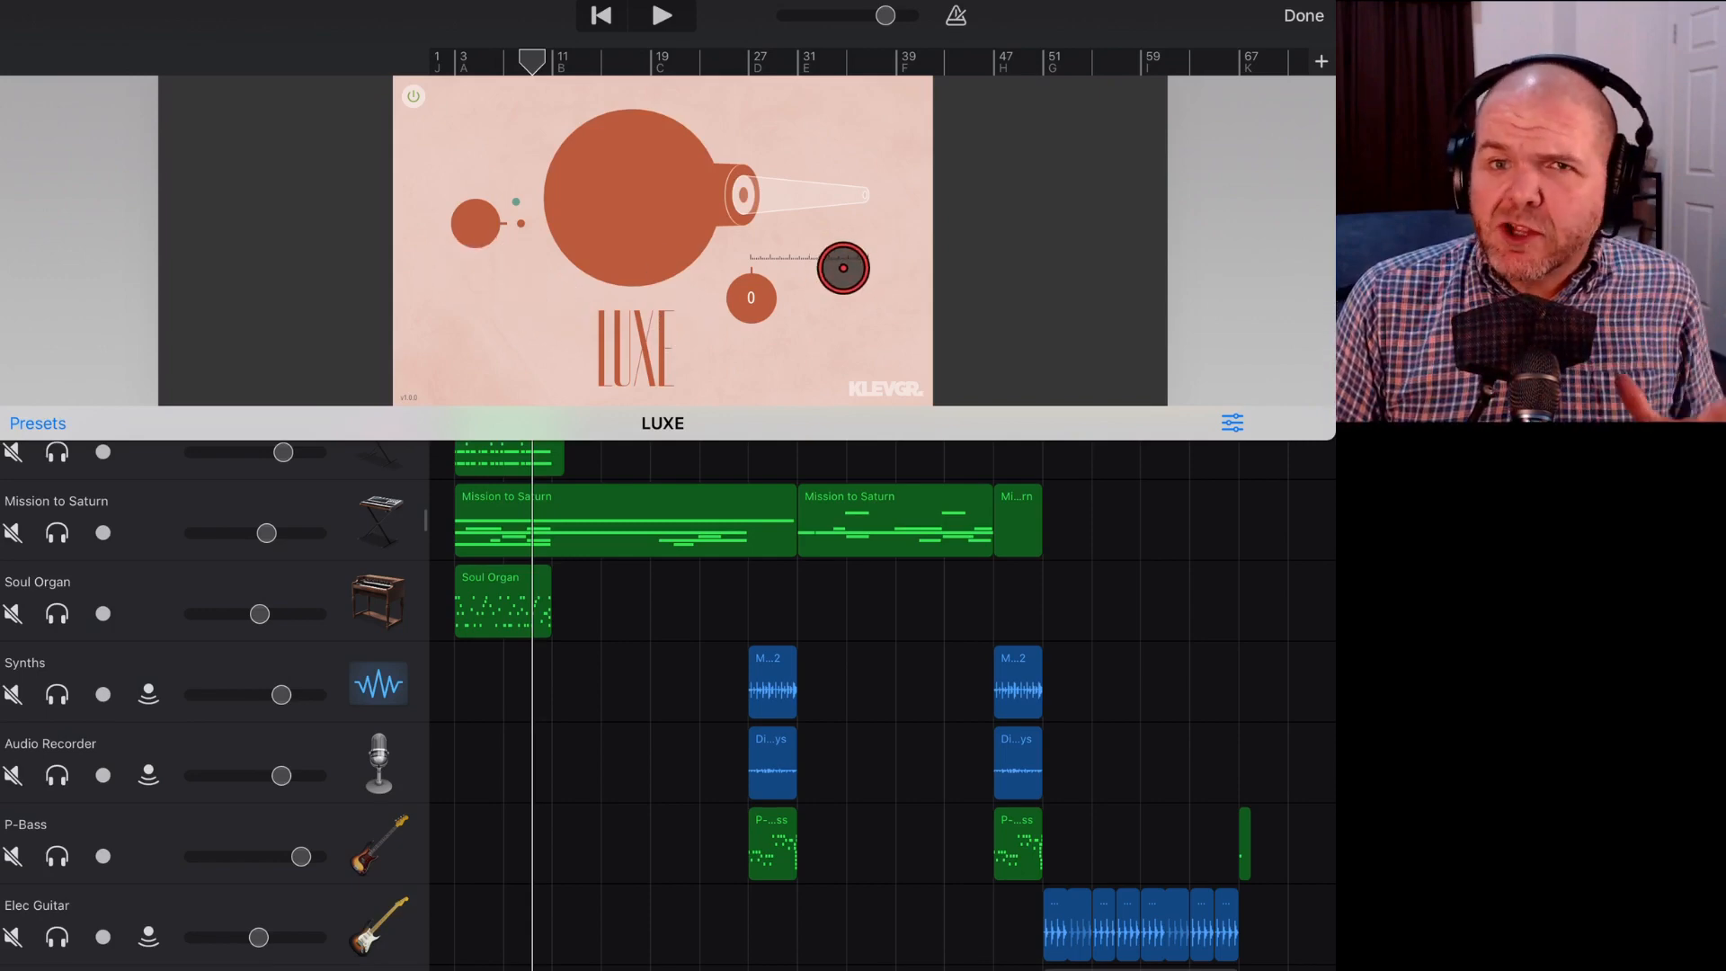
left_click_drag(841, 269, 729, 108)
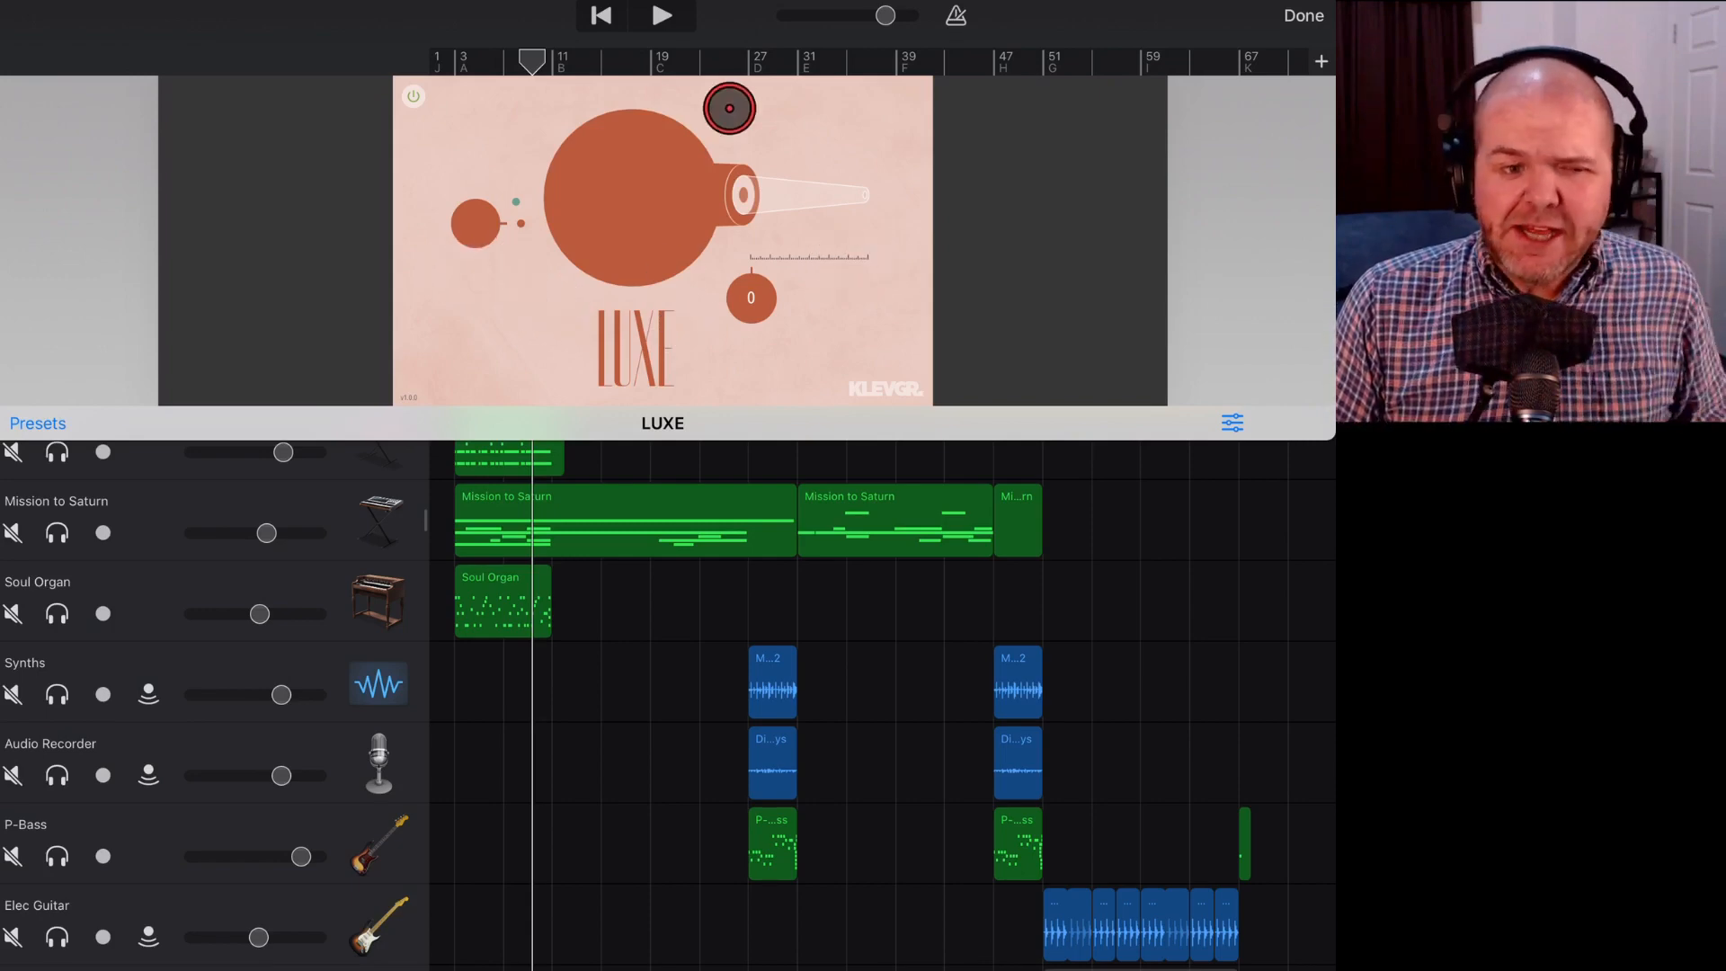
left_click(661, 16)
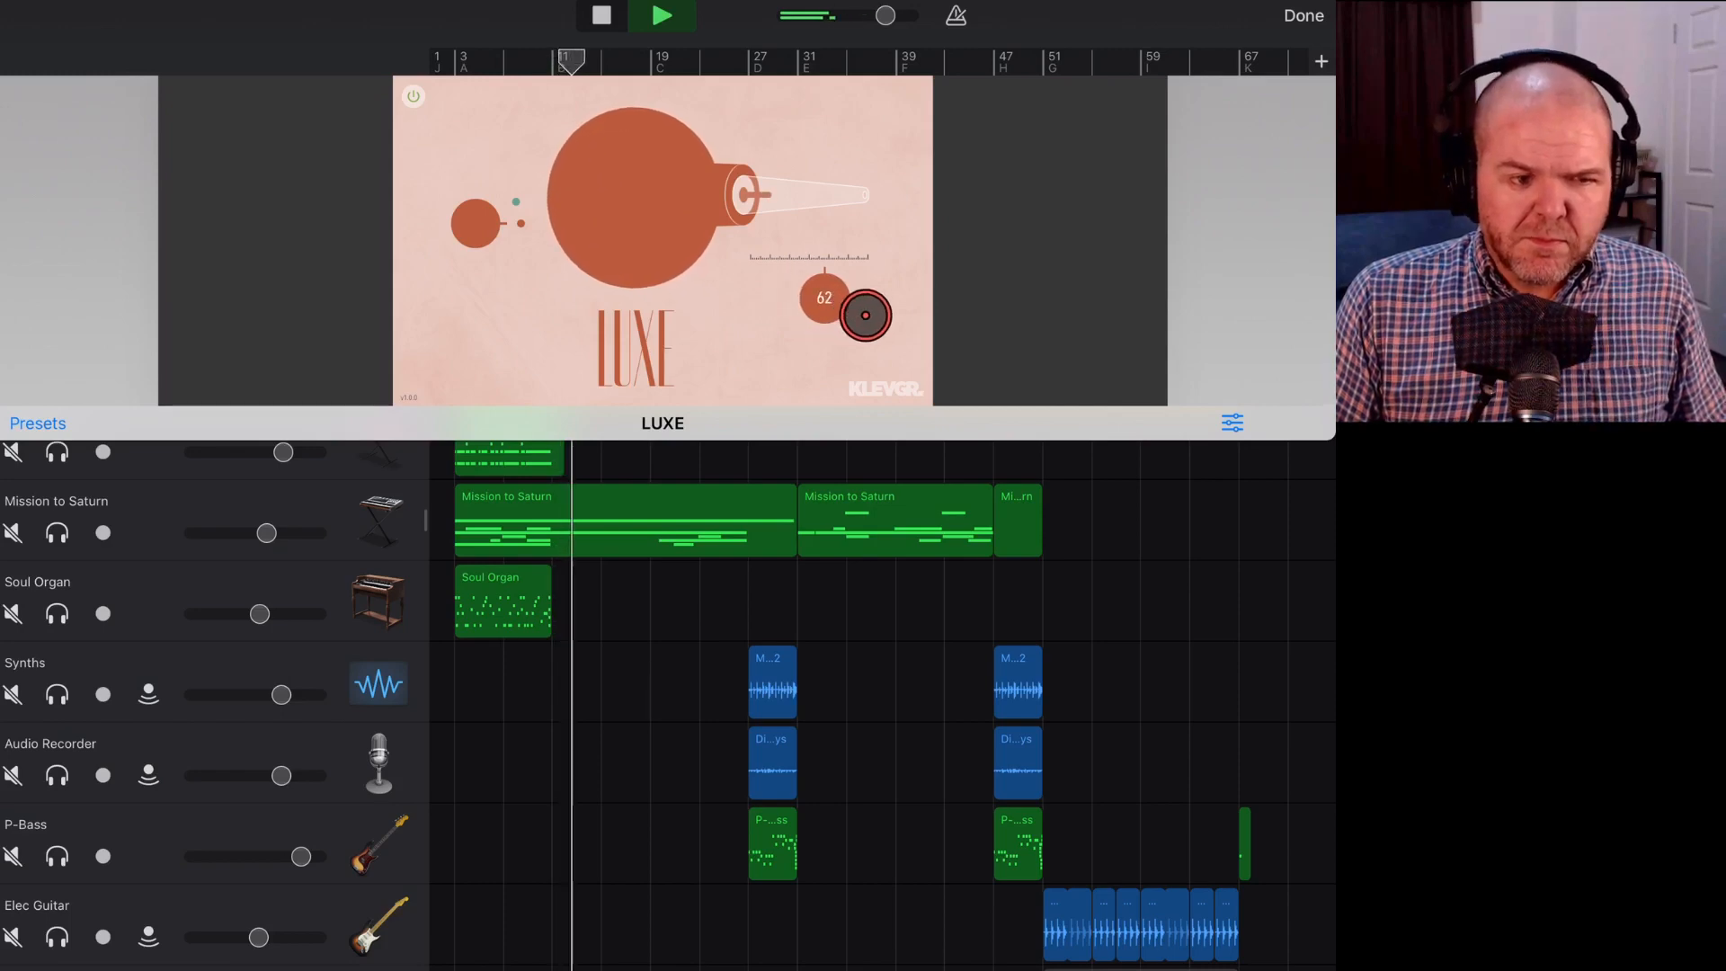
left_click_drag(865, 316, 902, 327)
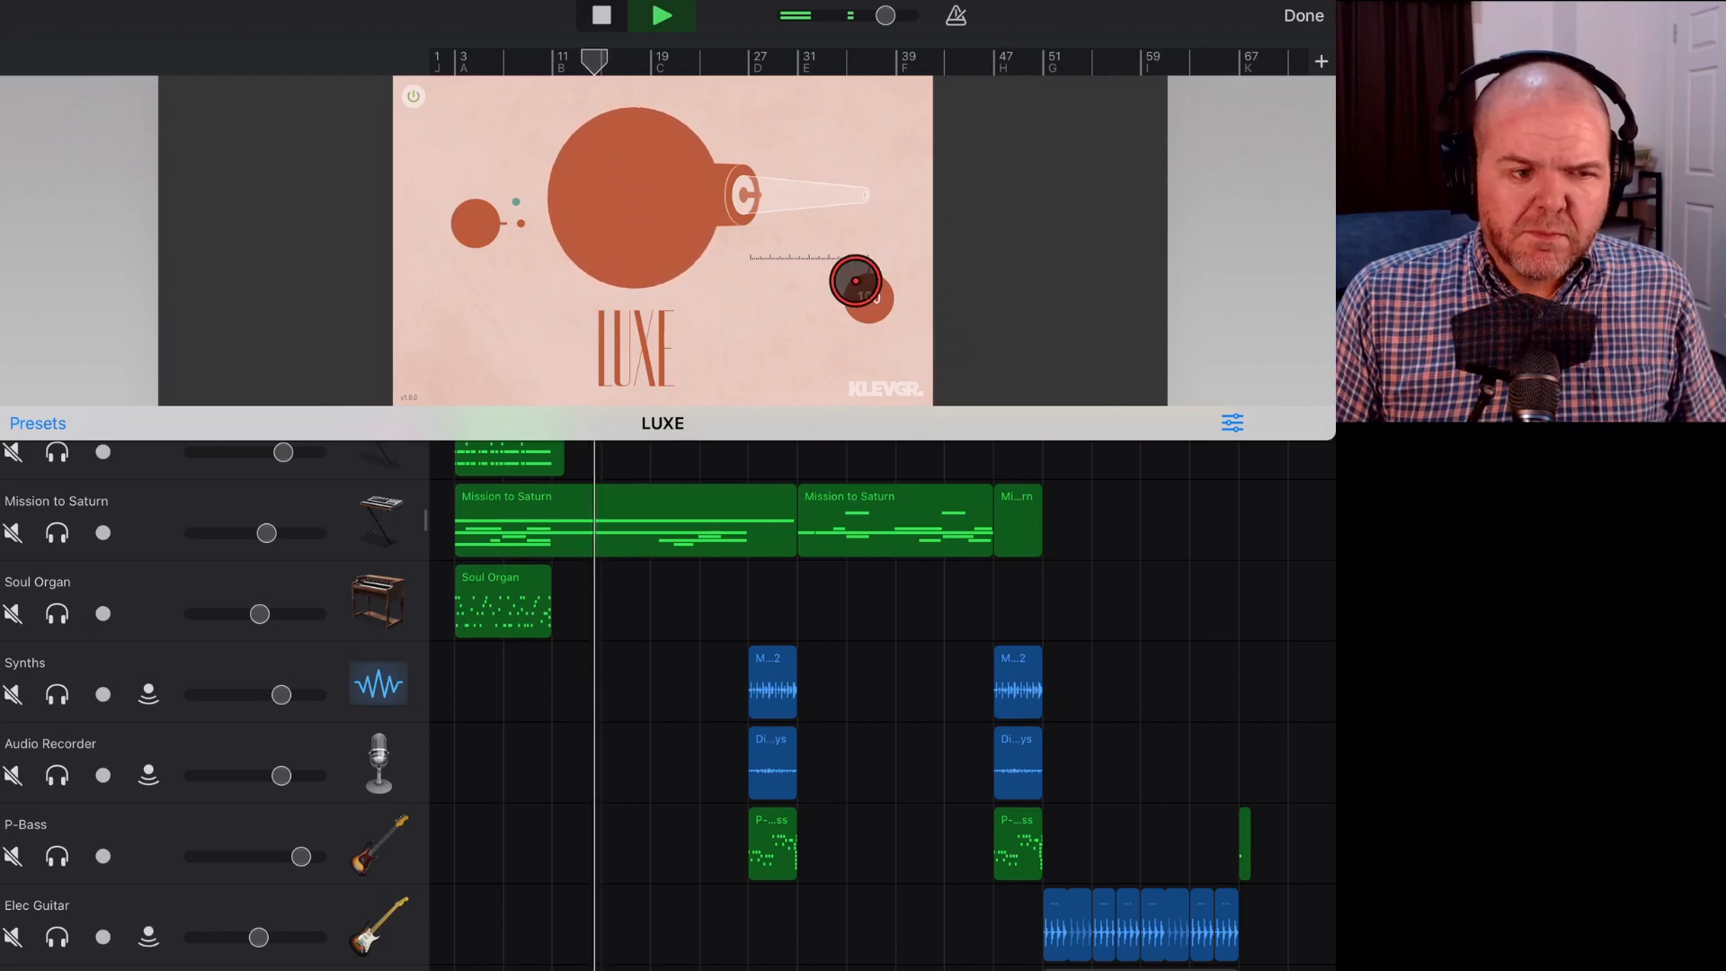
left_click(660, 16)
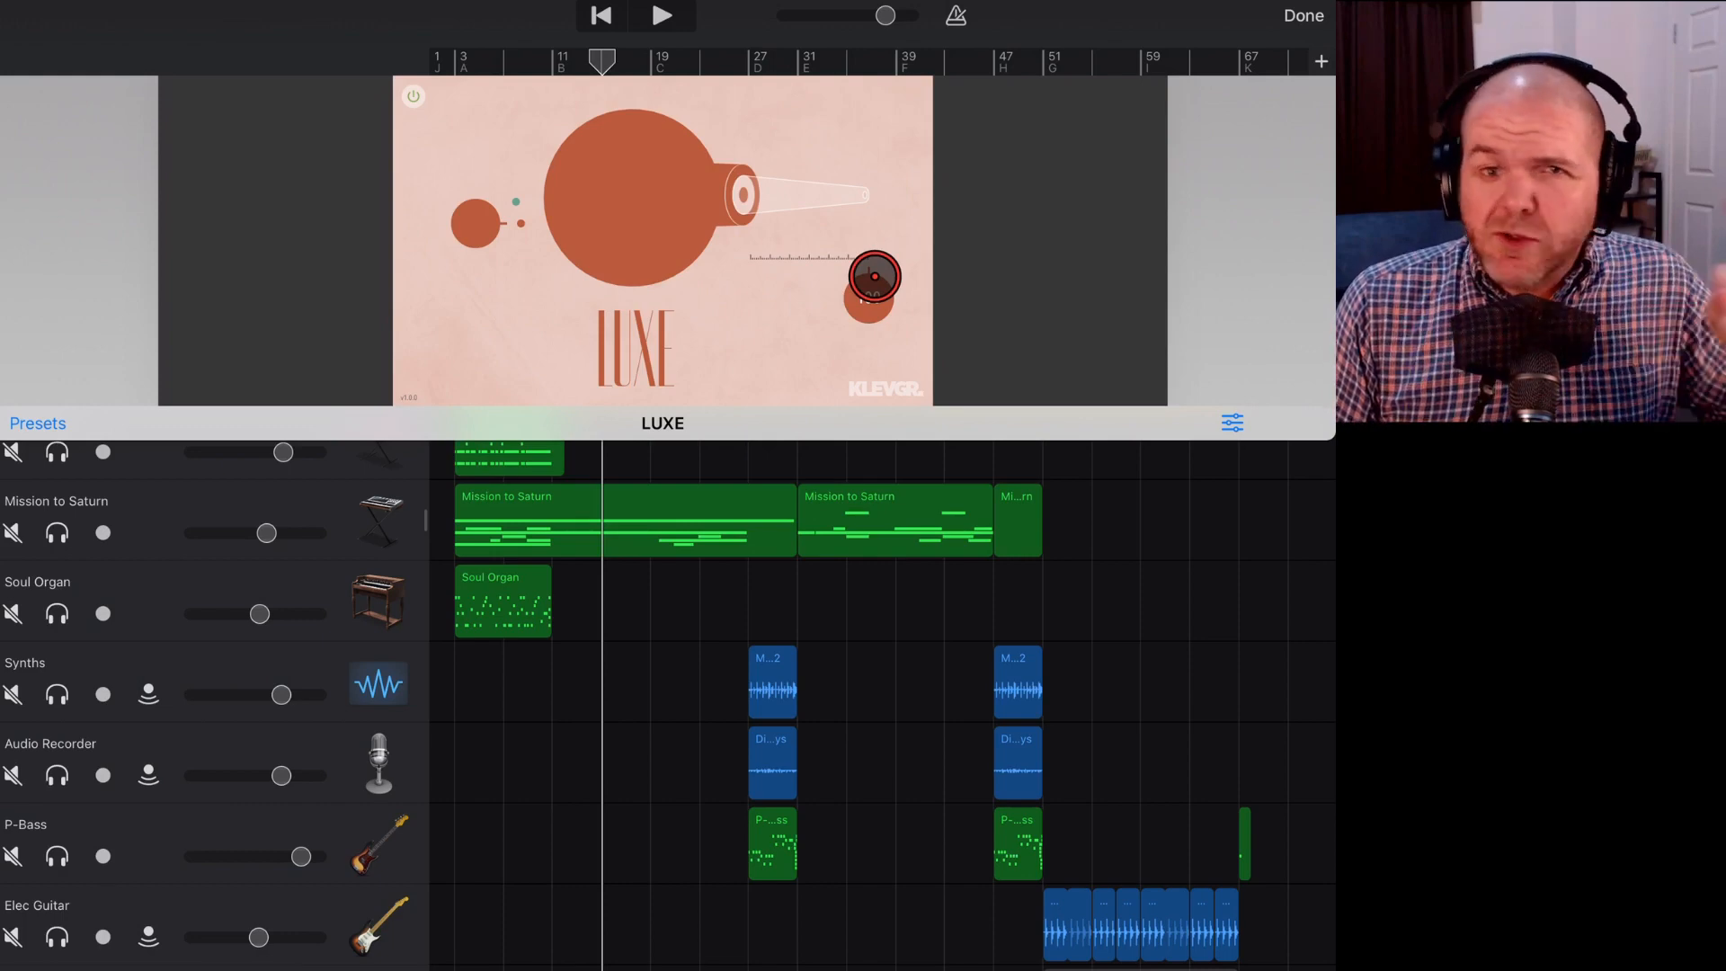
left_click_drag(874, 279, 808, 246)
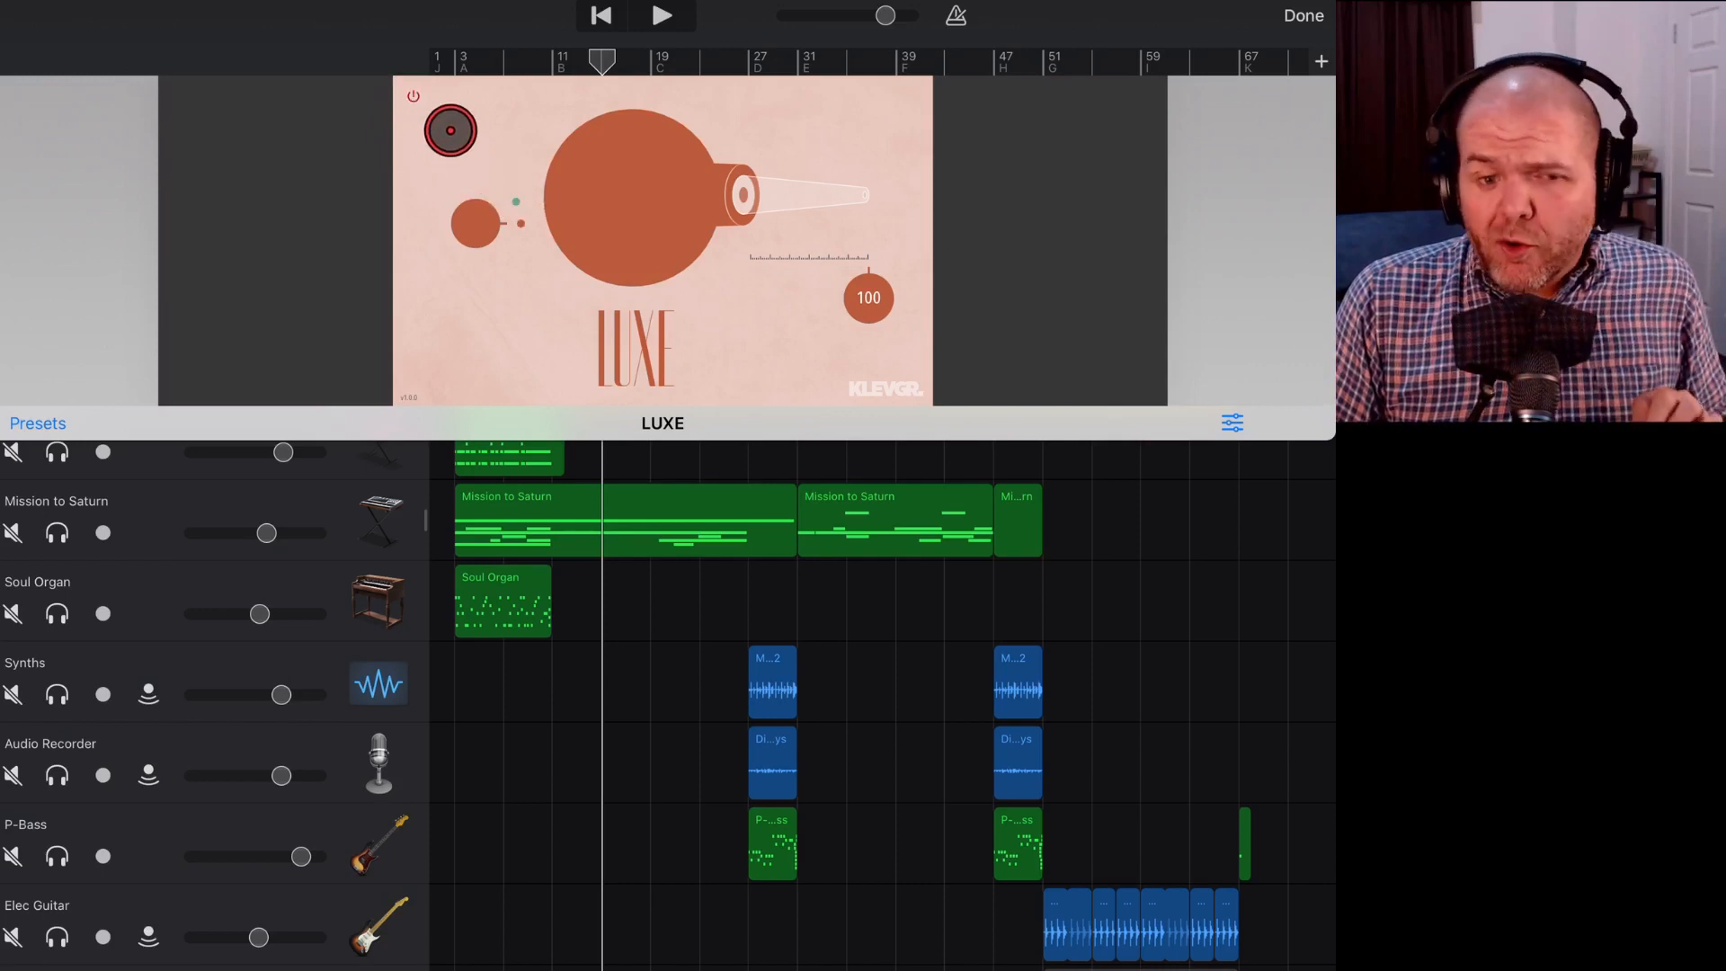
A/B the drums with LUXE bypassed then engaged during playback, and nudge its amount again.
left_click(662, 16)
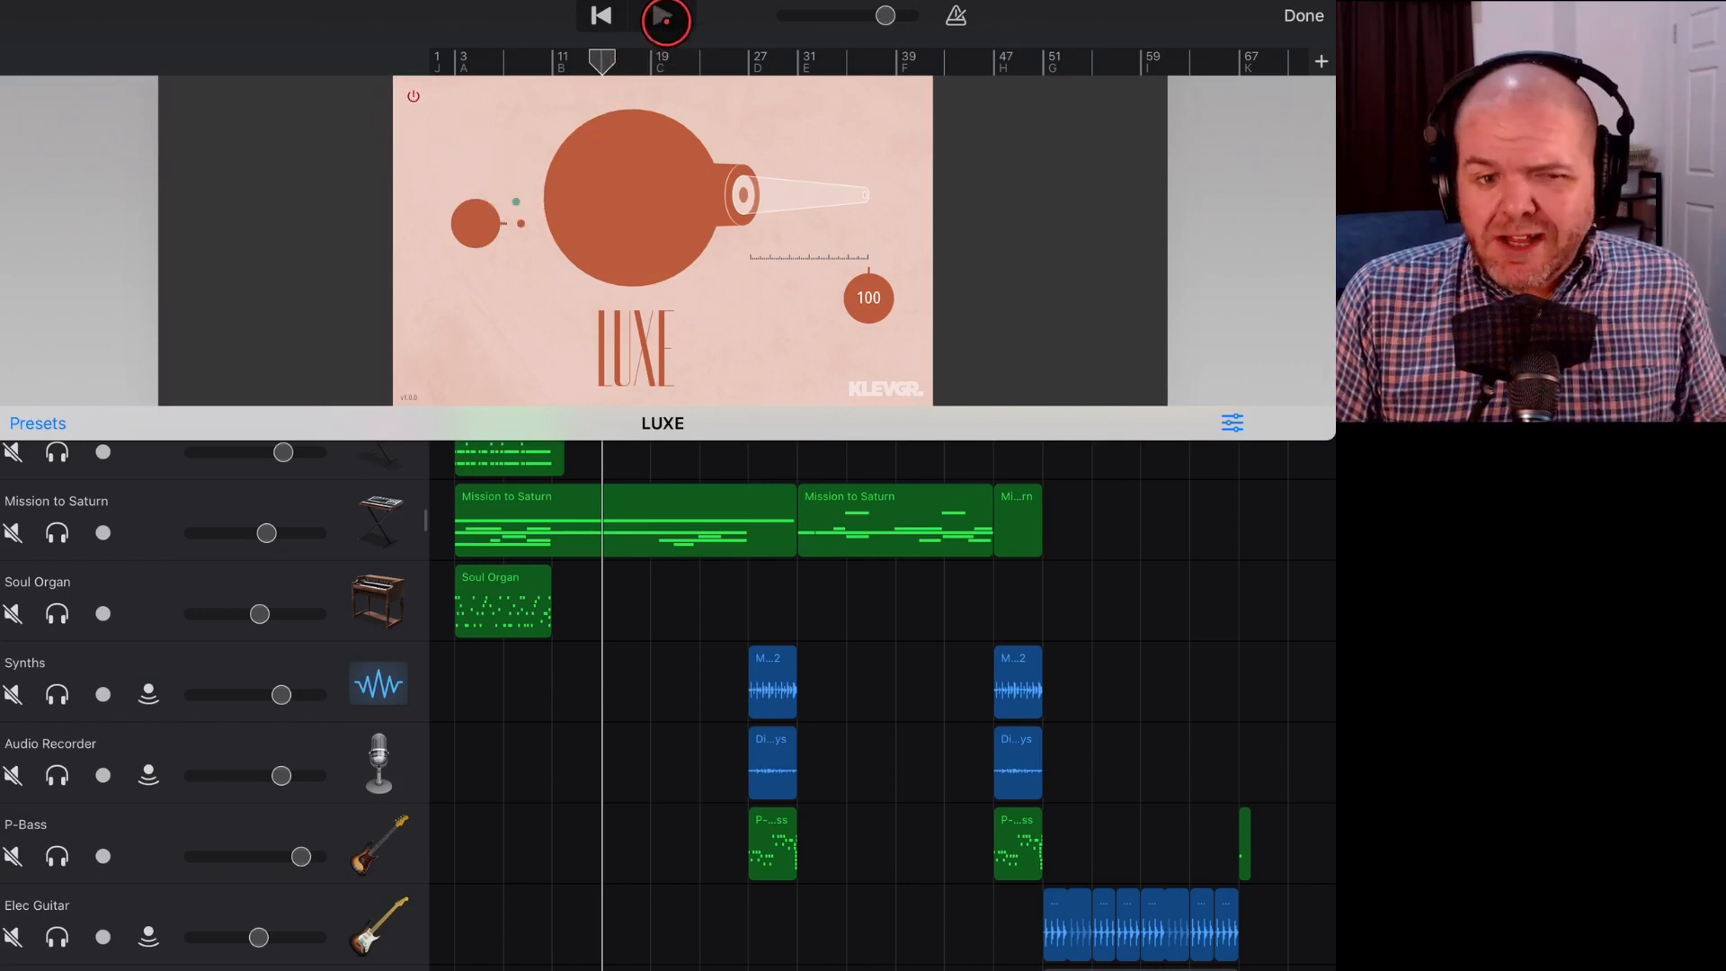
left_click(663, 17)
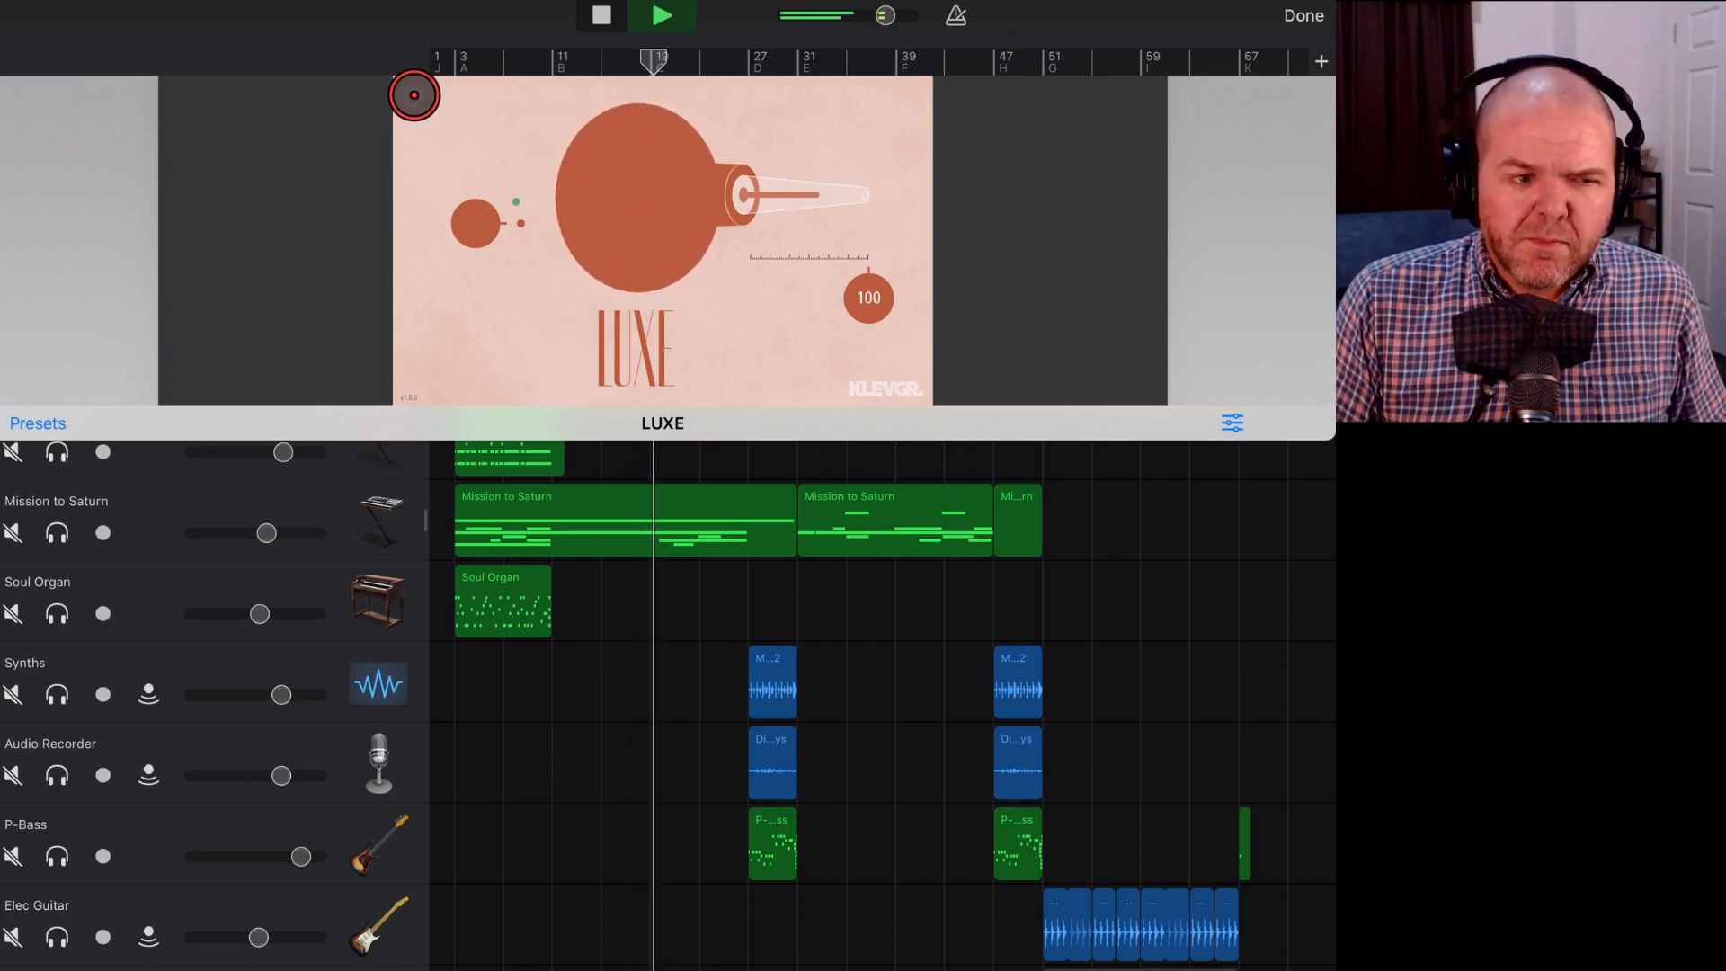
left_click(660, 16)
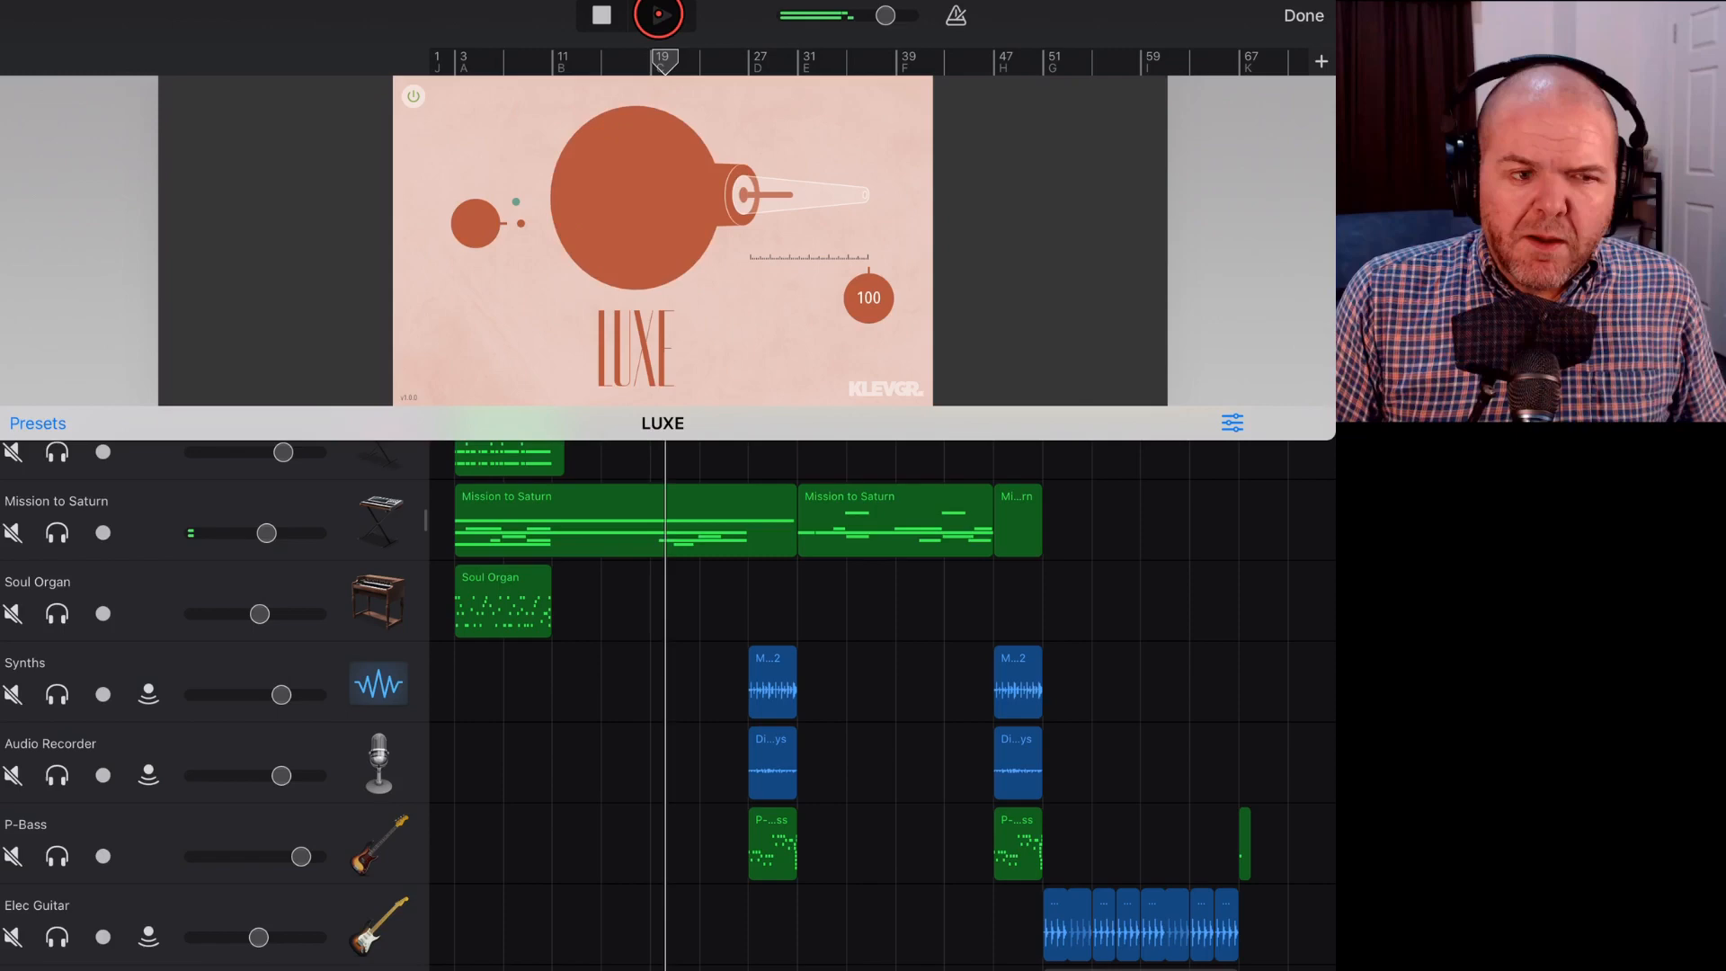
left_click(658, 17)
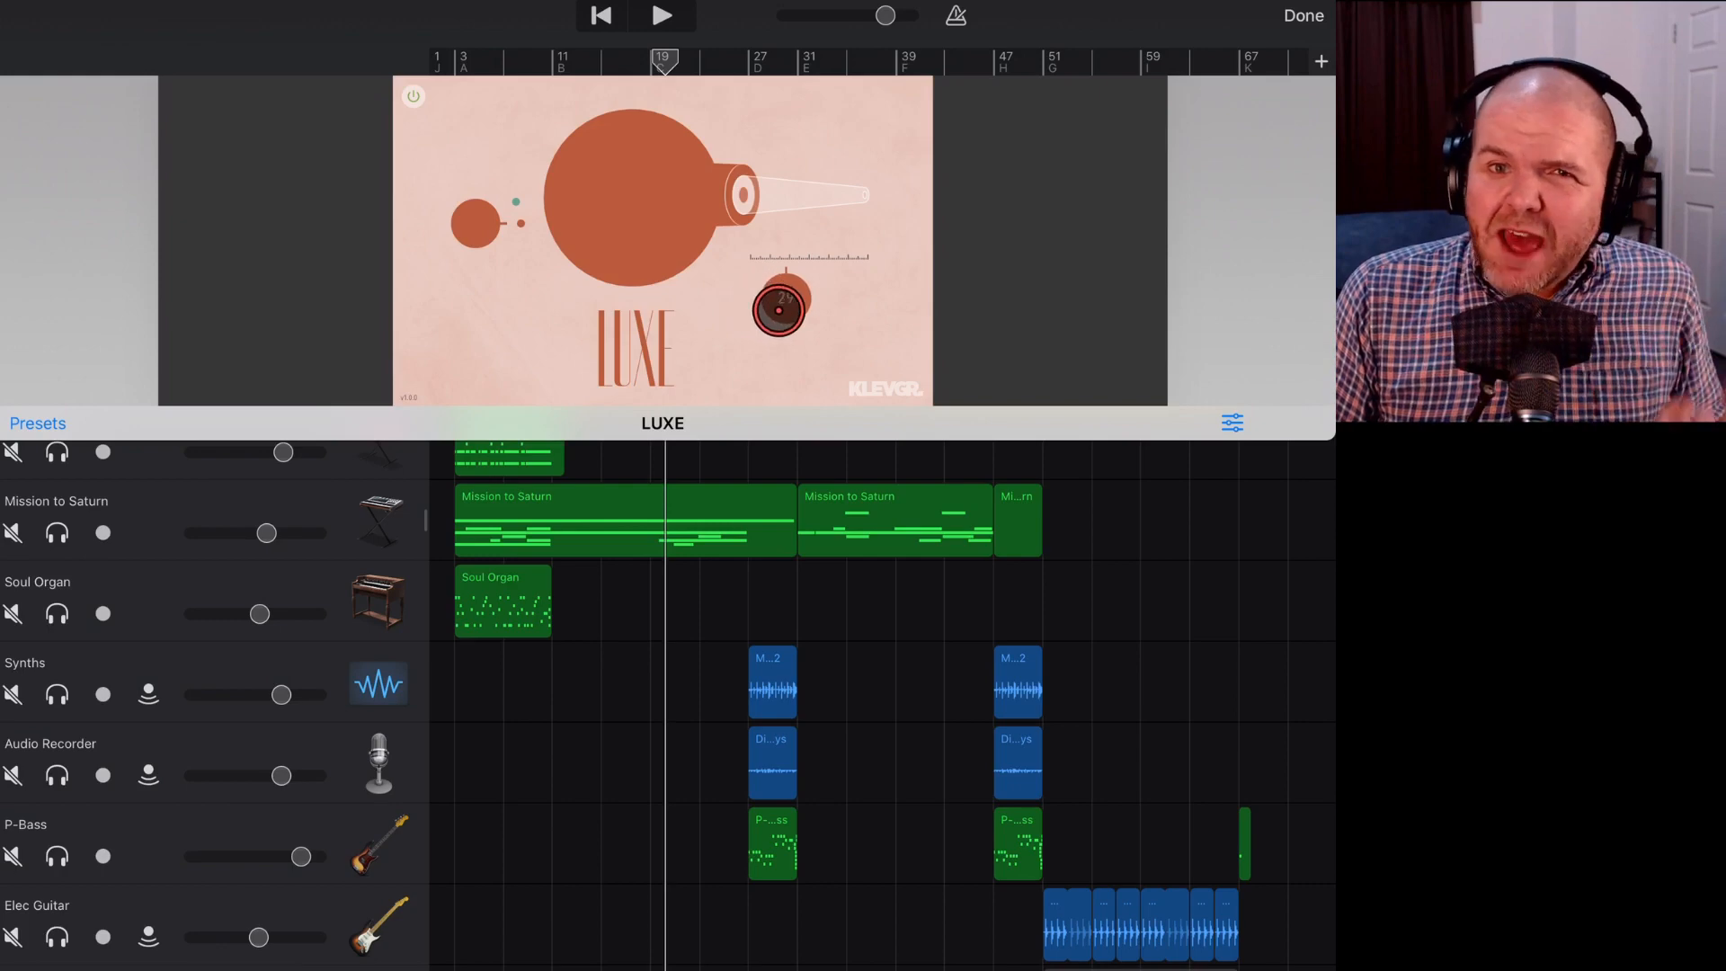
left_click_drag(779, 313, 793, 292)
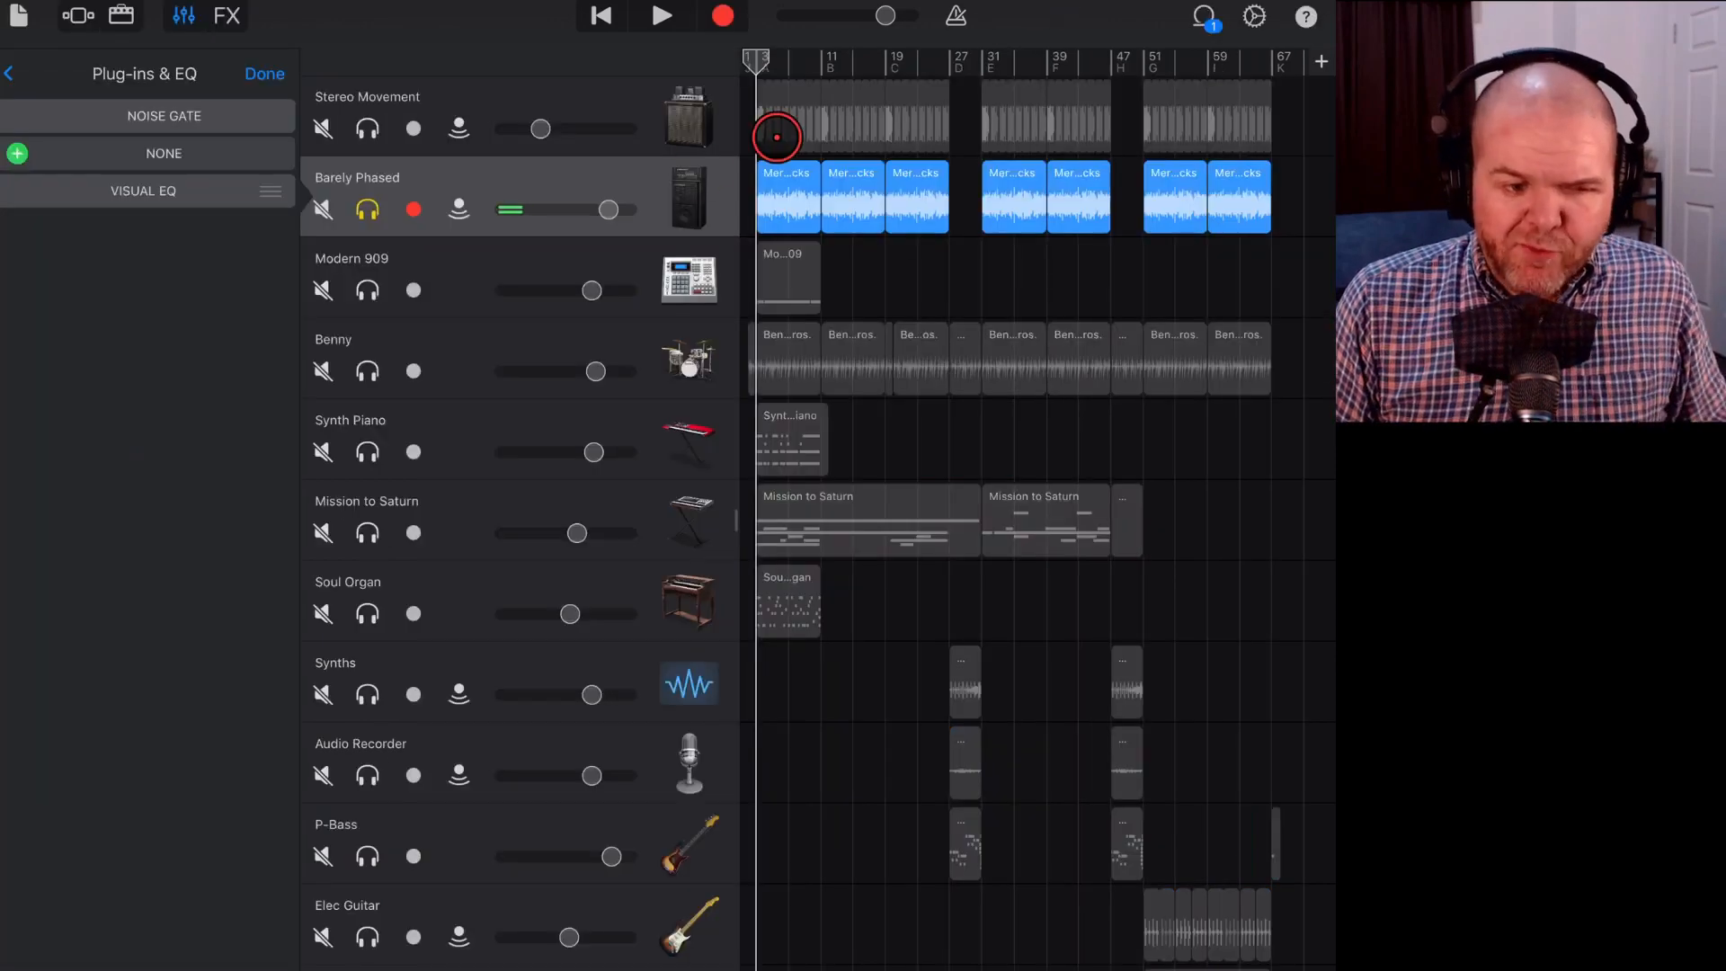
Audition Barely Phased soloed and with all tracks, then bring up its Effects list.
left_click(660, 16)
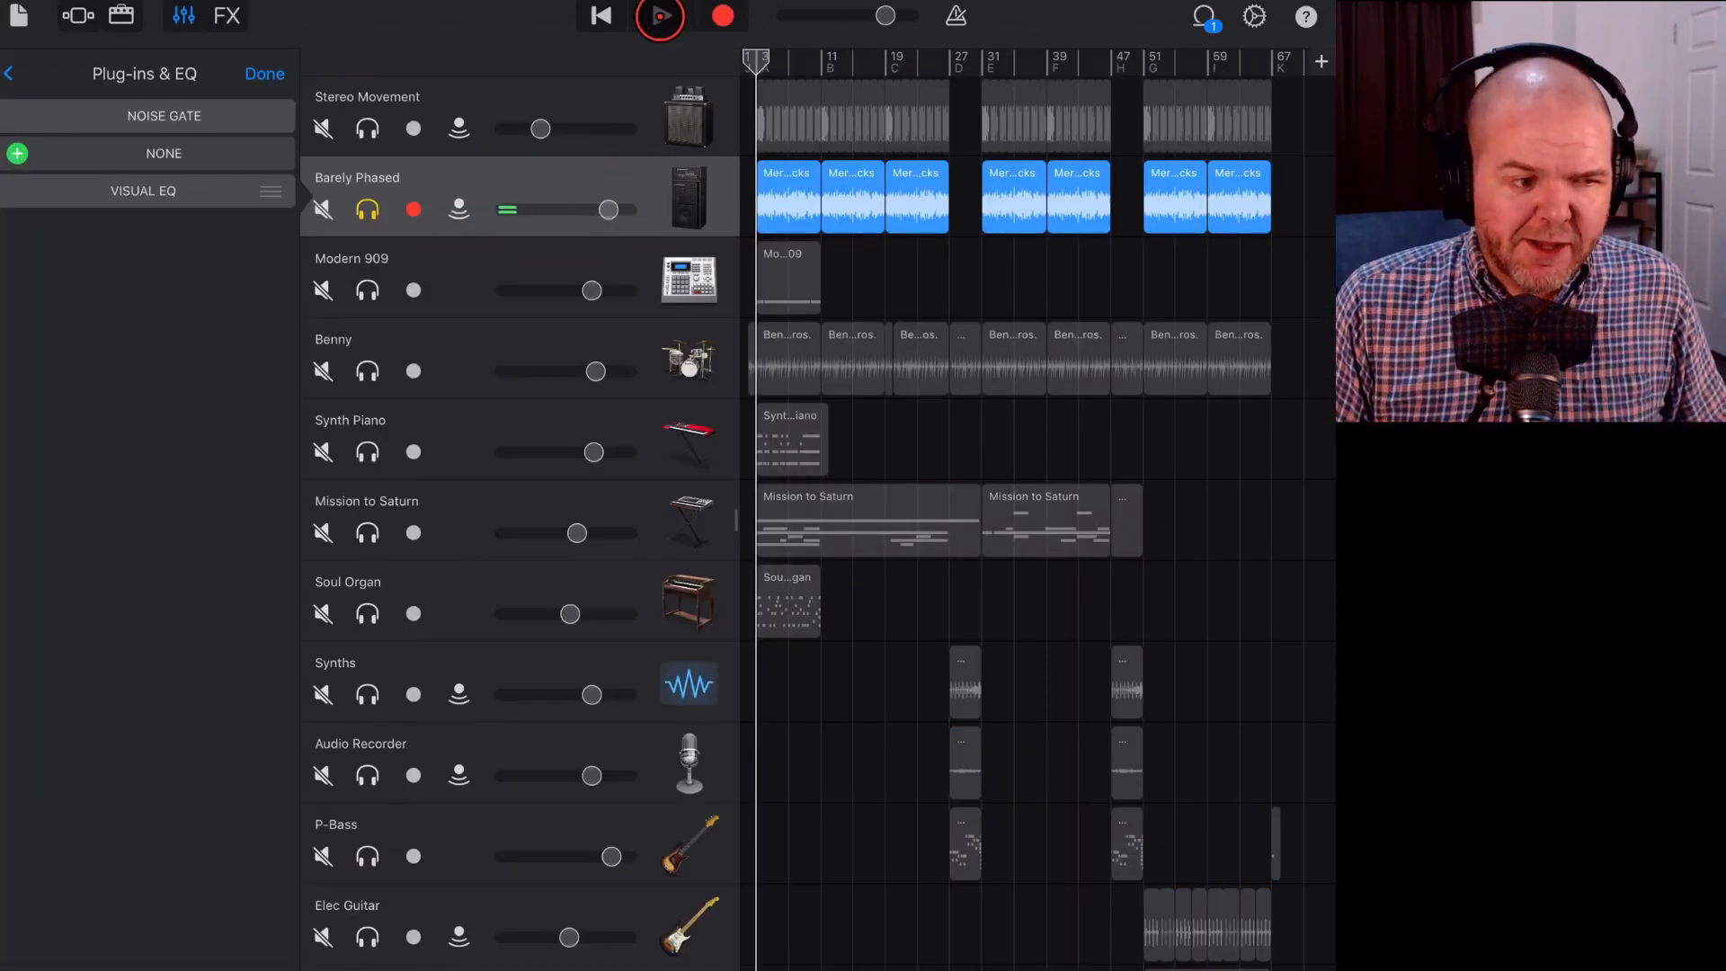
left_click(658, 16)
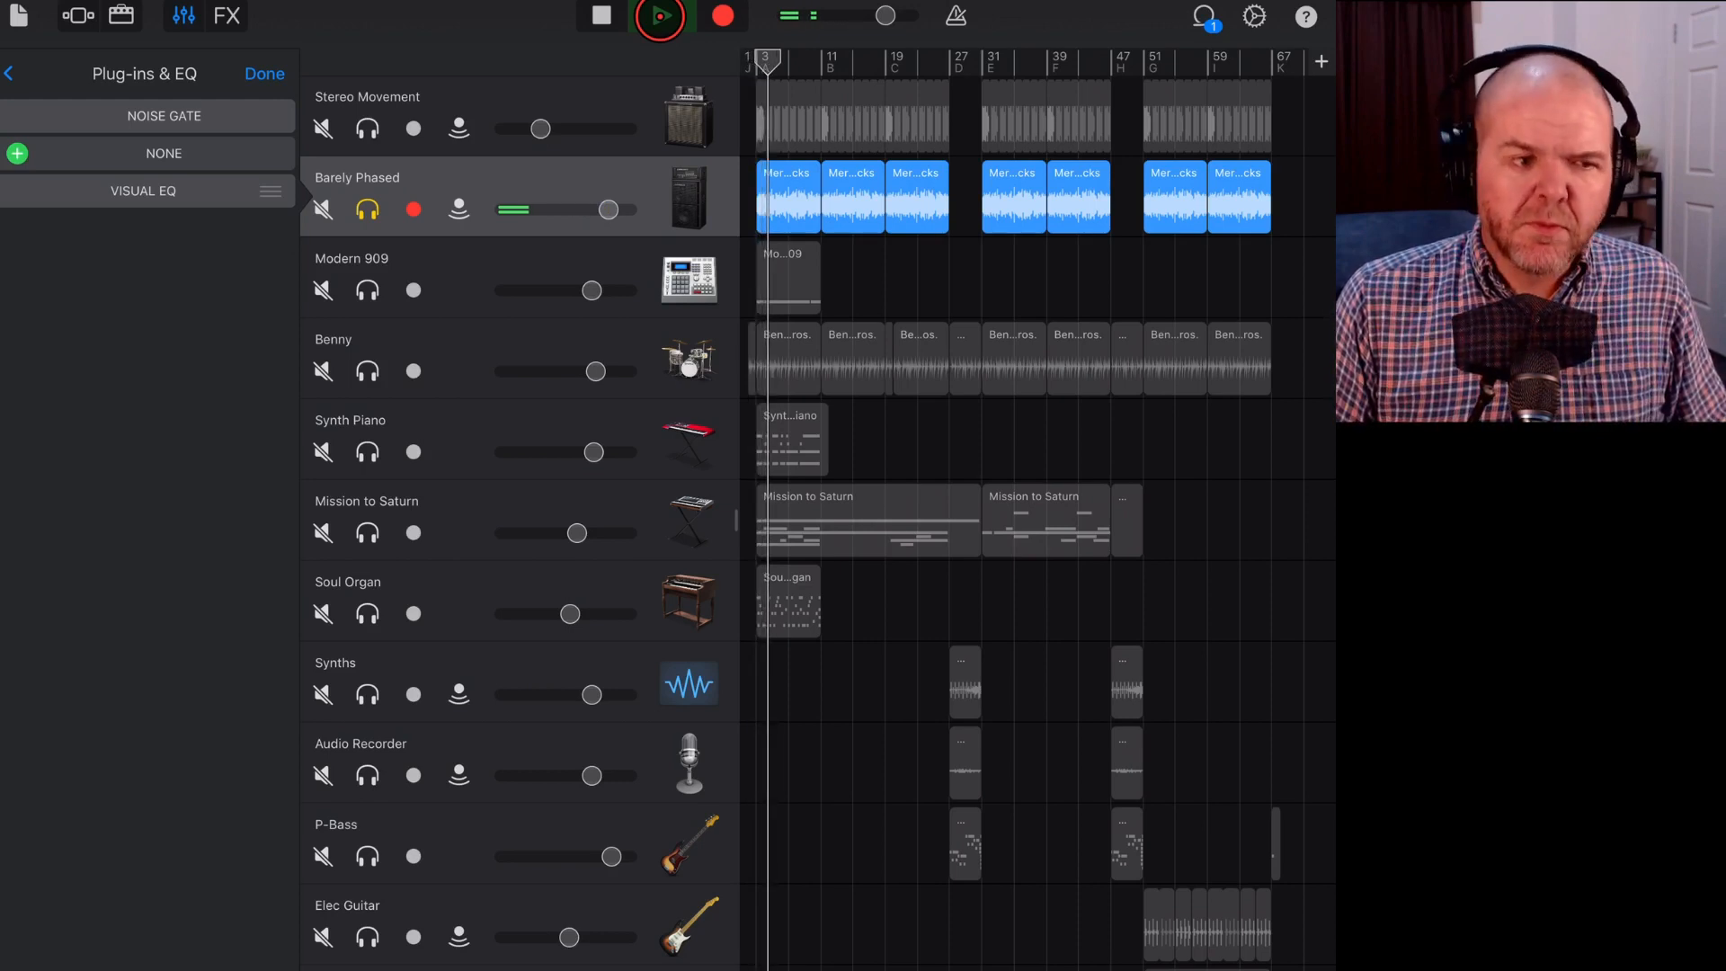
left_click(658, 16)
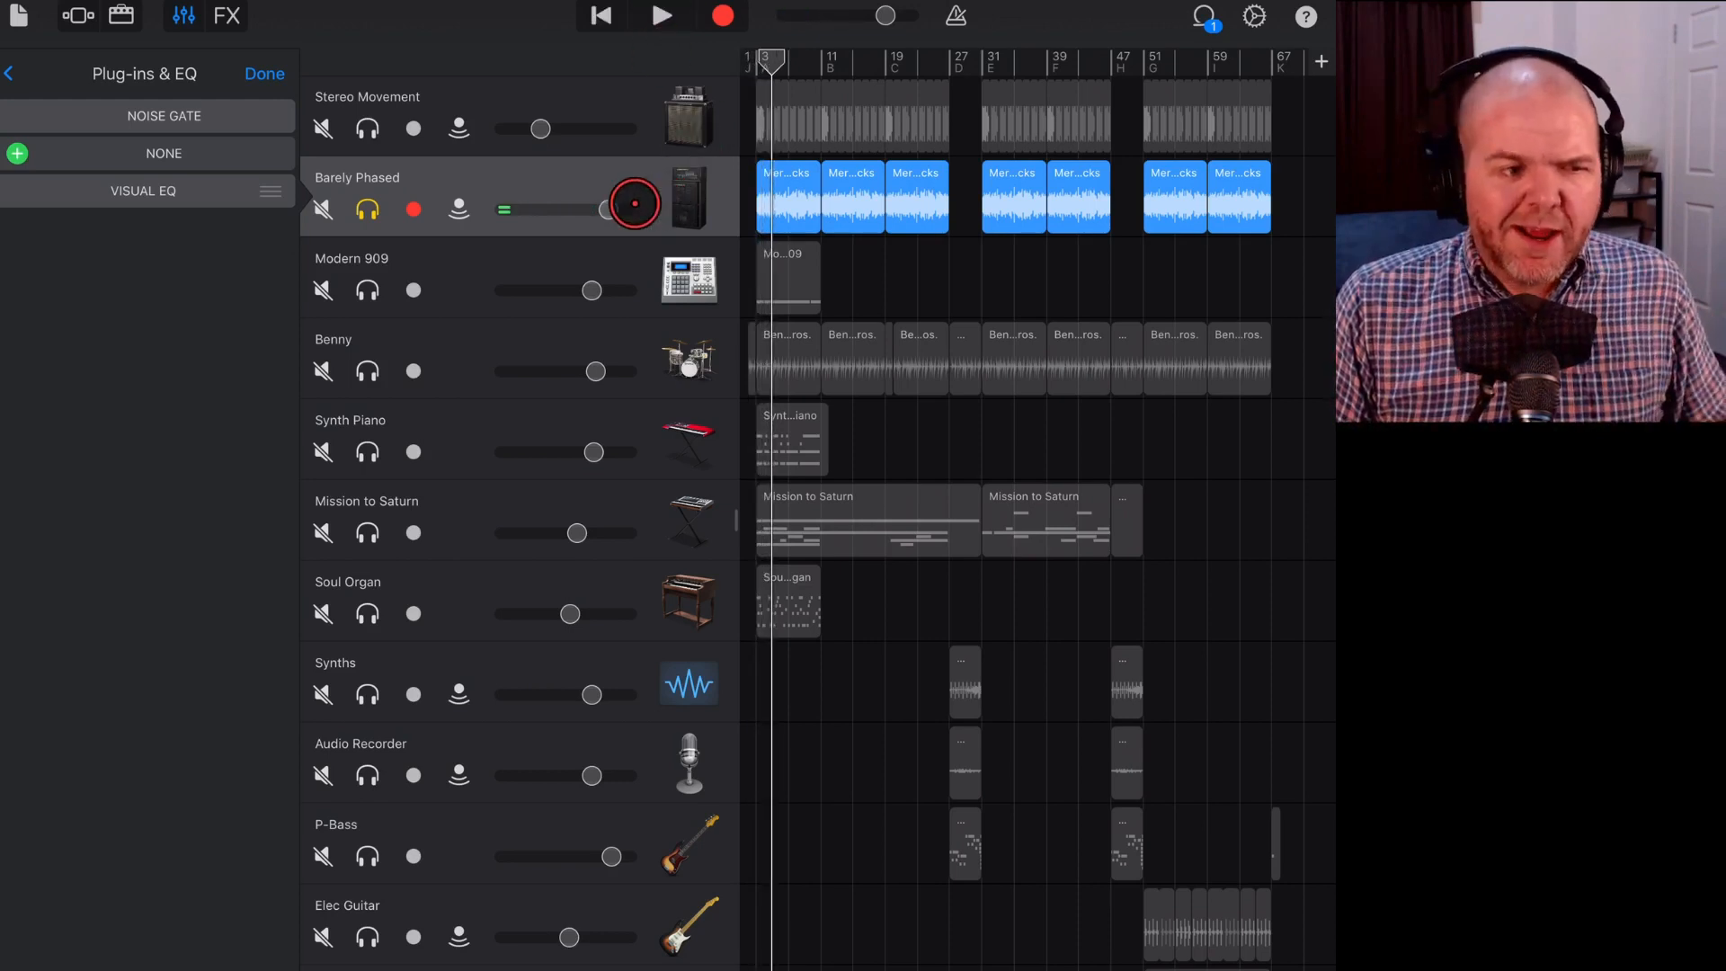
left_click(659, 16)
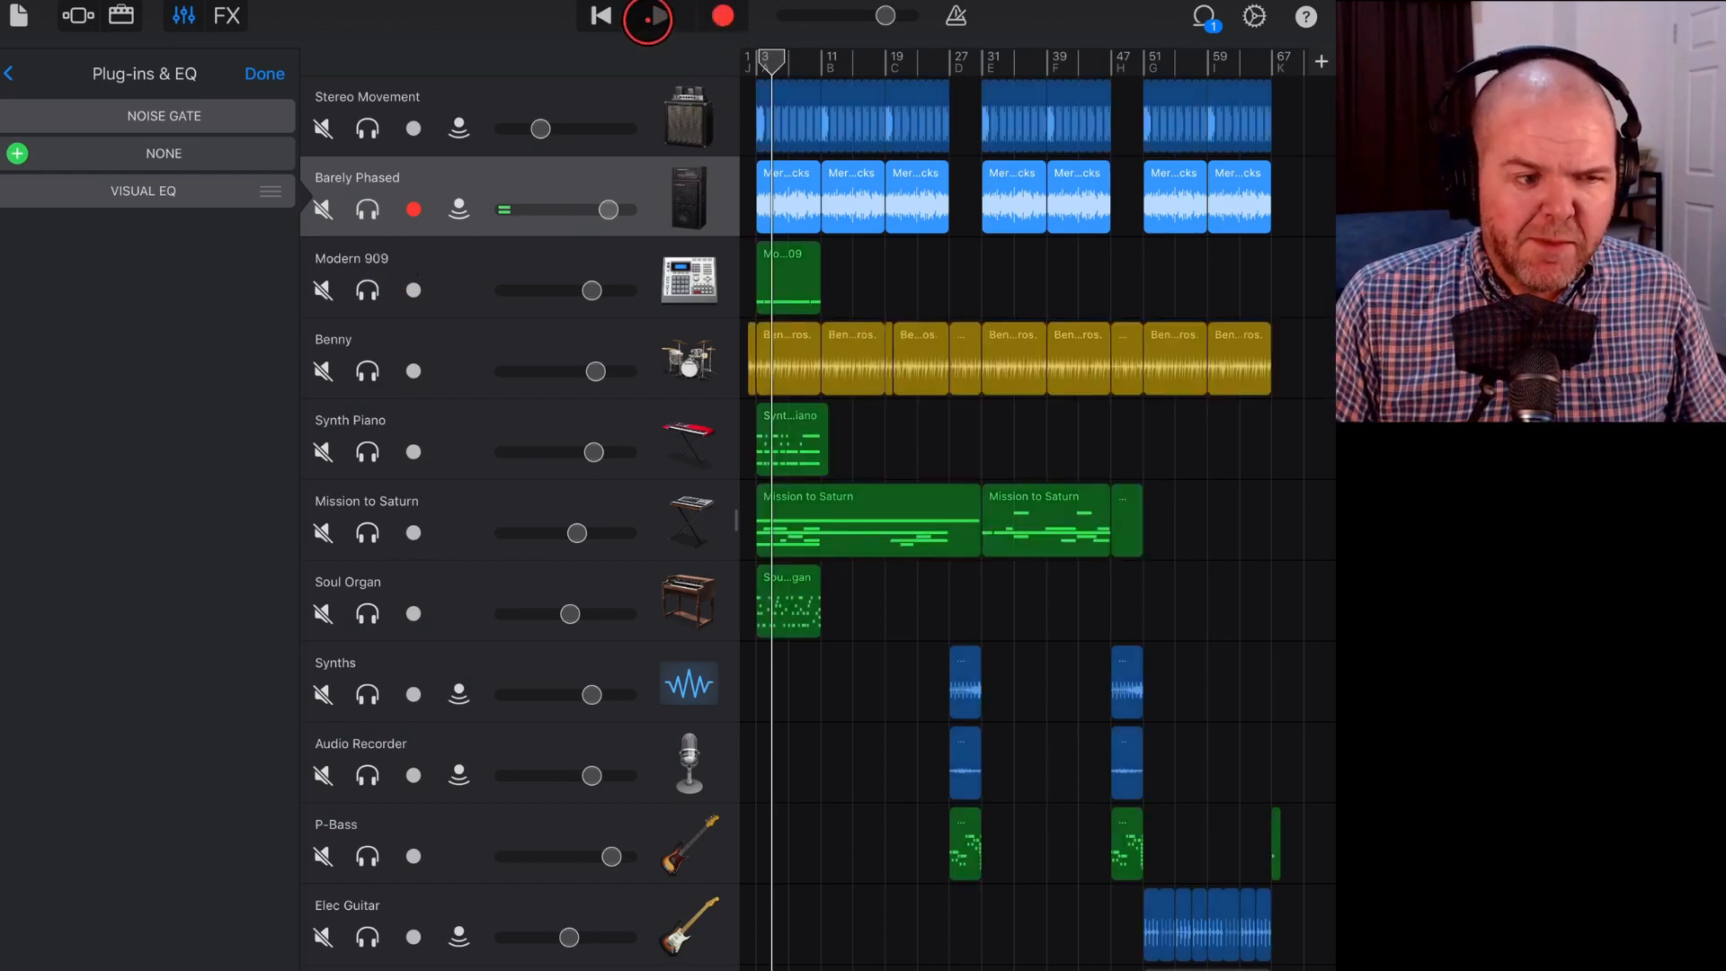
left_click(651, 16)
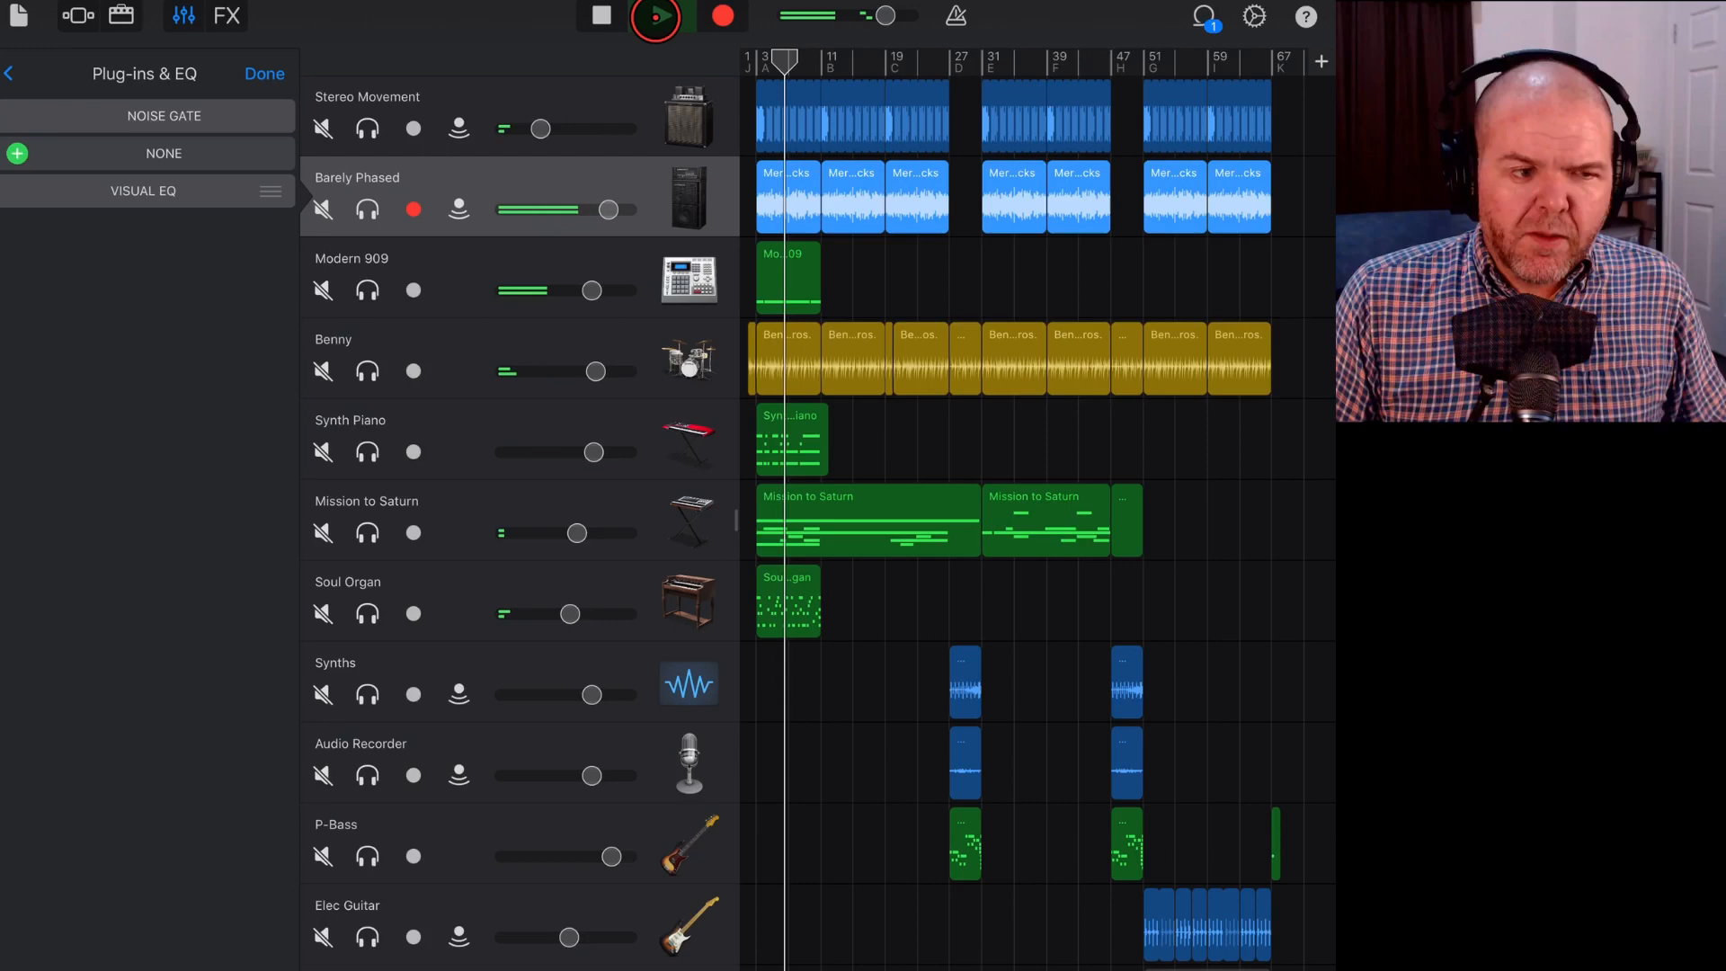
left_click(654, 16)
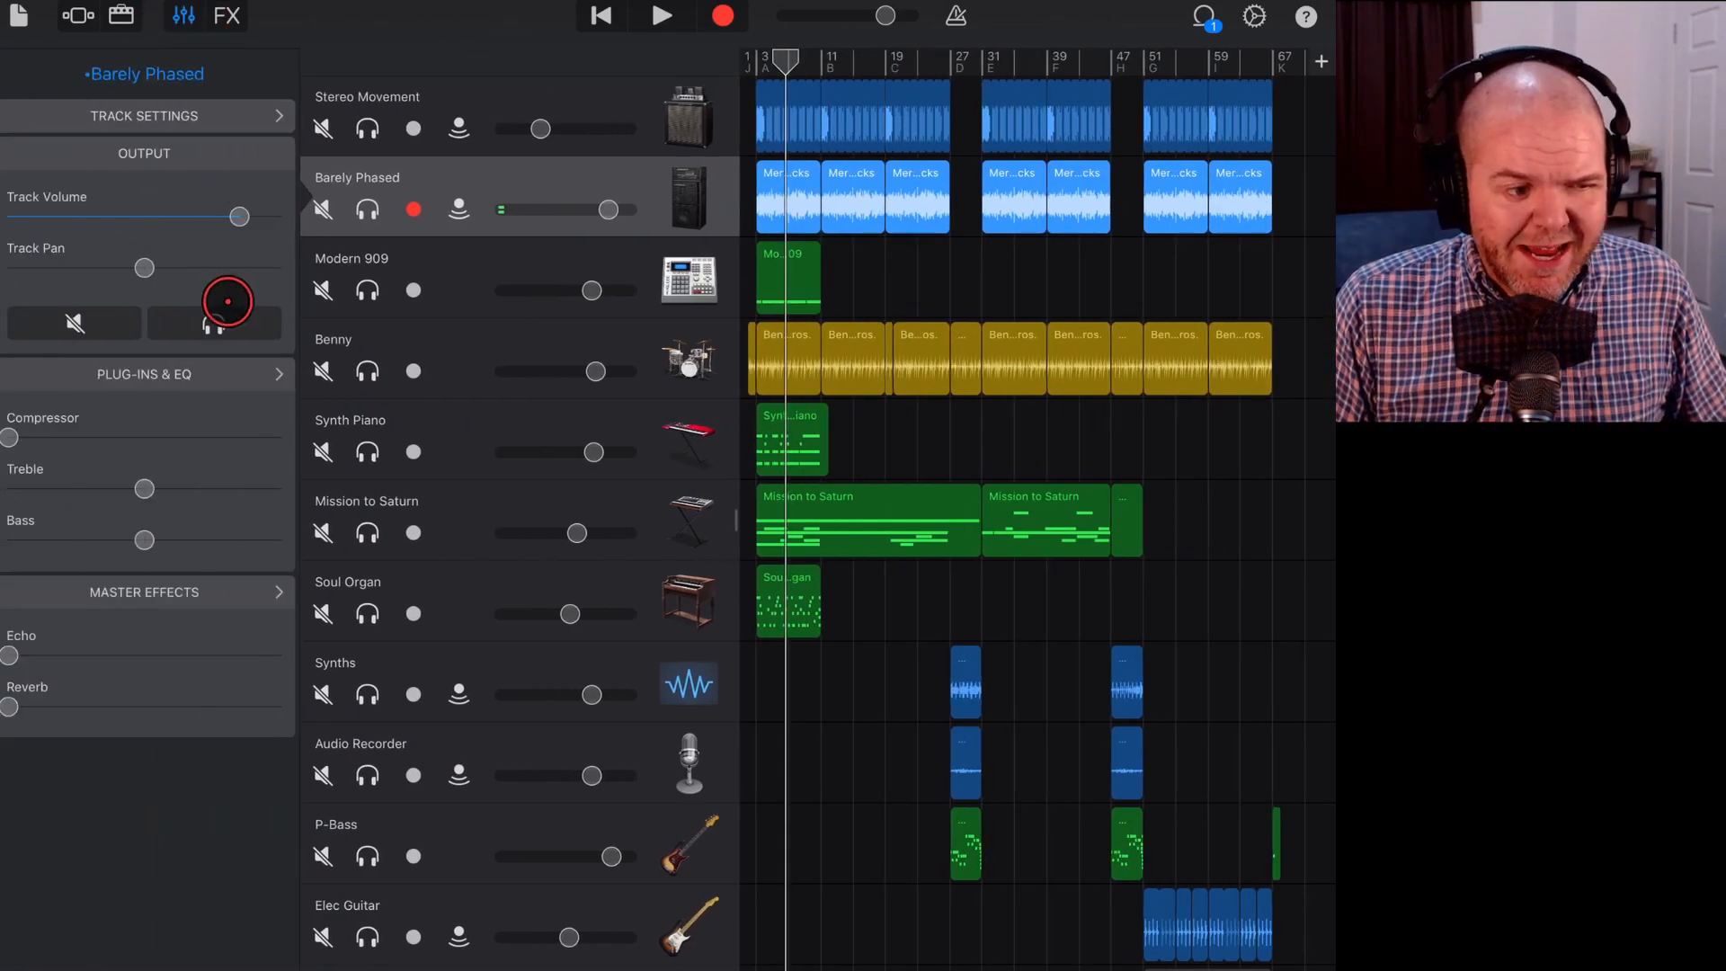
left_click(143, 374)
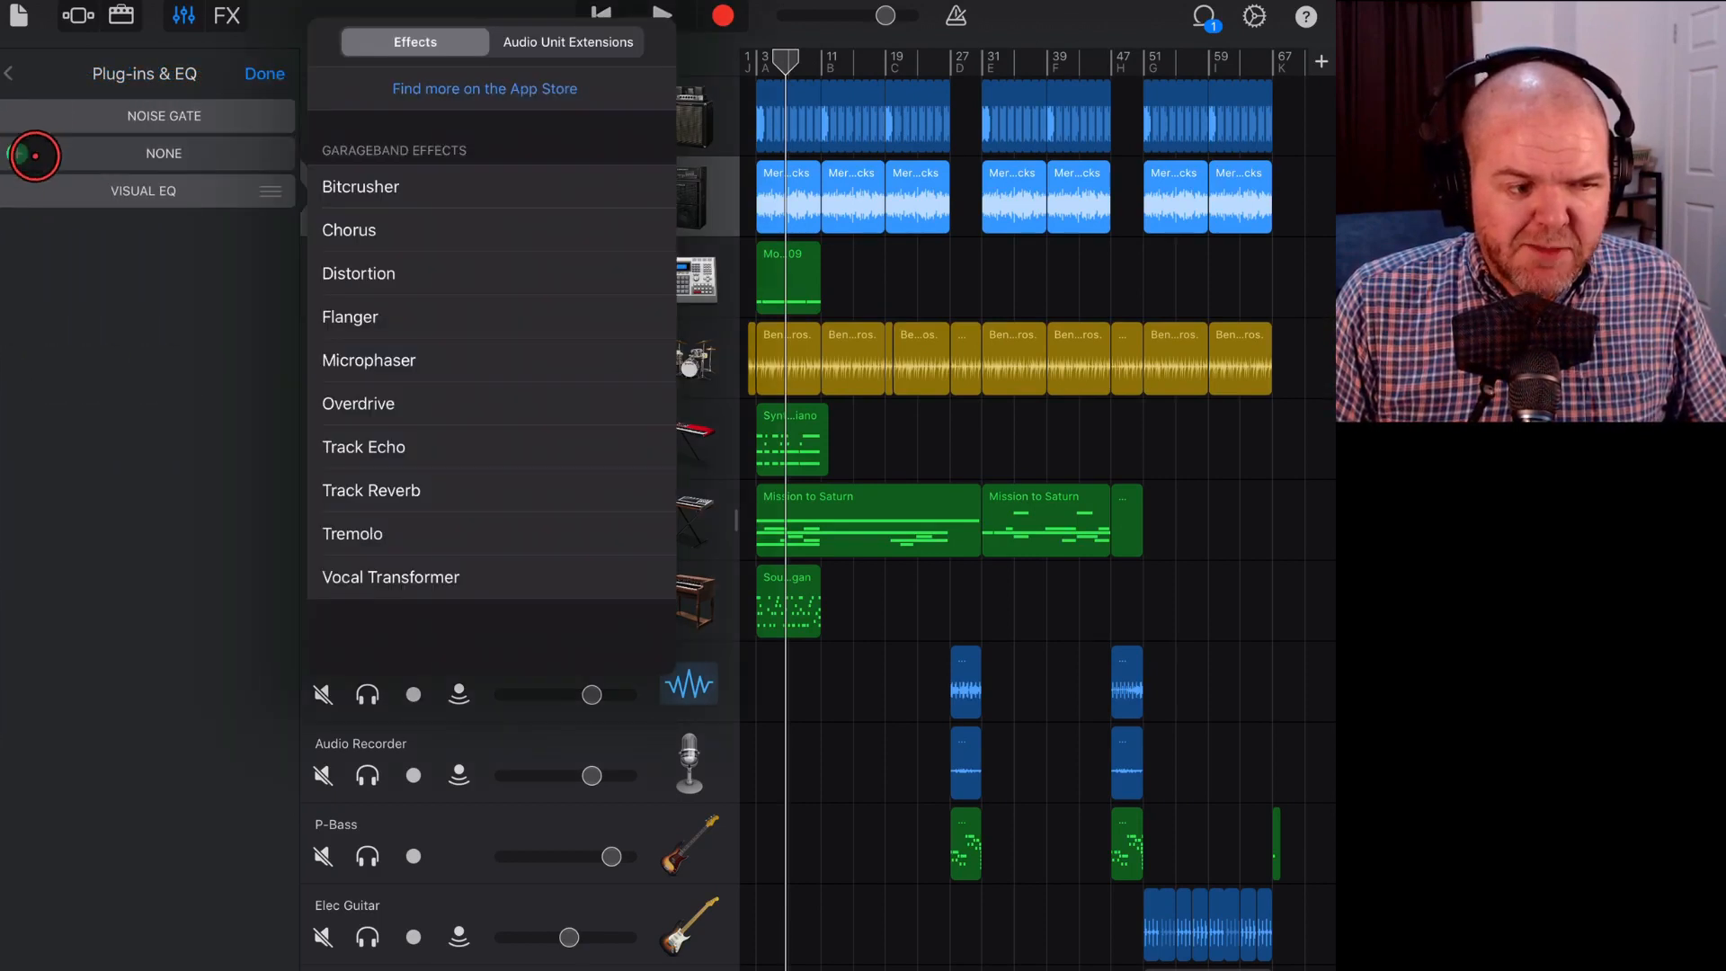
In Audio Unit Extensions, scroll to Klevgrand LUXE to insert it on Barely Phased.
left_click(568, 41)
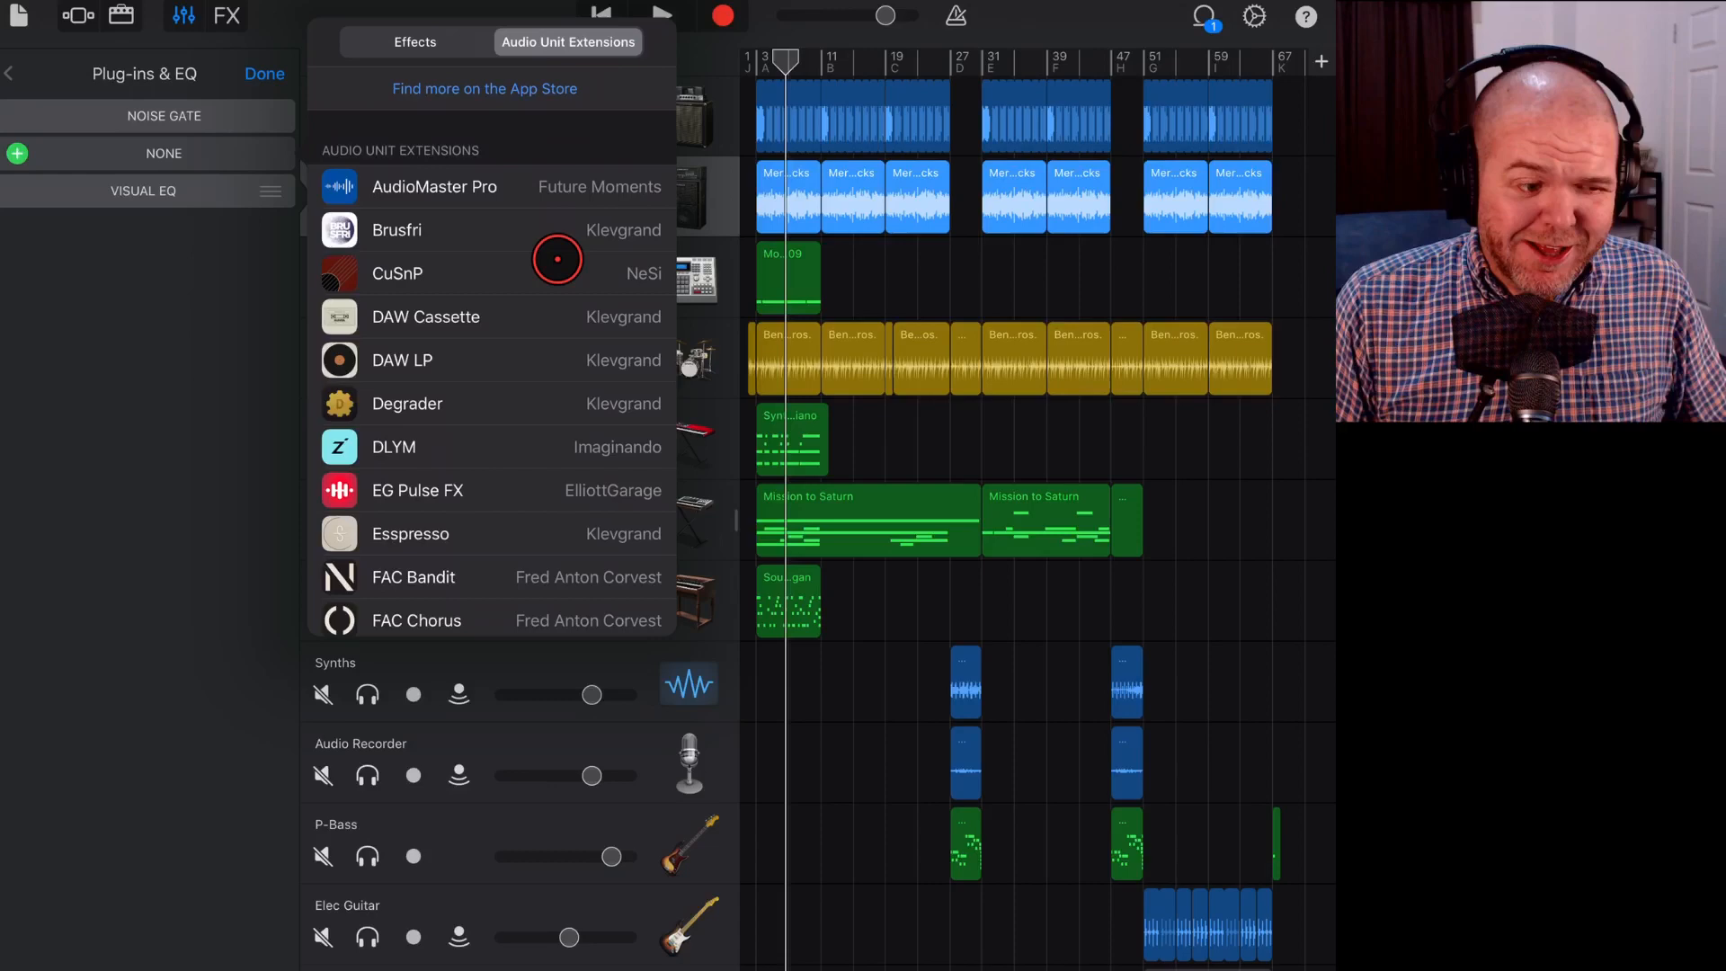
scroll("down", 3)
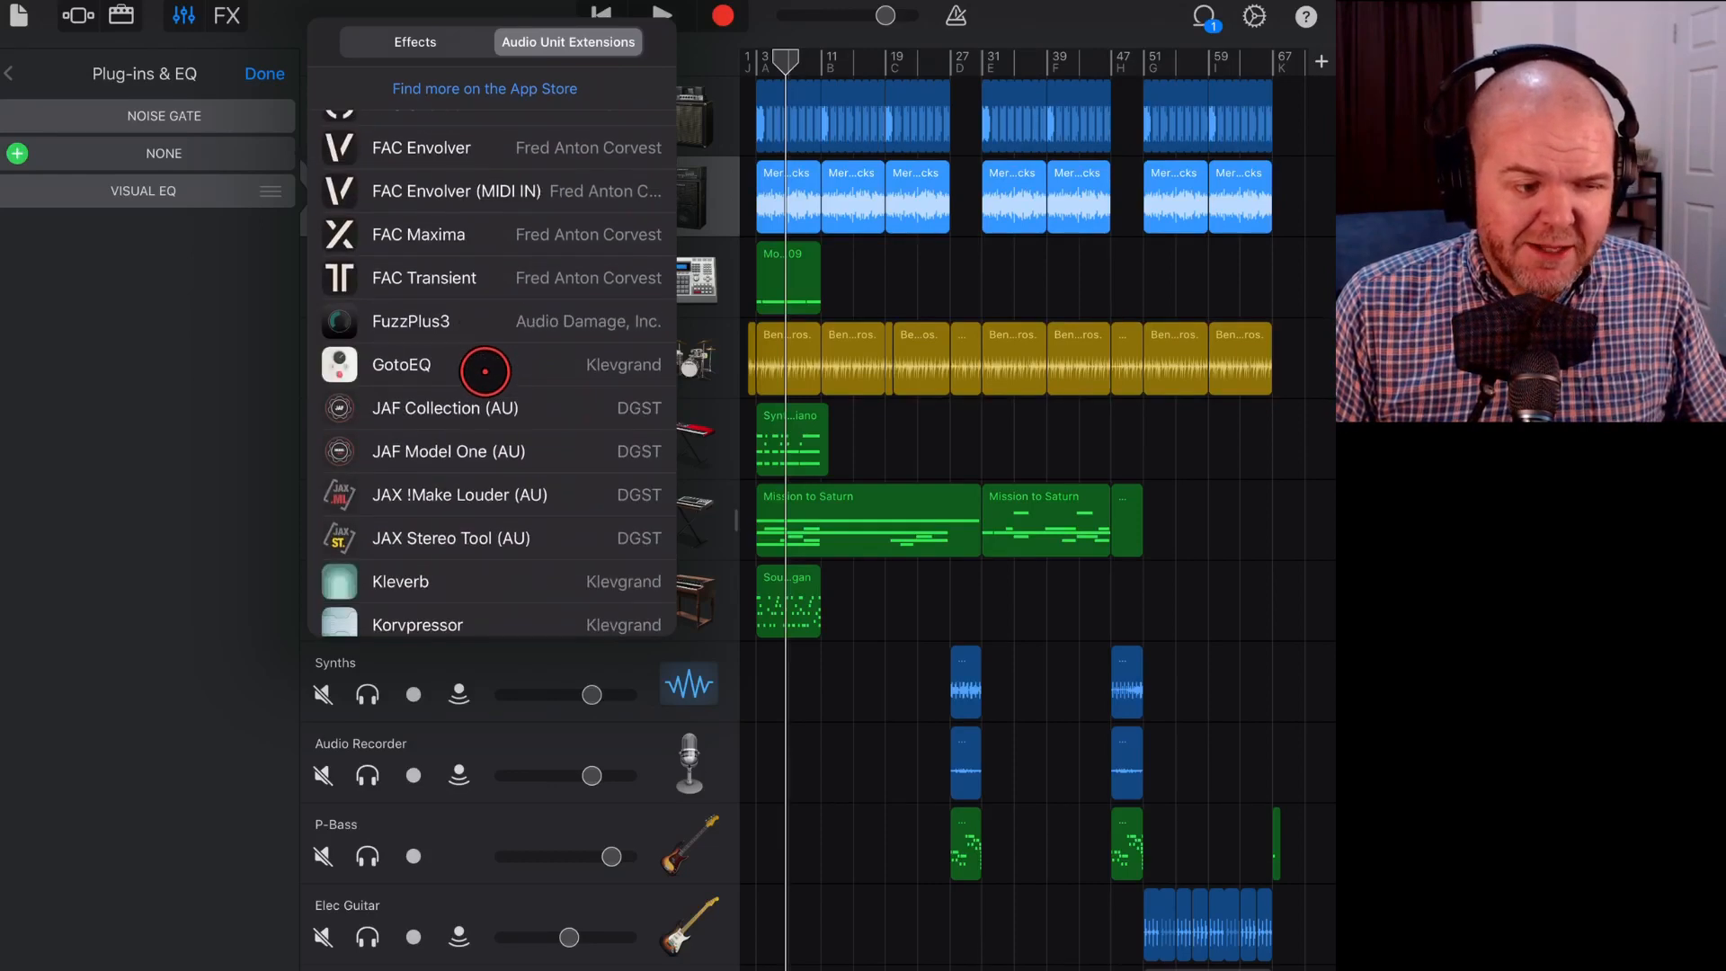
scroll("down", 3)
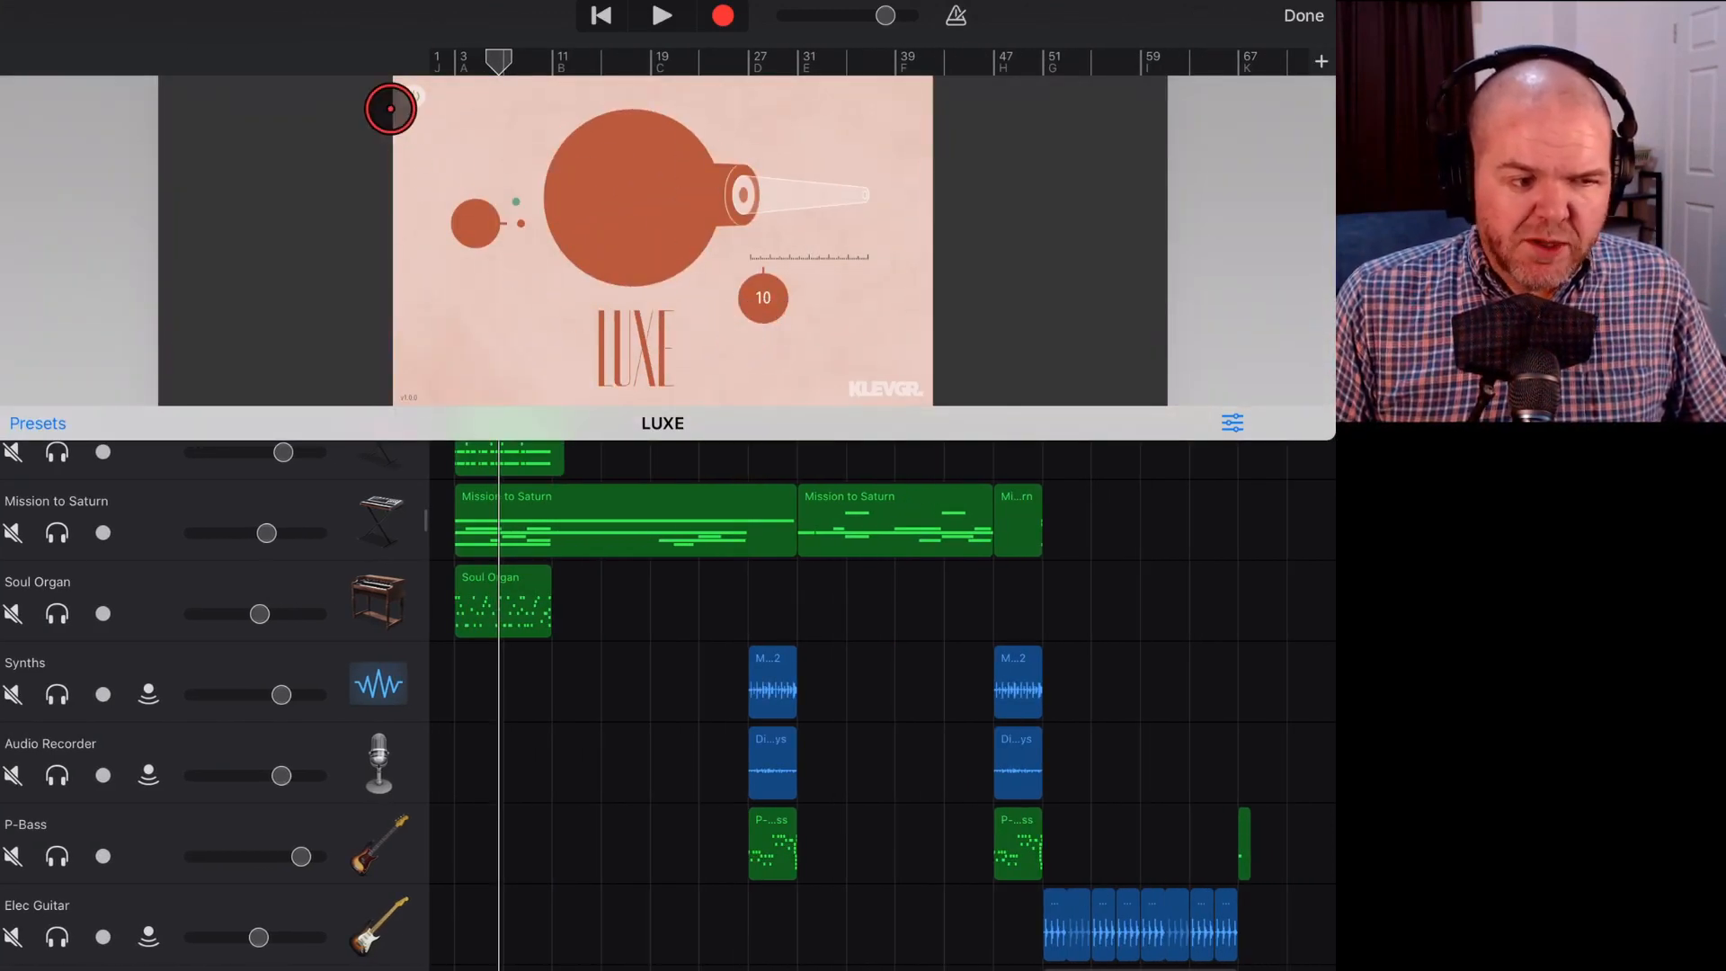
Play the song while pushing LUXE's amount up to 94 and back down on Barely Phased.
left_click_drag(391, 108, 747, 266)
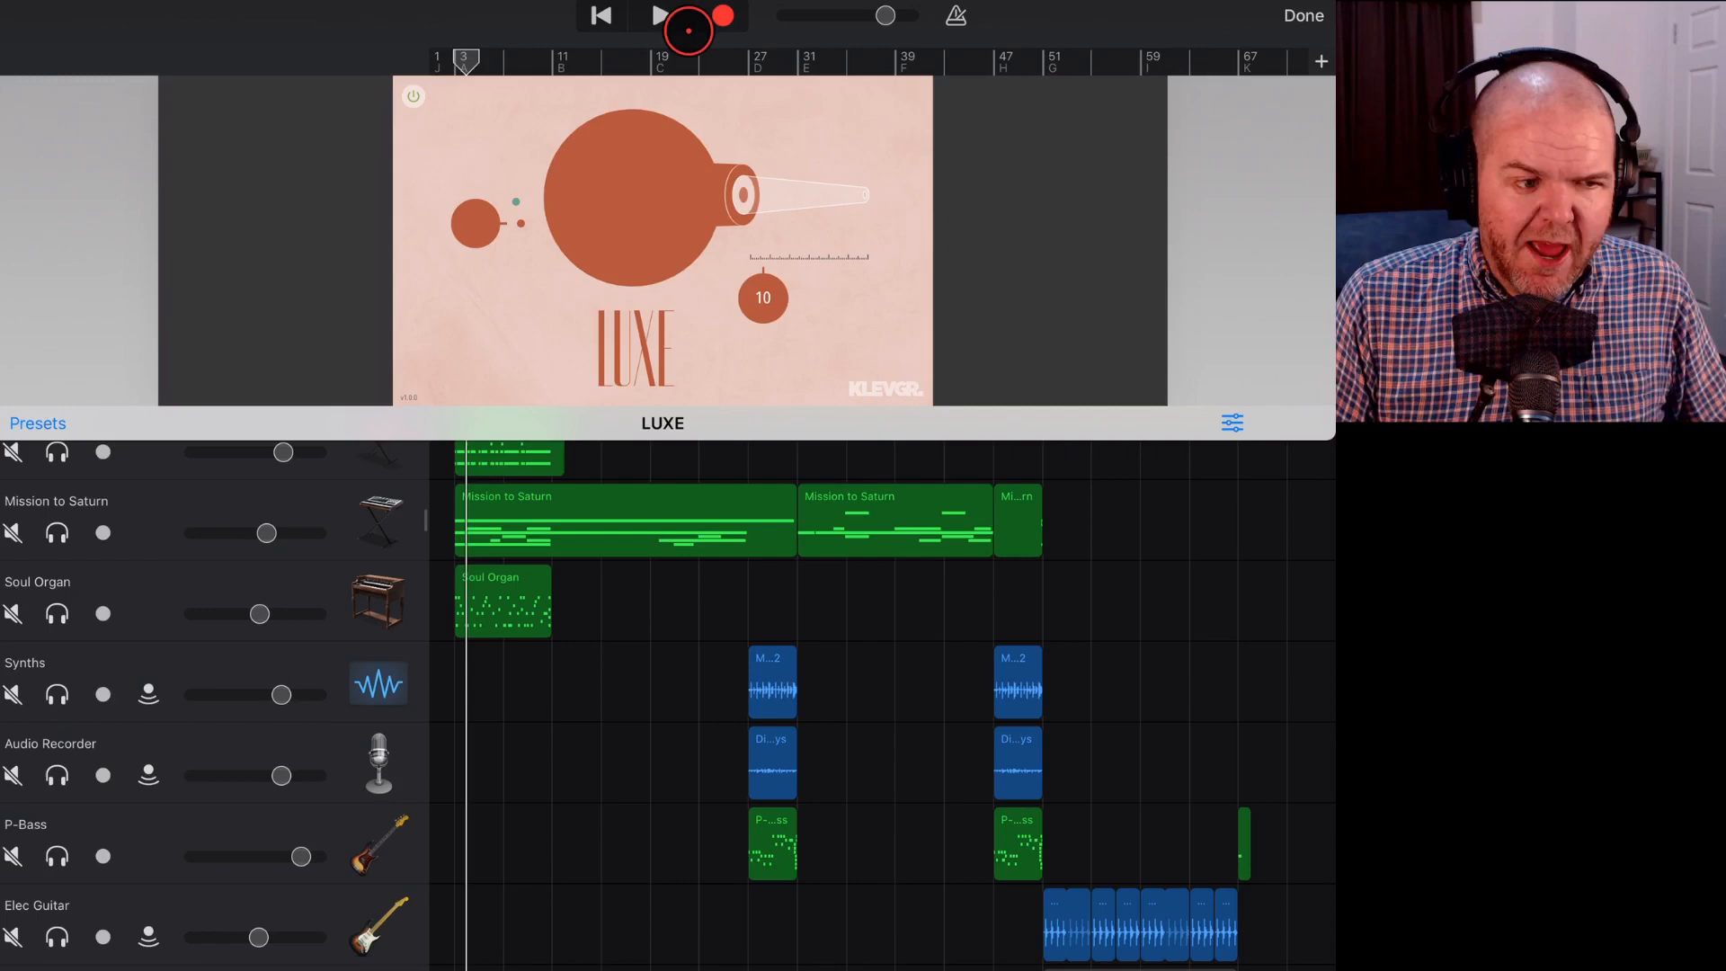
left_click(658, 16)
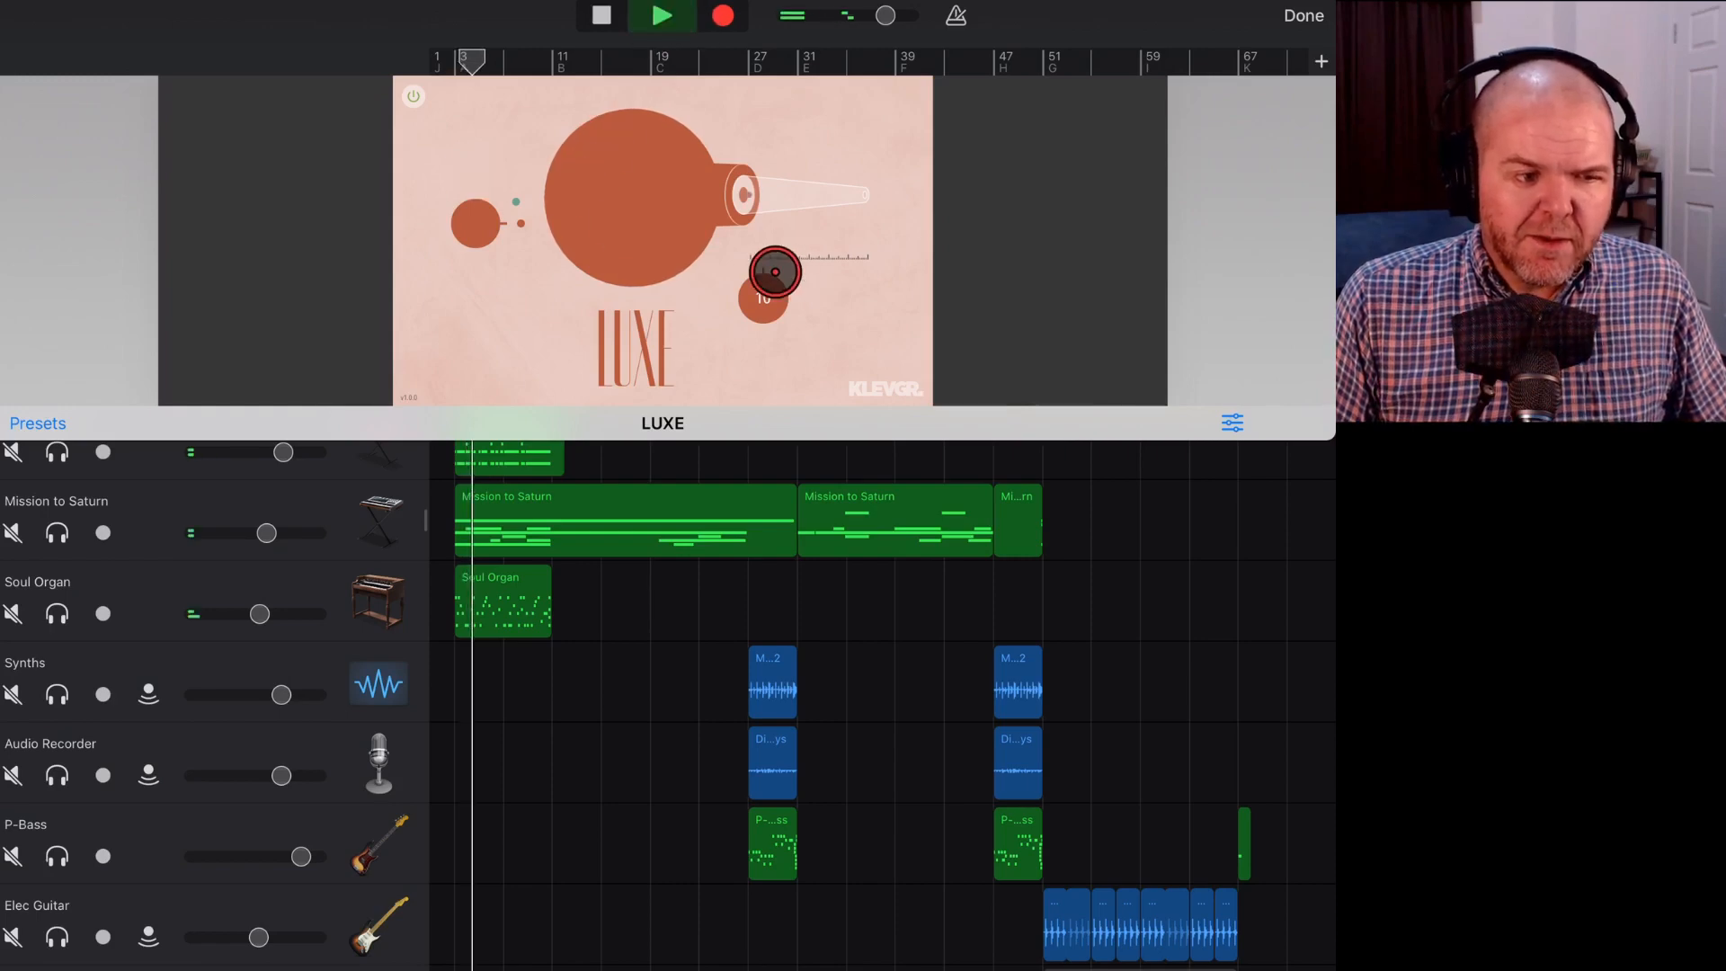
left_click_drag(773, 271, 832, 321)
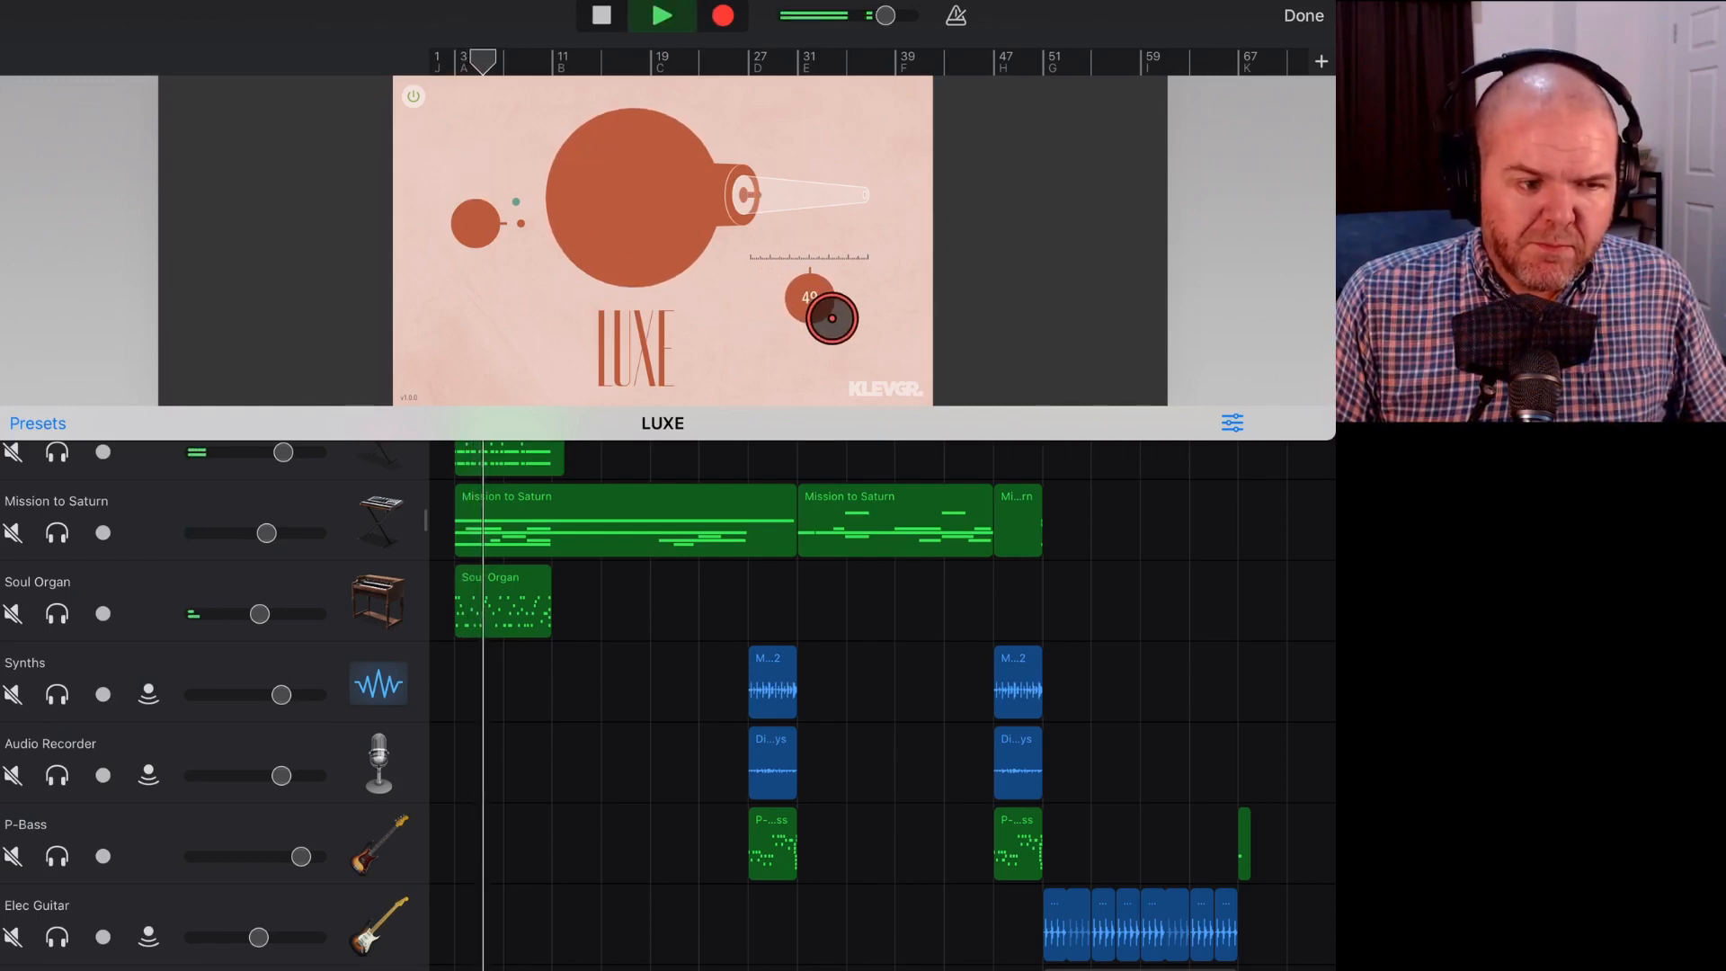
left_click_drag(831, 320, 896, 331)
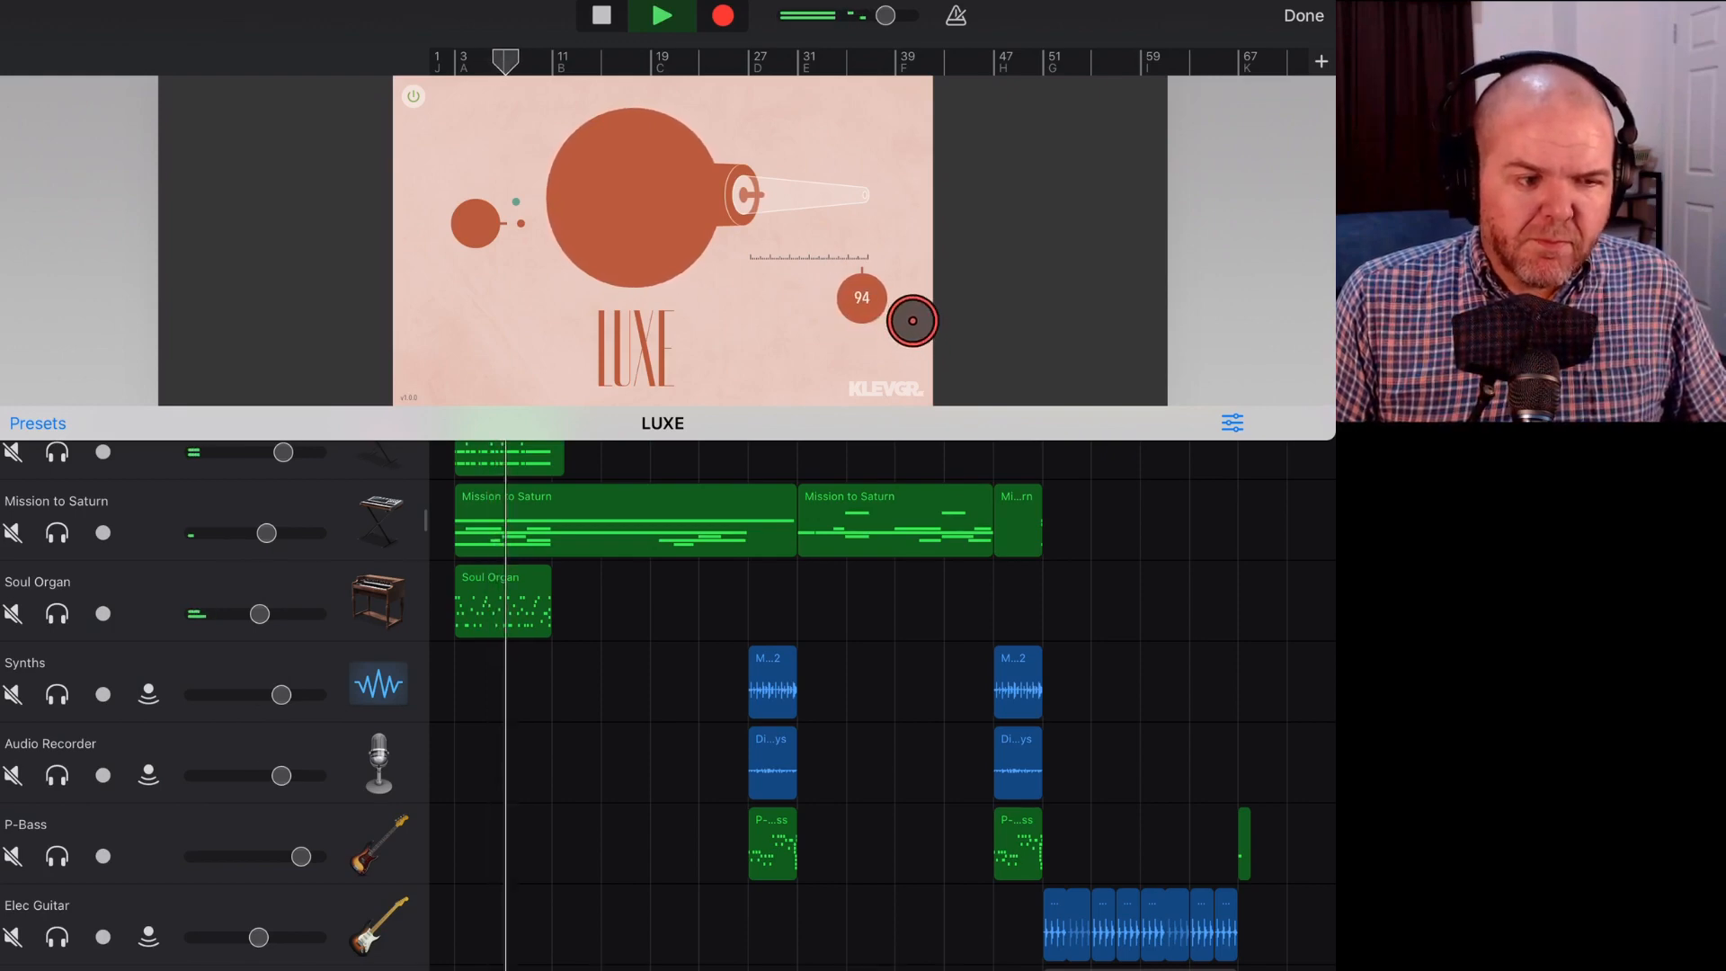
left_click_drag(912, 321, 831, 291)
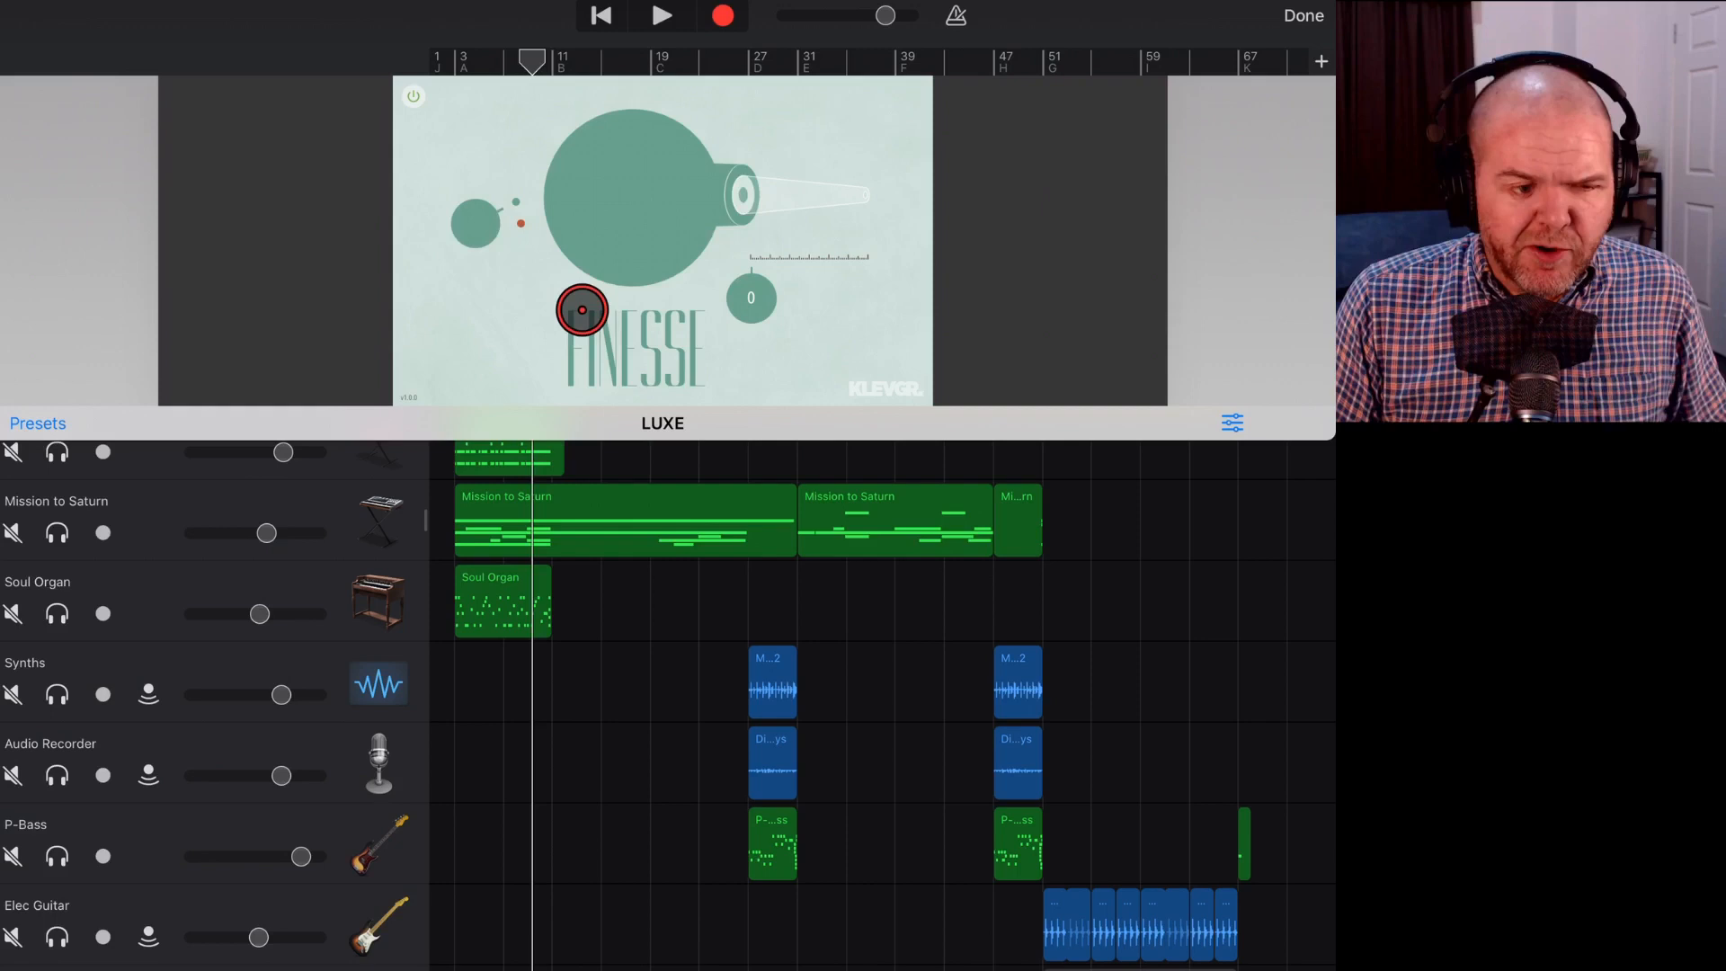
Audition Finesse mode with the amount raised to about 52 then 82, and adjust it further.
left_click(662, 17)
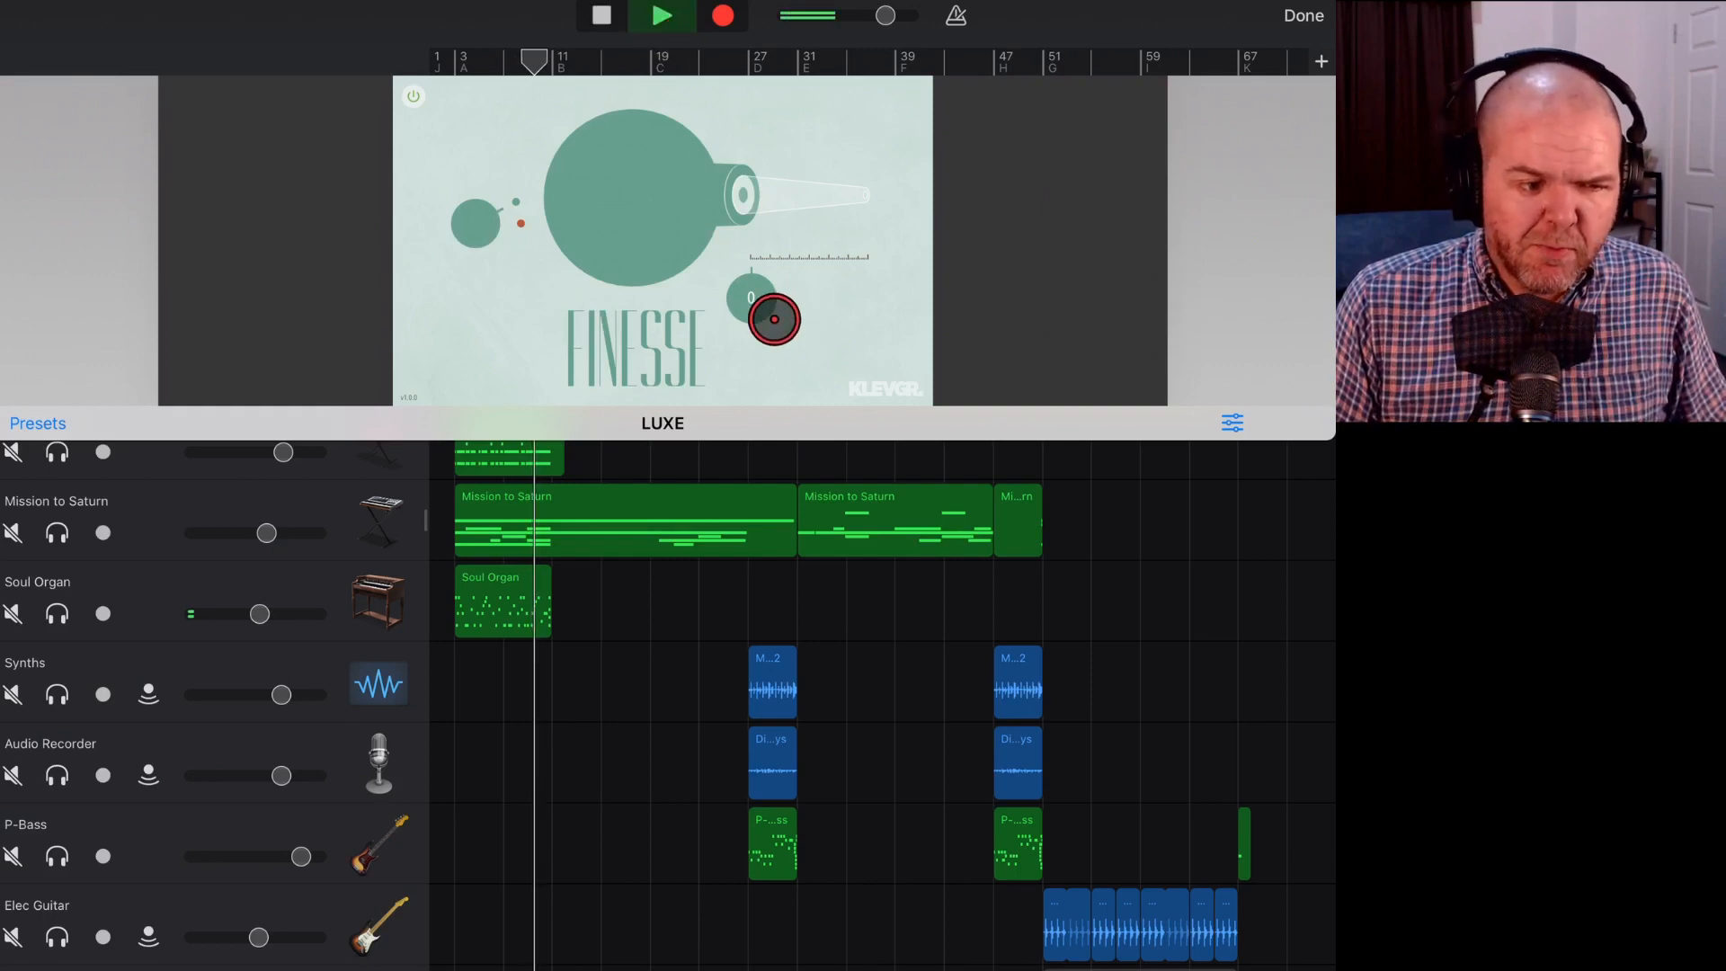
left_click_drag(771, 320, 836, 313)
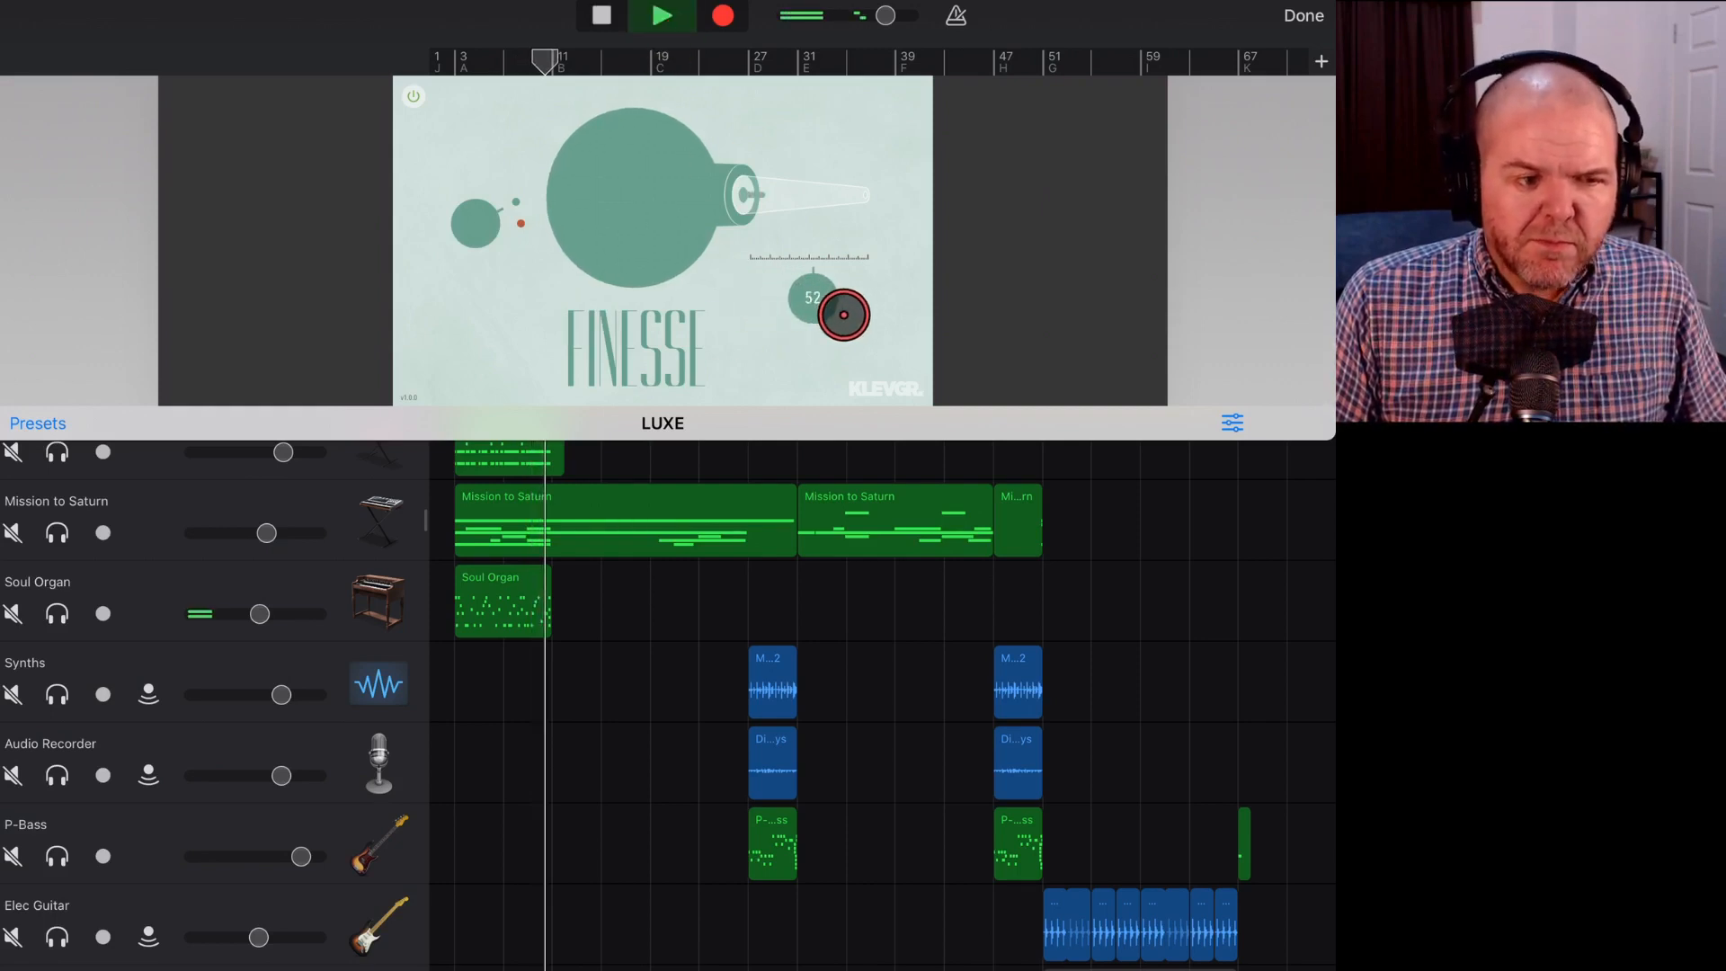
left_click_drag(840, 316, 892, 316)
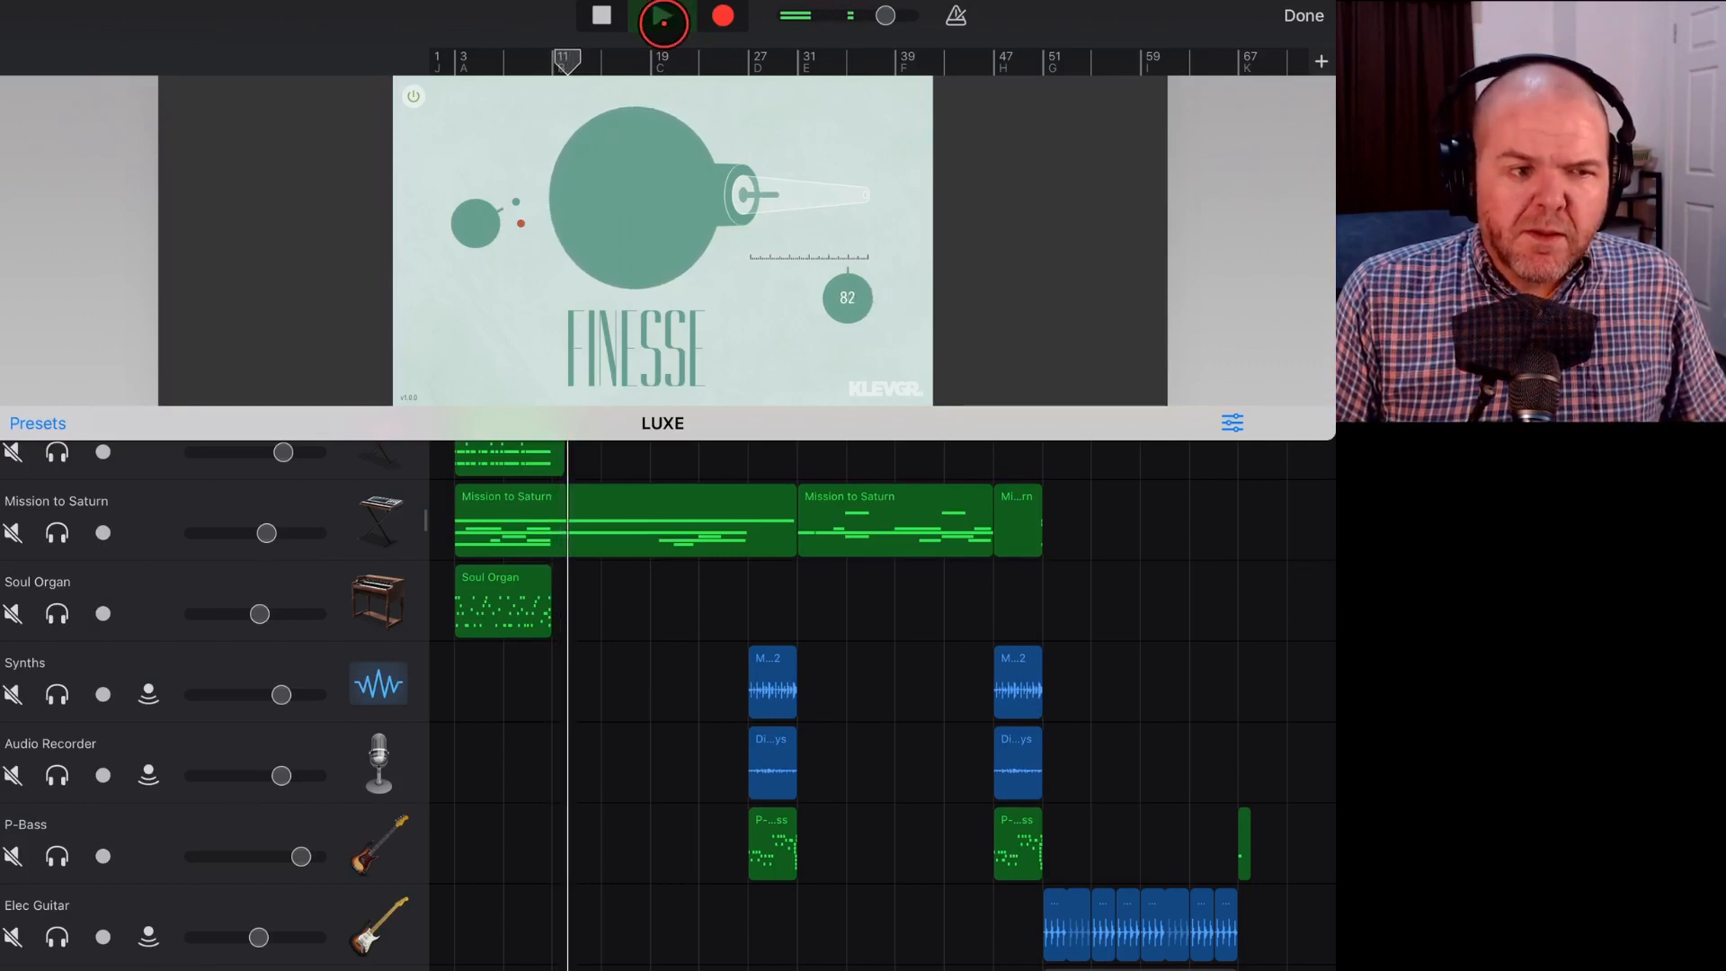
left_click(661, 16)
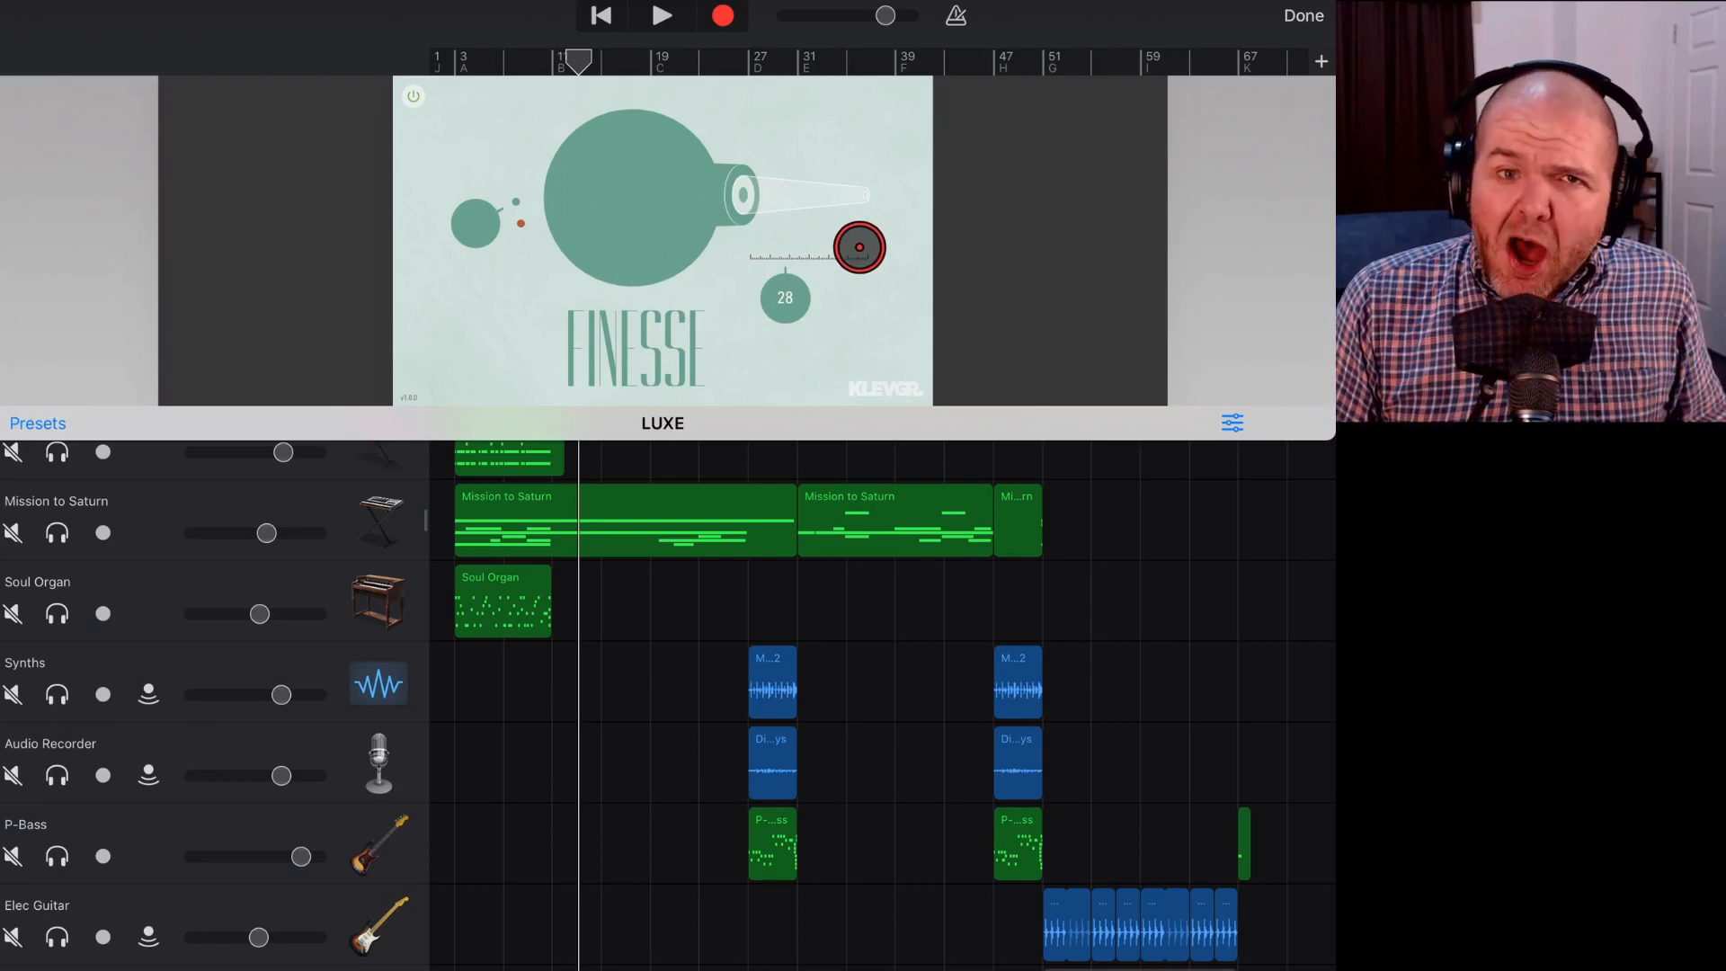
left_click_drag(860, 246, 712, 162)
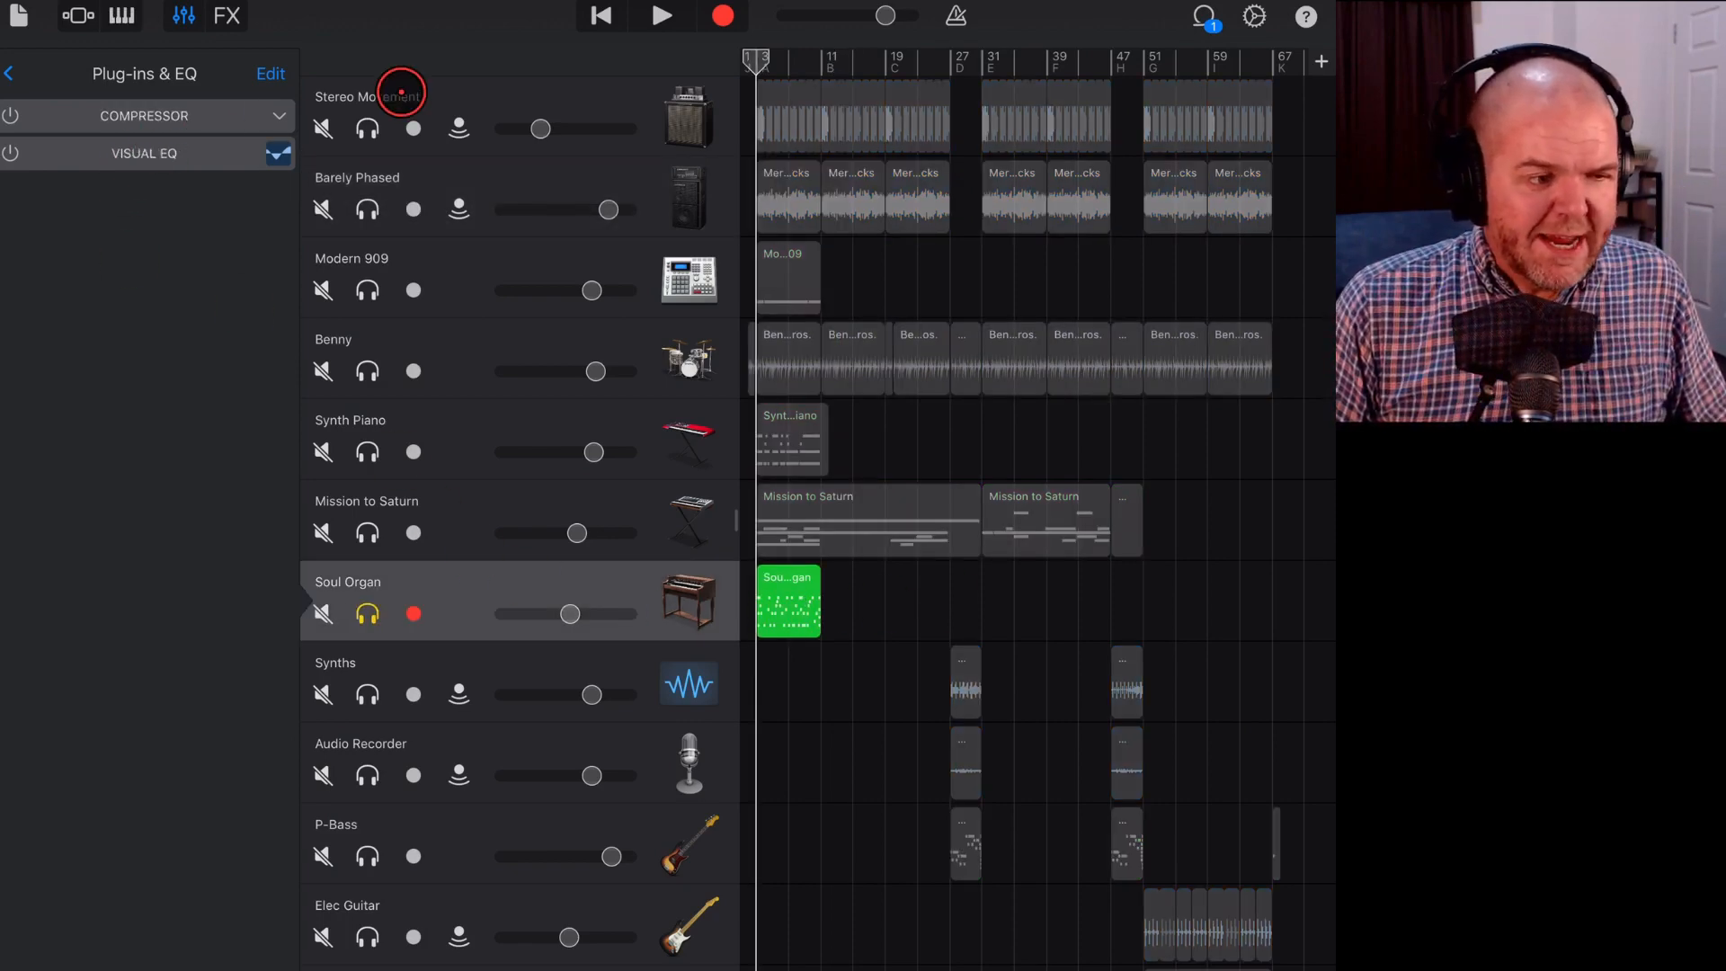
Open Soul Organ's effect slots and scroll Audio Unit Extensions to Klevgrand LUXE.
left_click(662, 16)
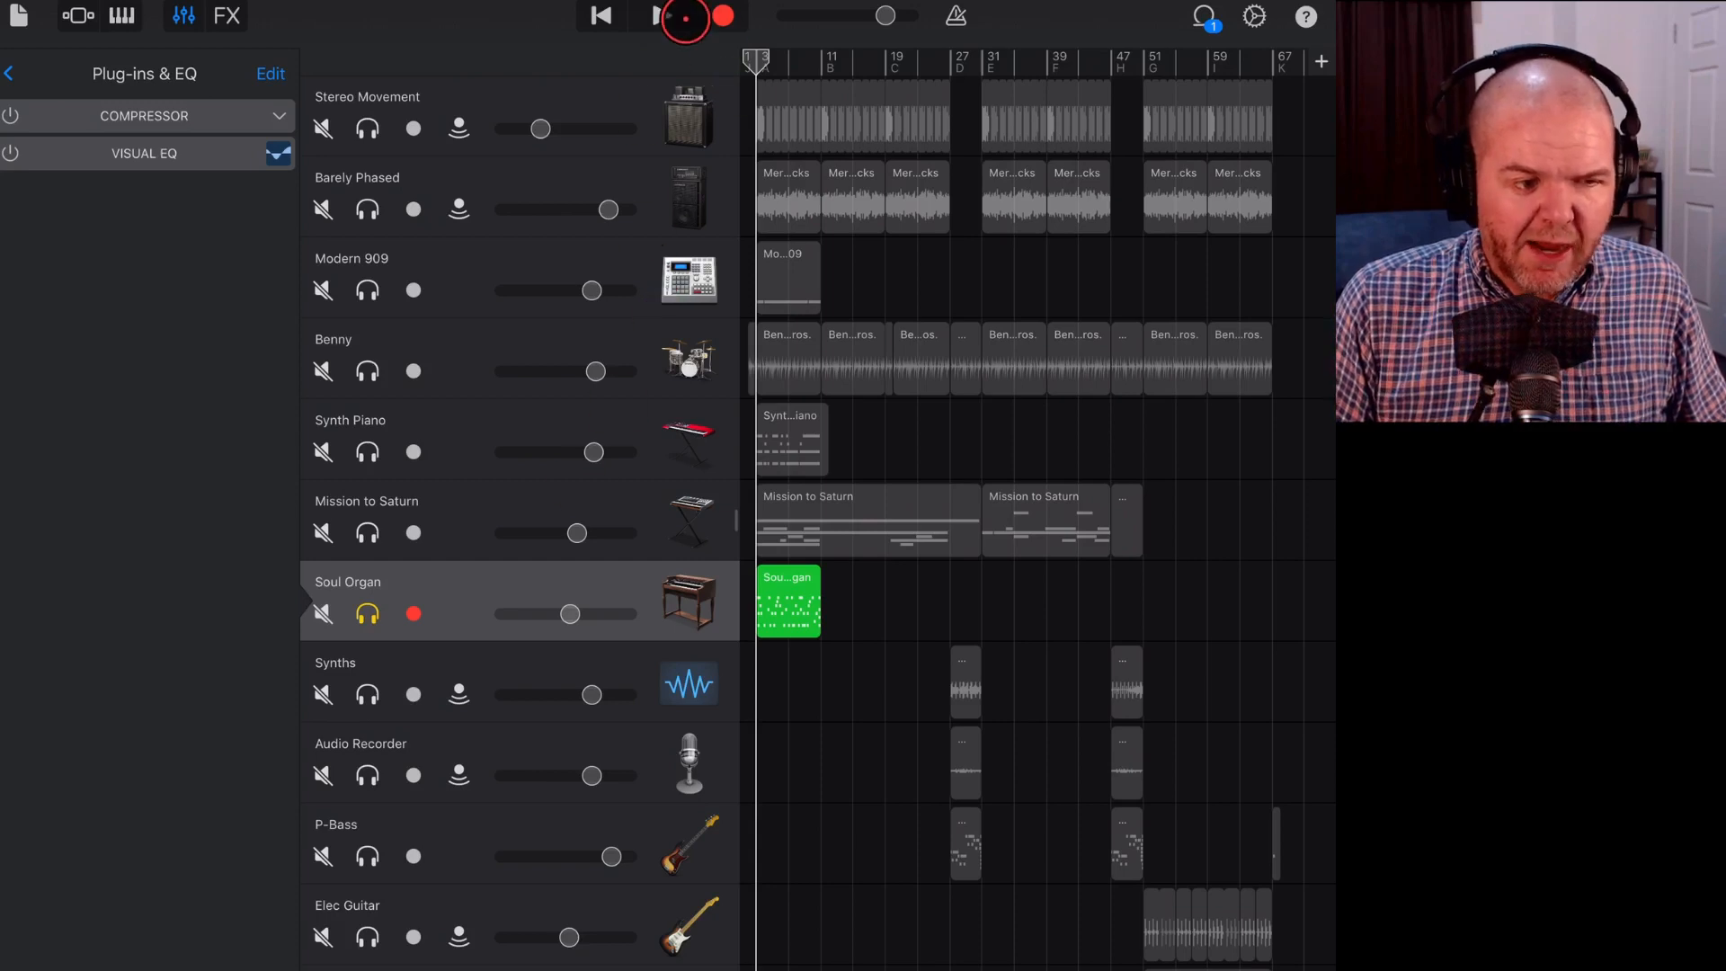
left_click(655, 16)
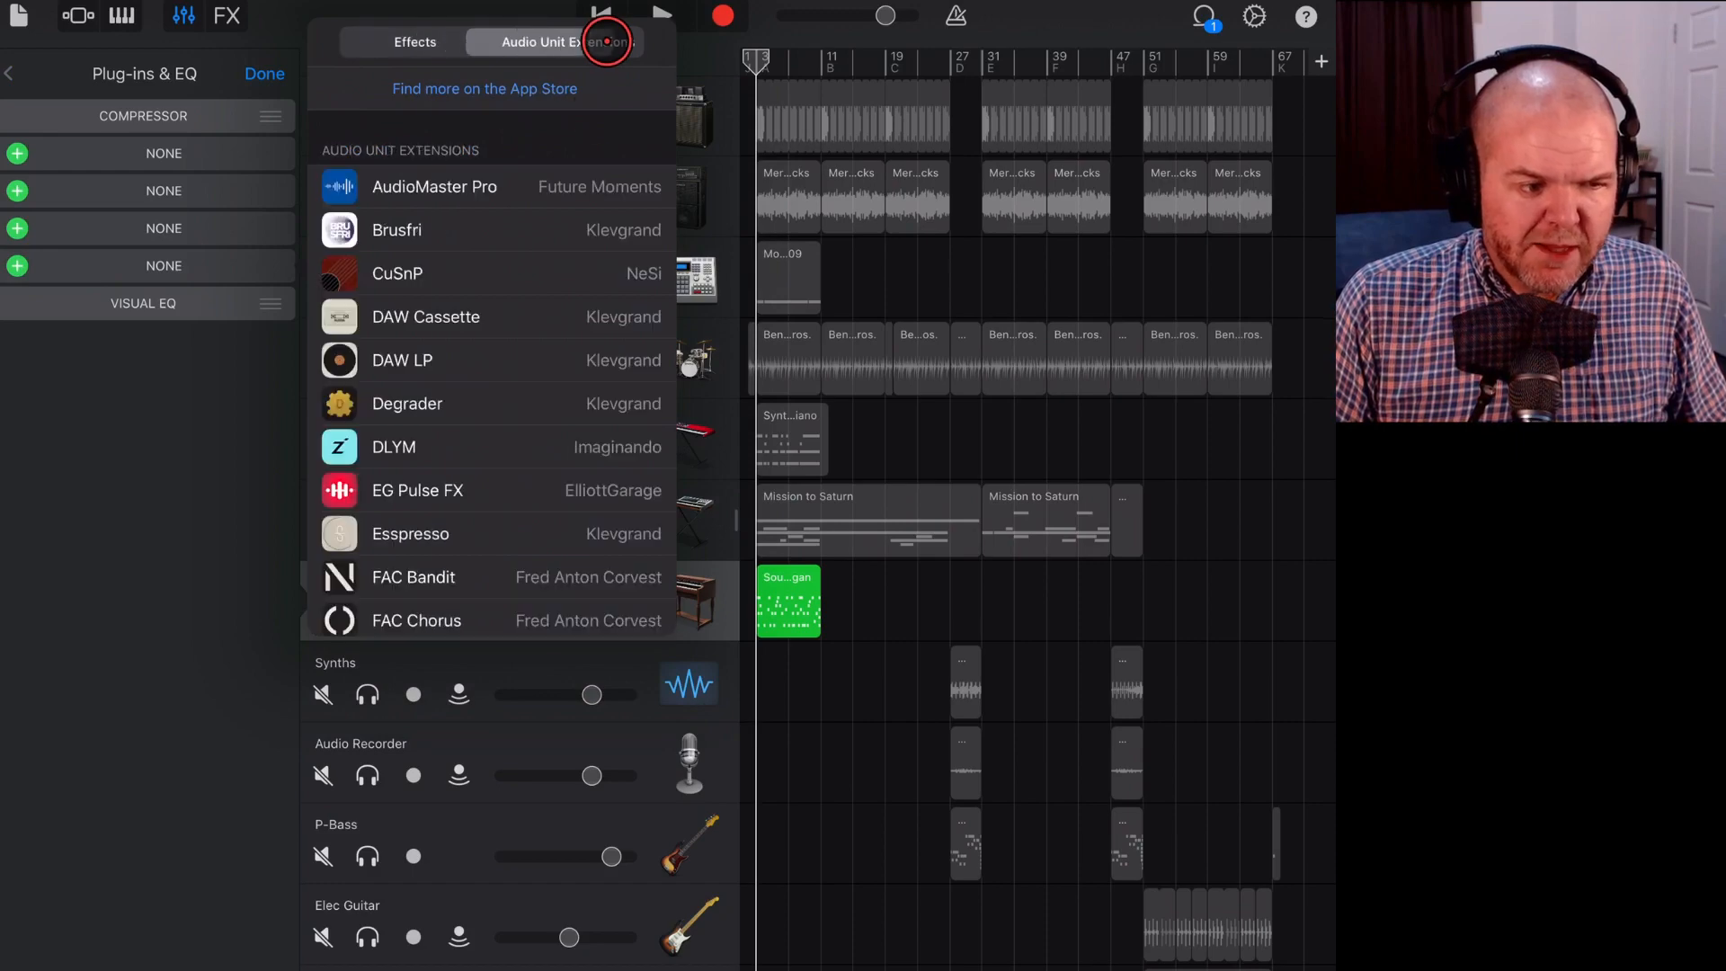
scroll("down", 3)
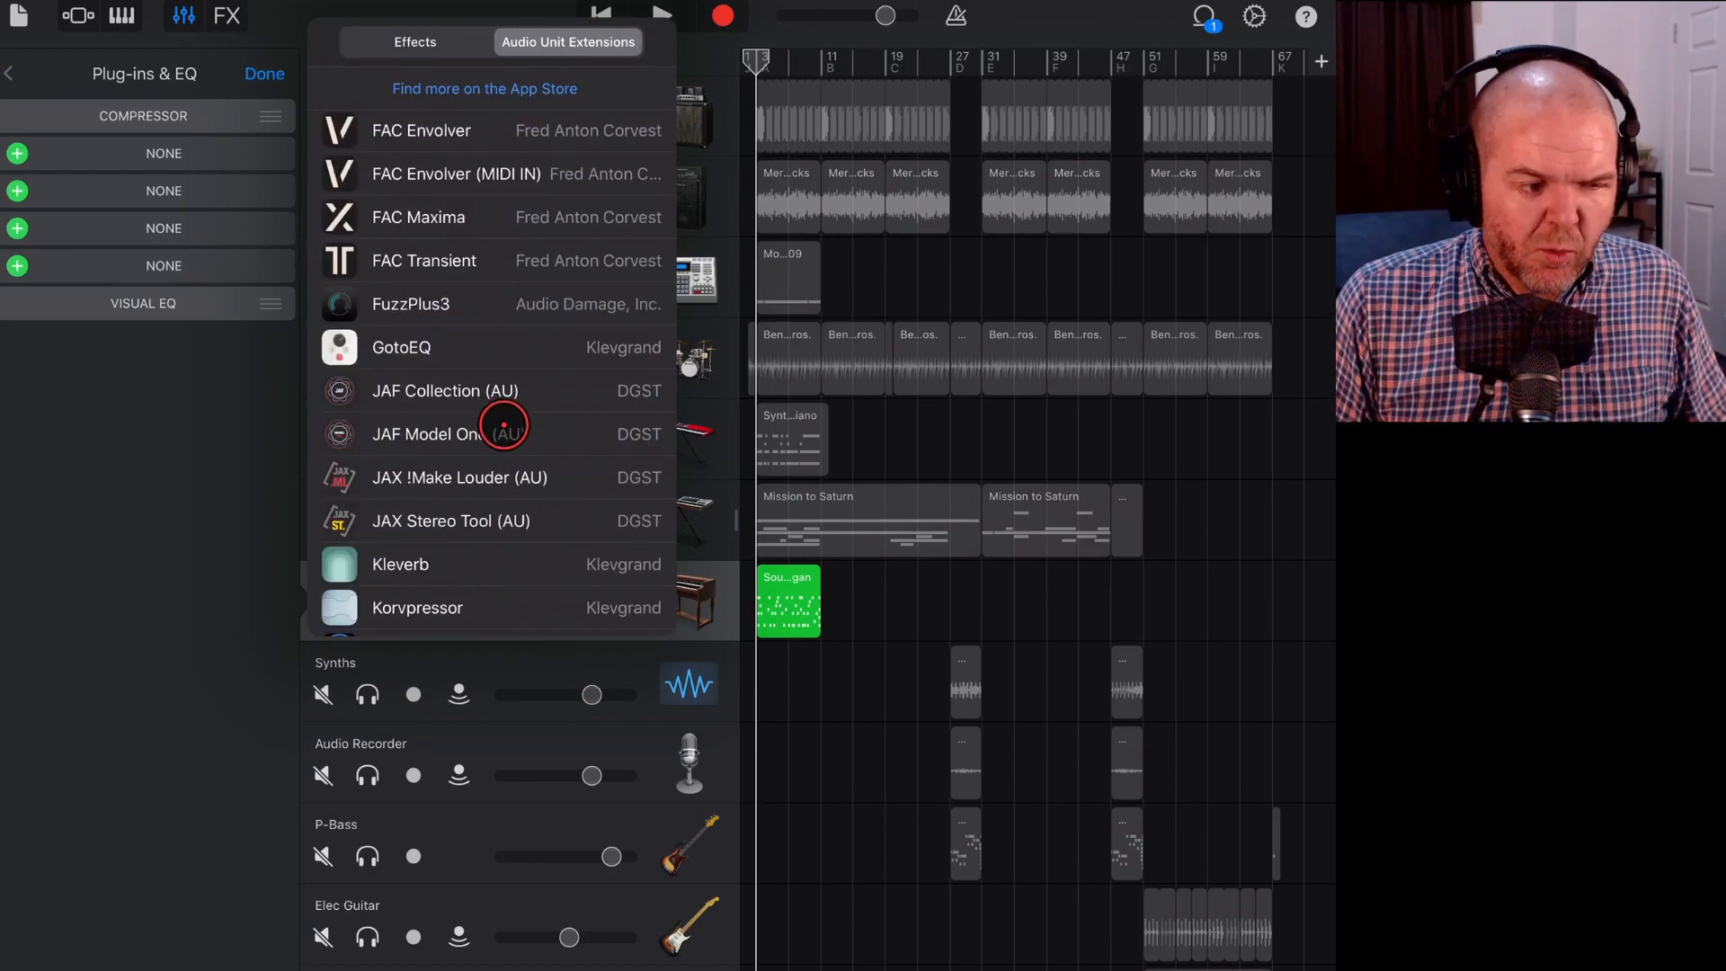
scroll("down", 3)
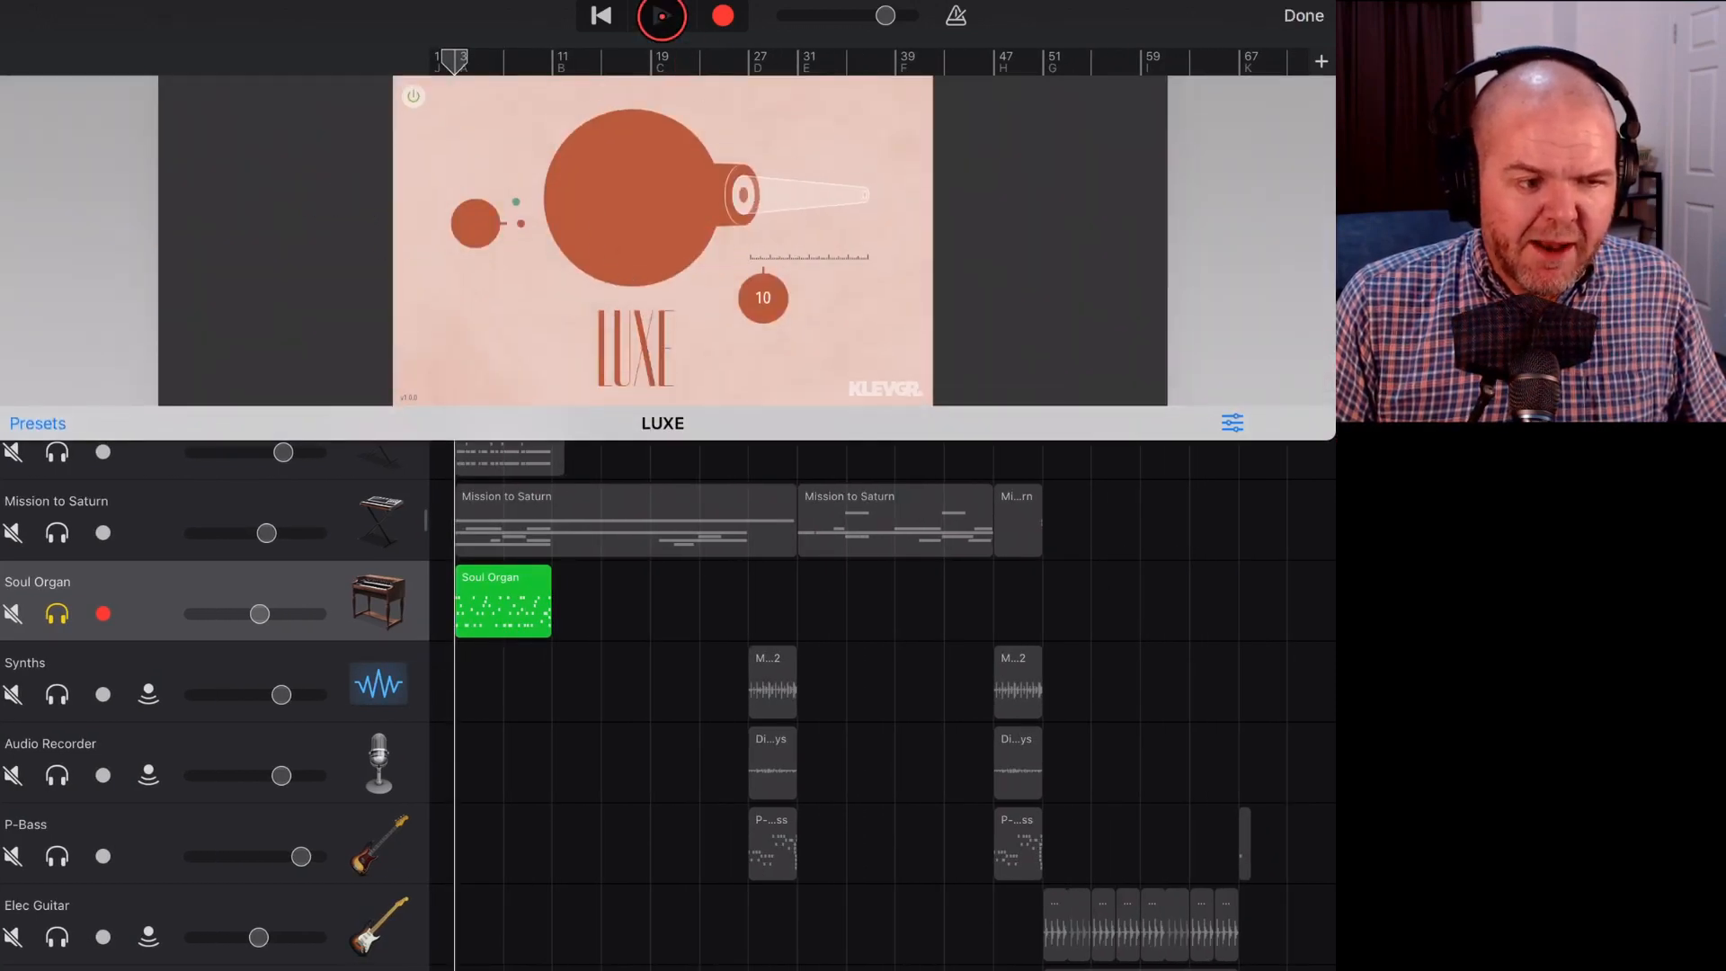
Un-solo Soul Organ and play the whole song with LUXE at 93, starting and stopping to compare.
left_click(660, 17)
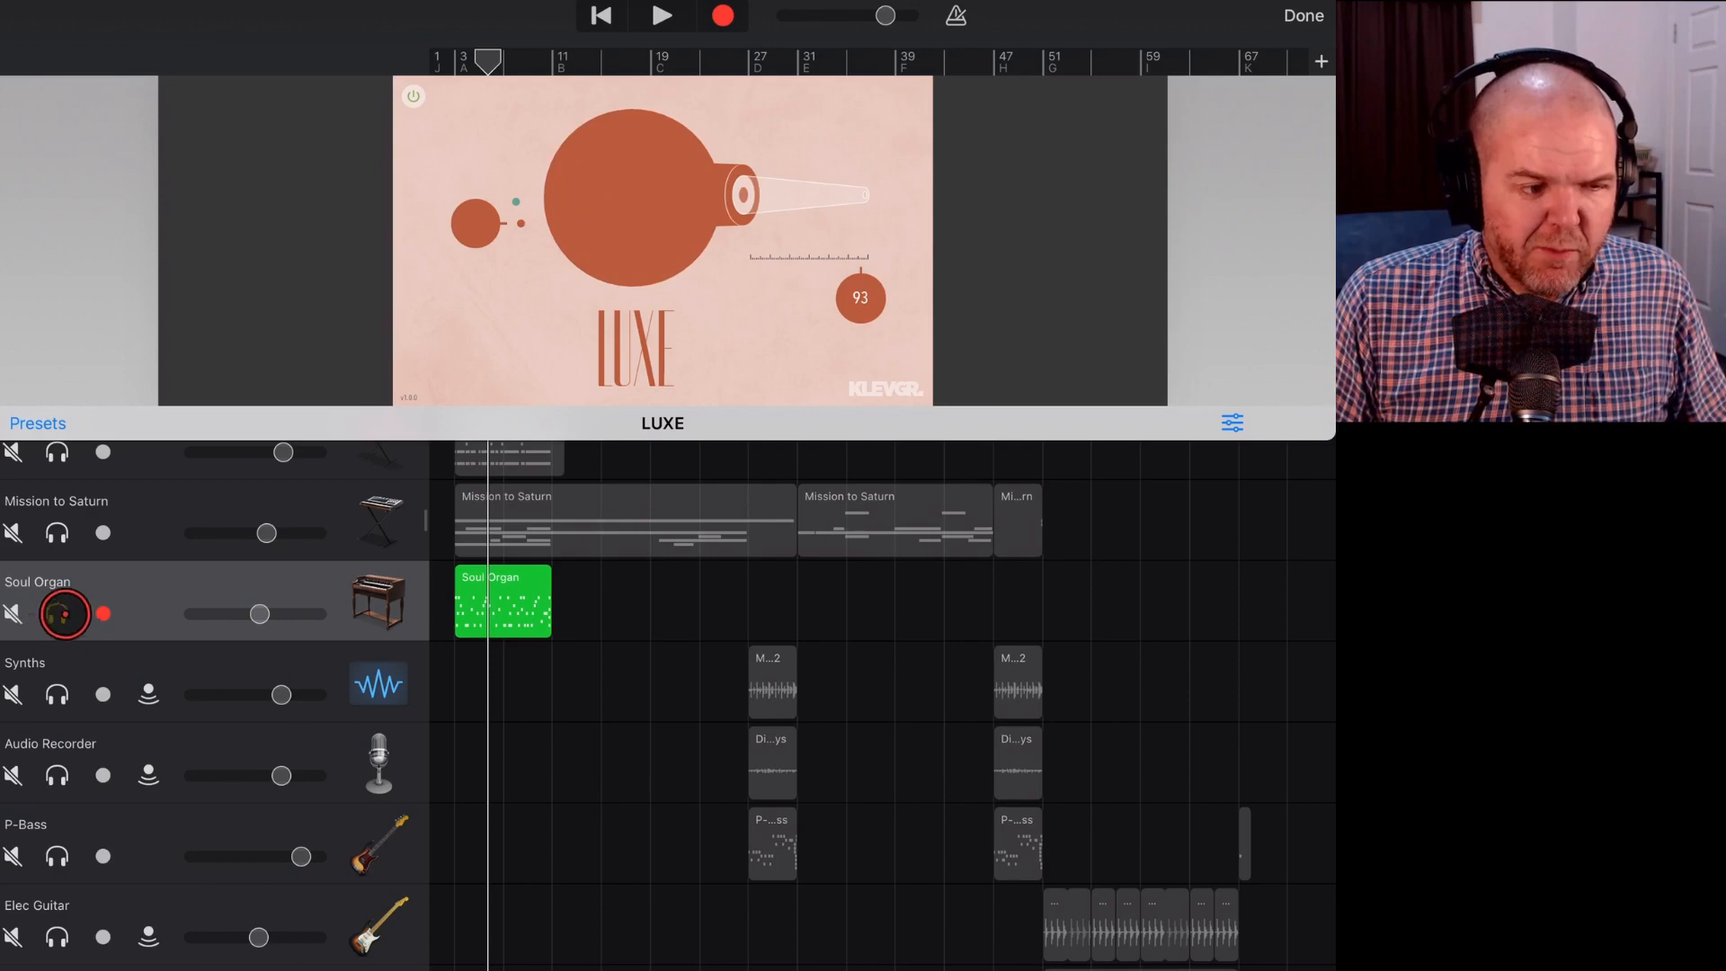
left_click(660, 17)
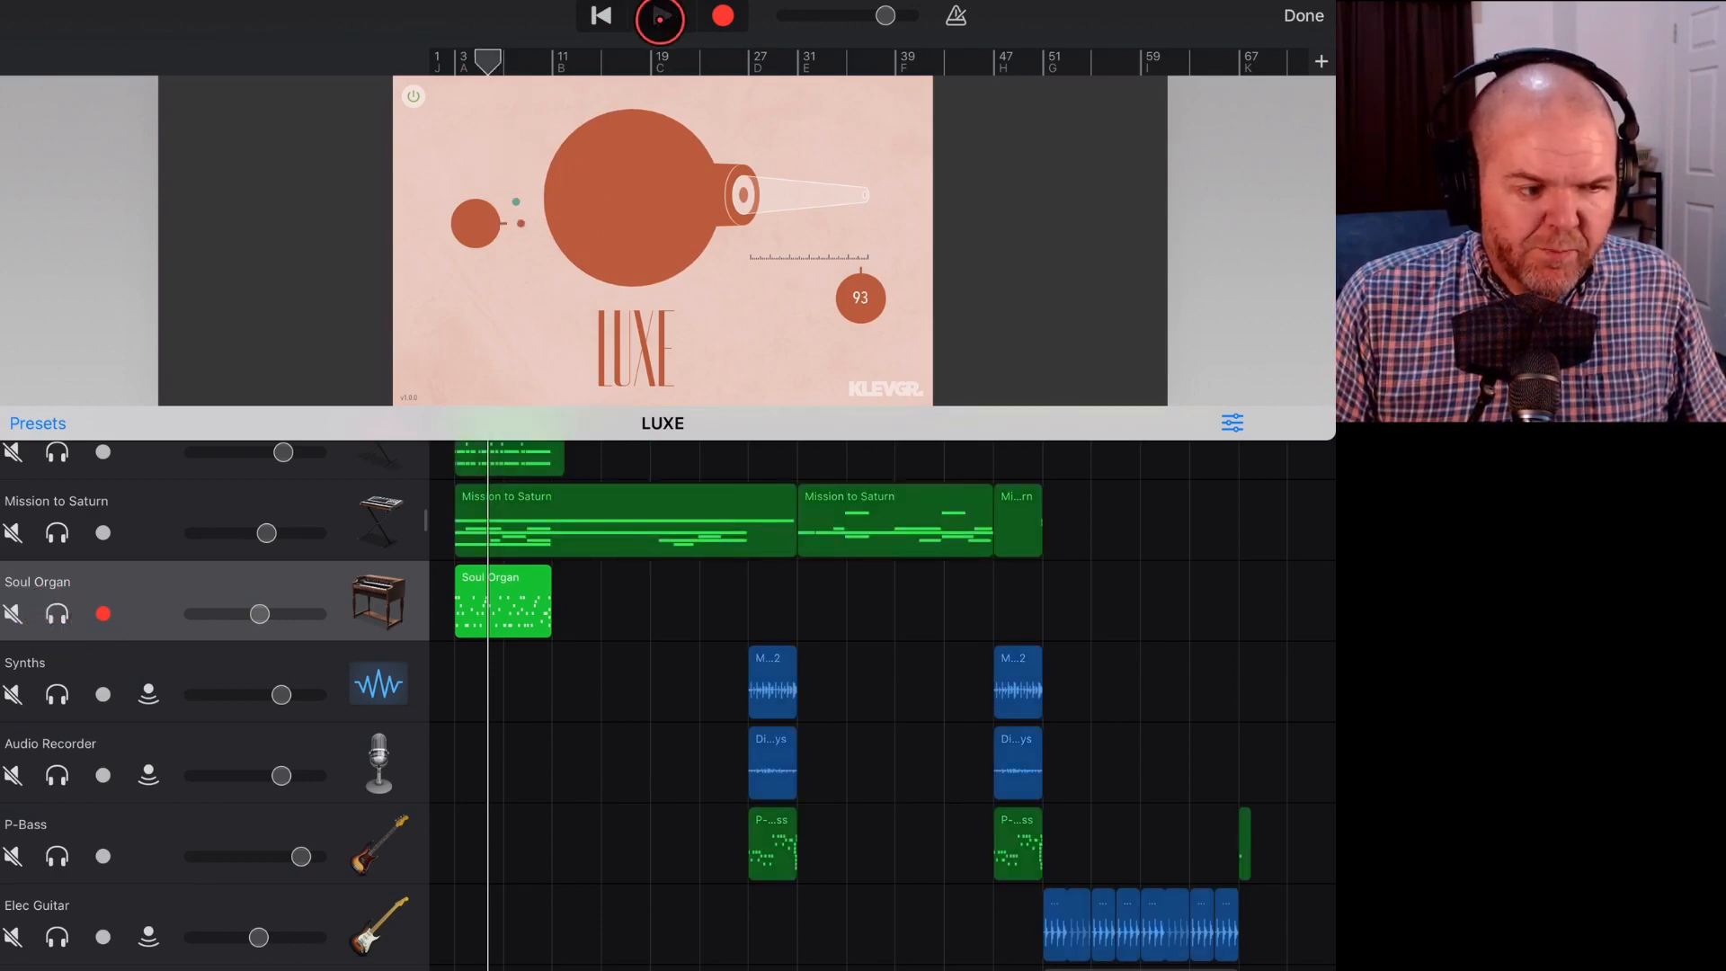
left_click(658, 16)
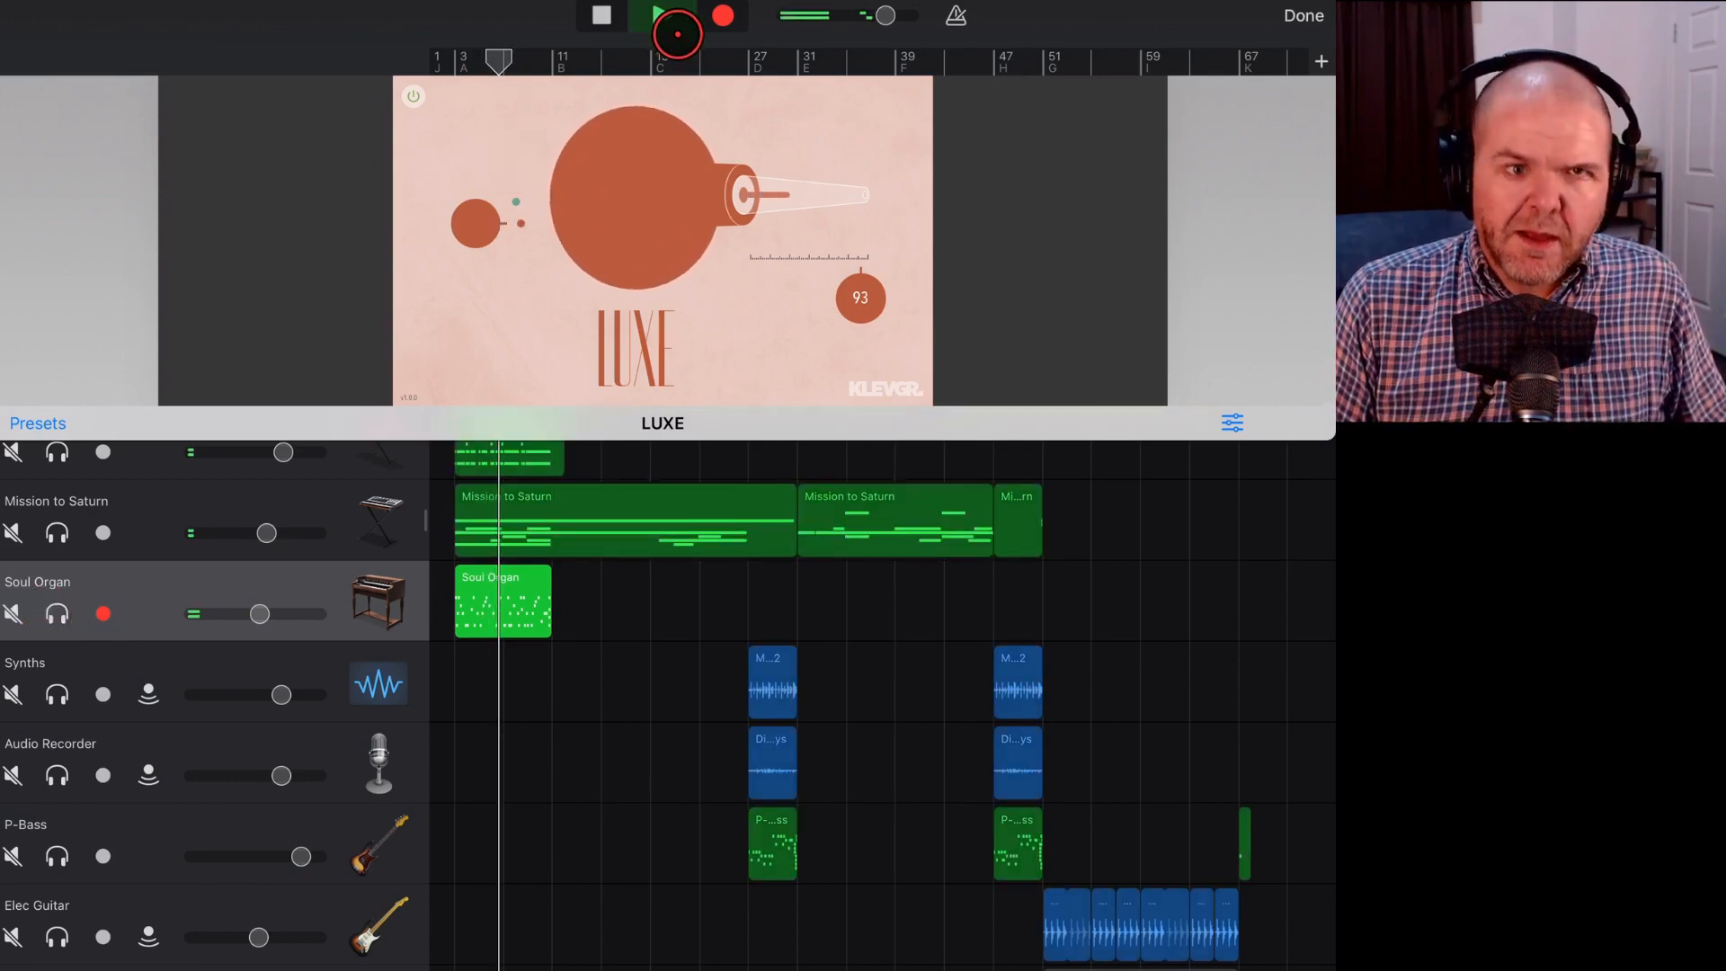
left_click(674, 16)
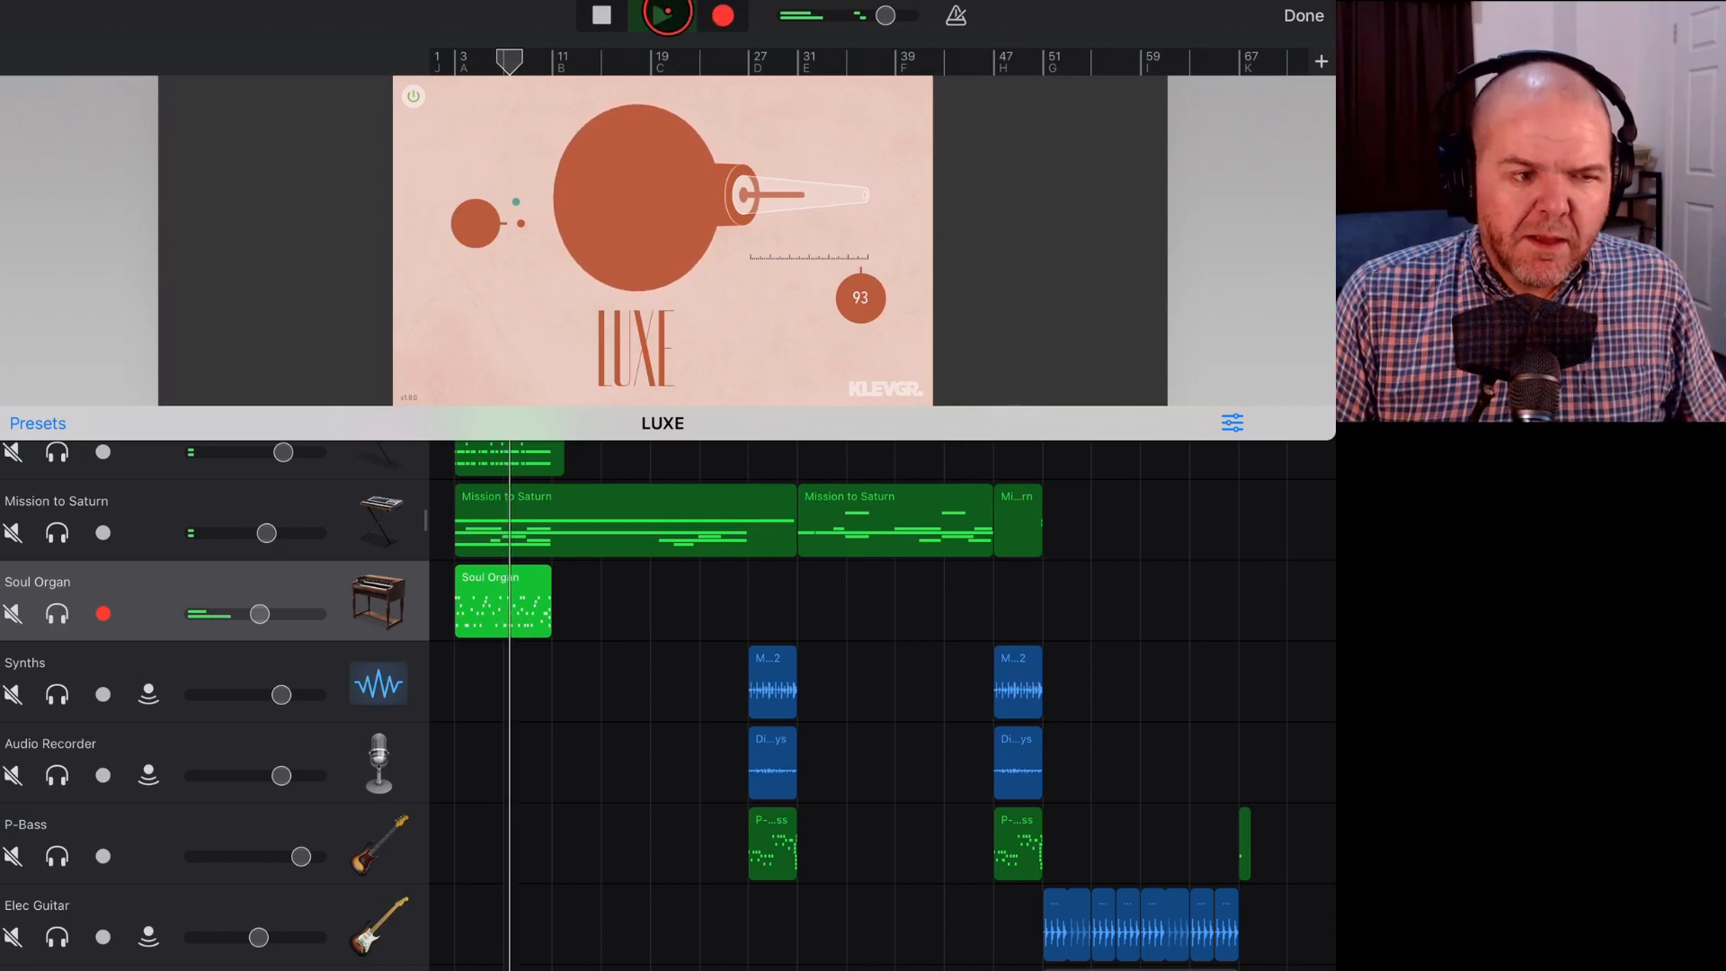
left_click(663, 16)
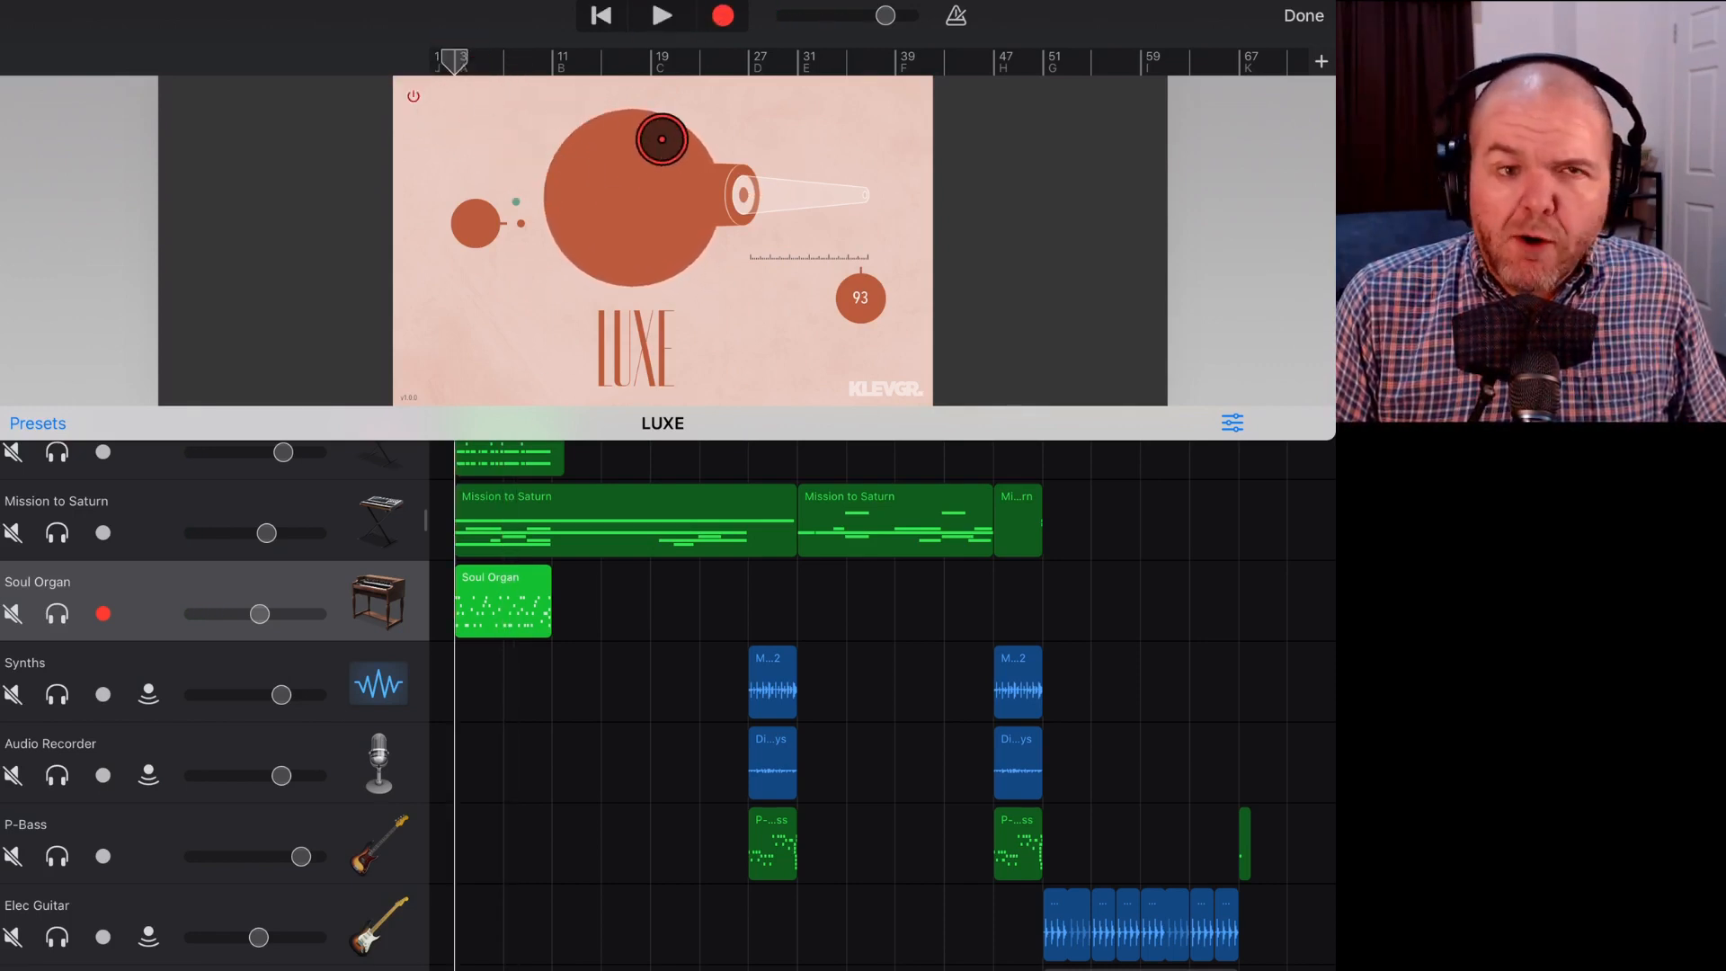
left_click(662, 16)
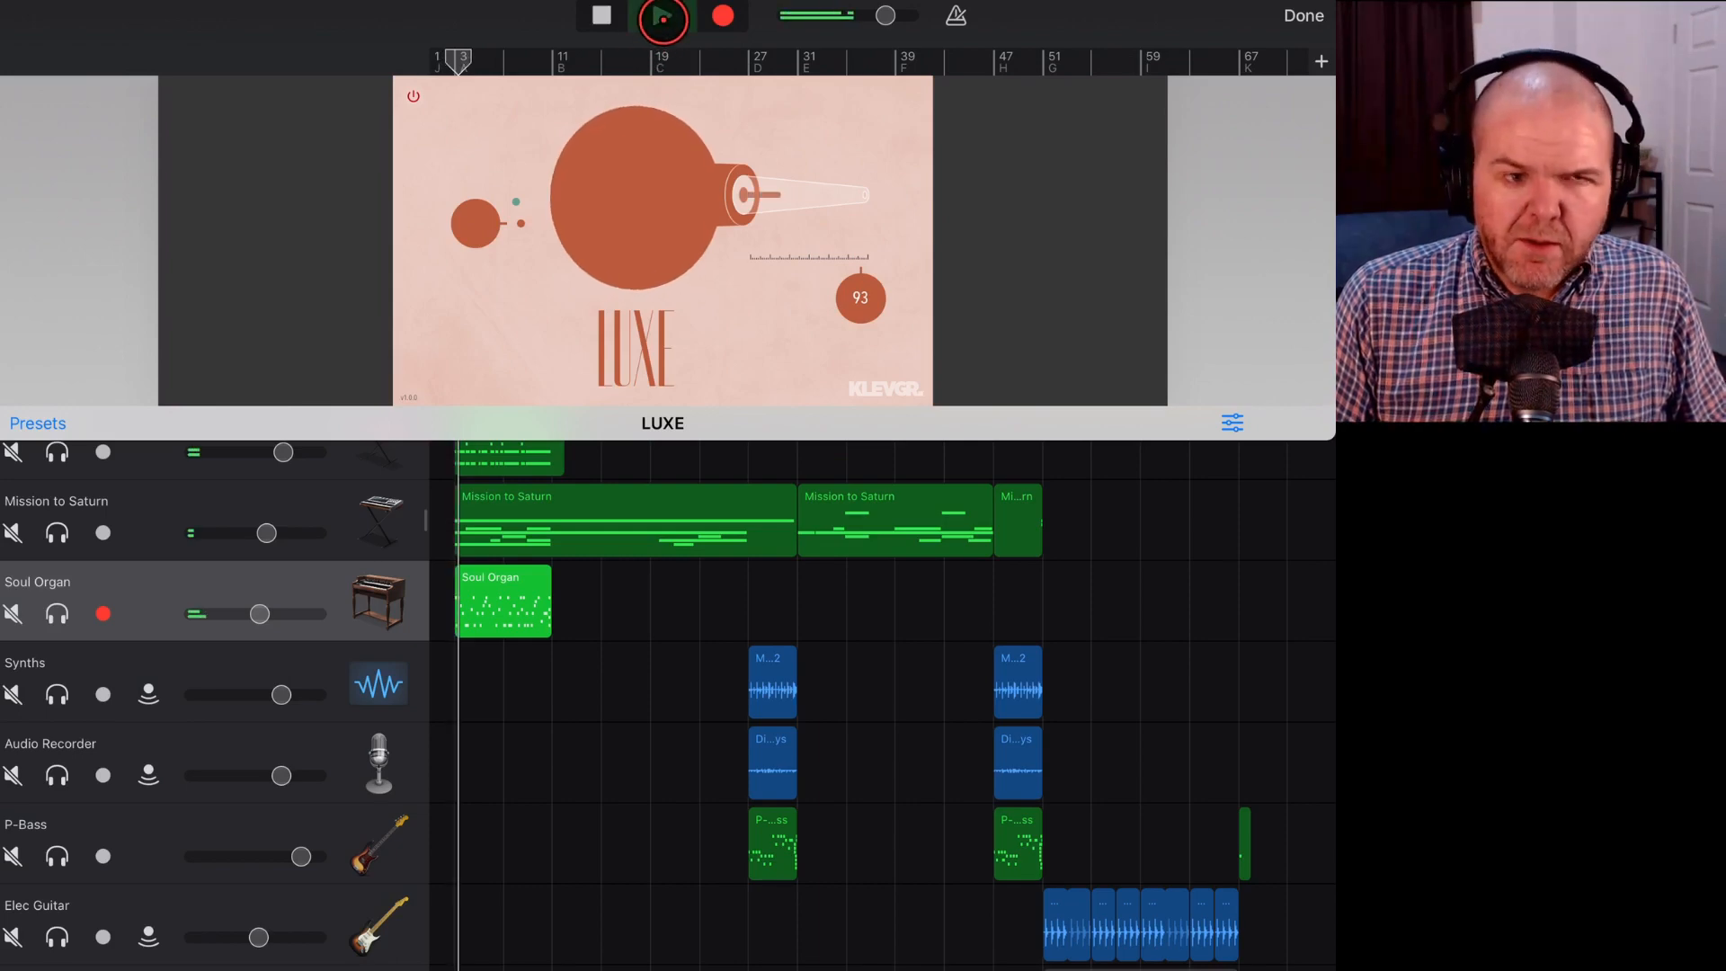
left_click(660, 16)
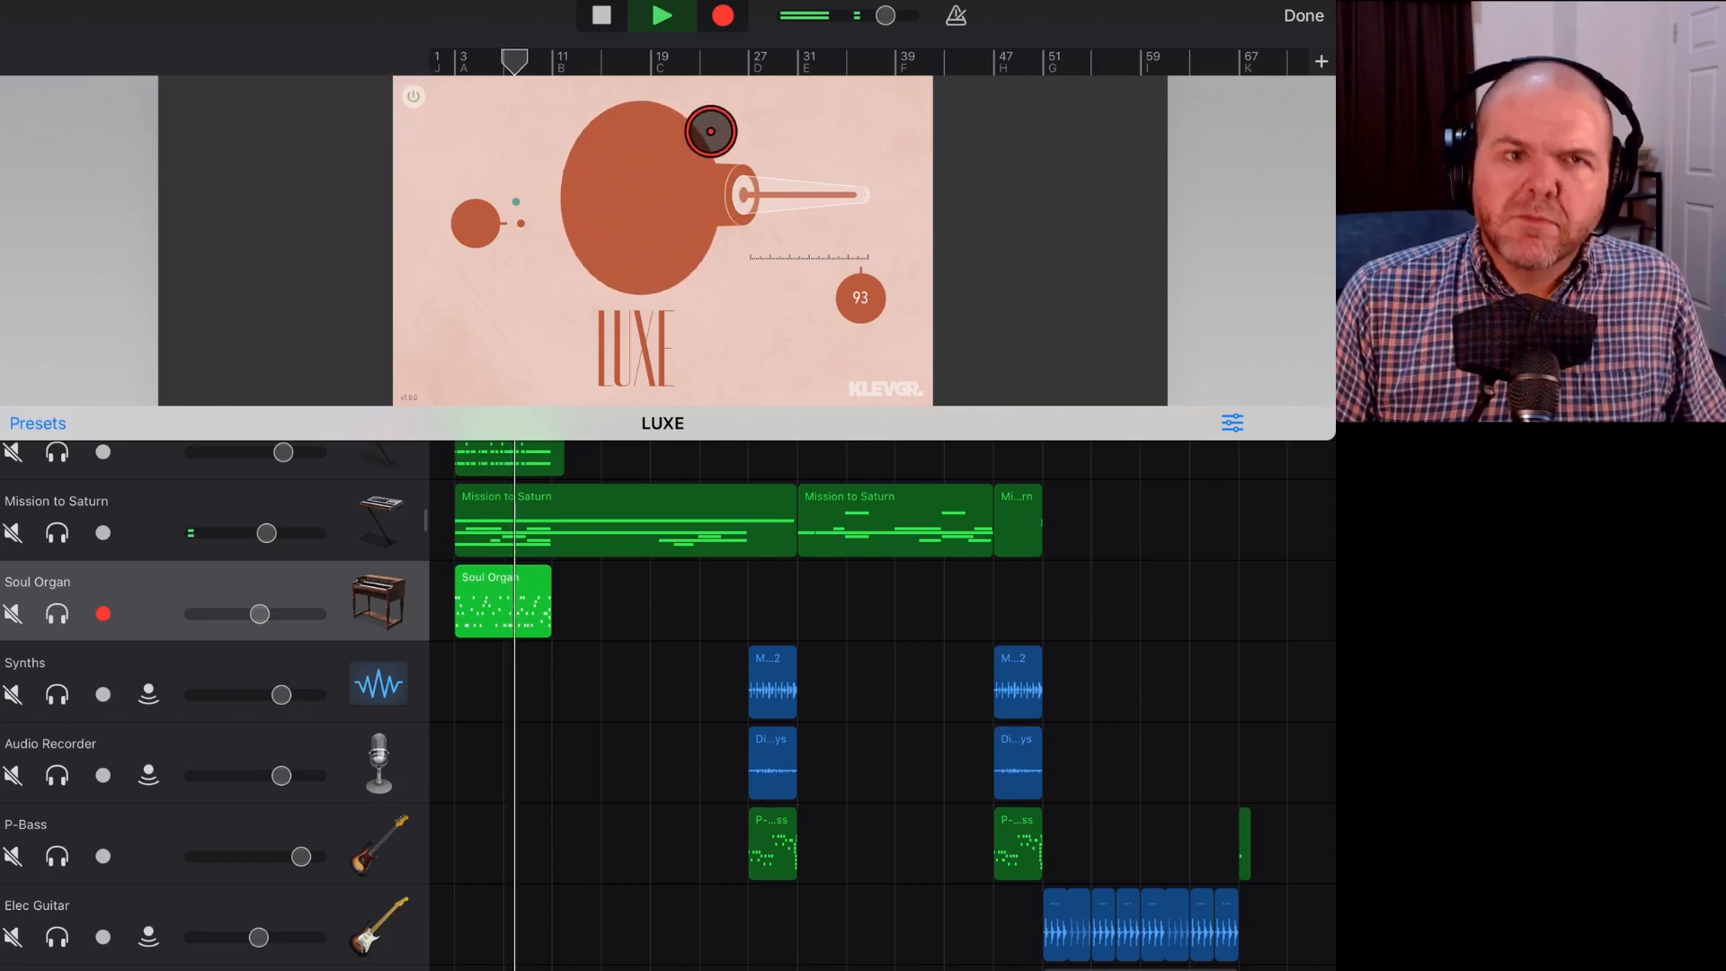
left_click(660, 16)
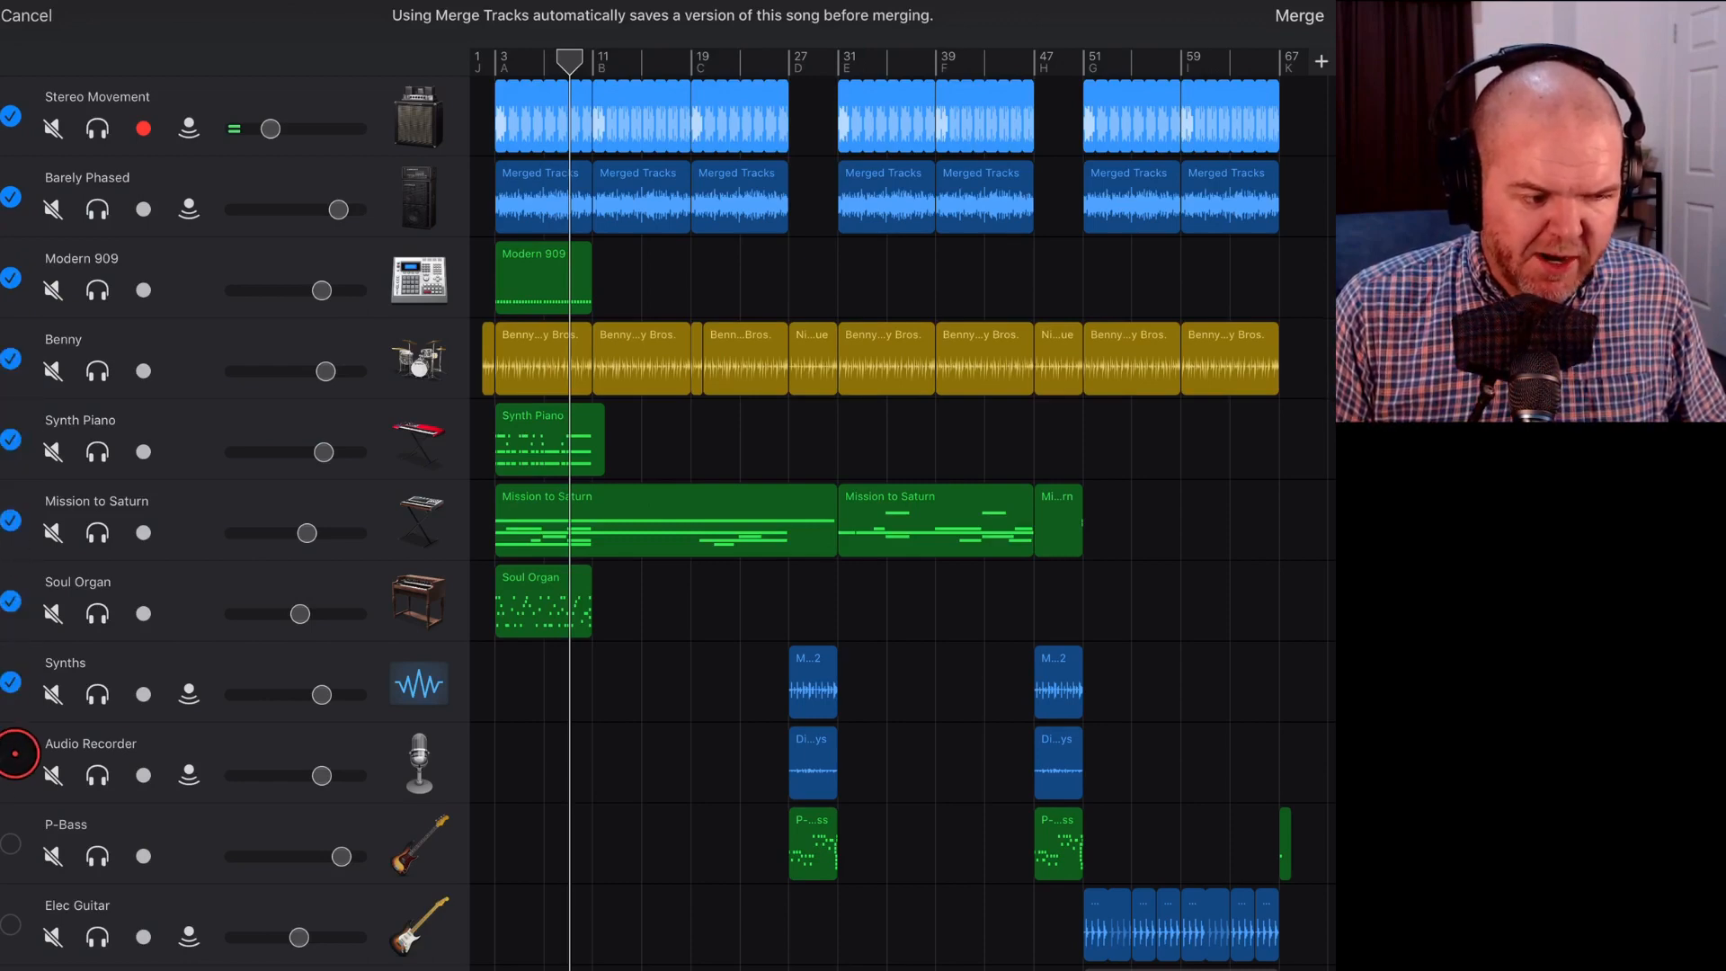
Select every track down to the FX track and merge them into one Audio Recorder track.
scroll("down", 3)
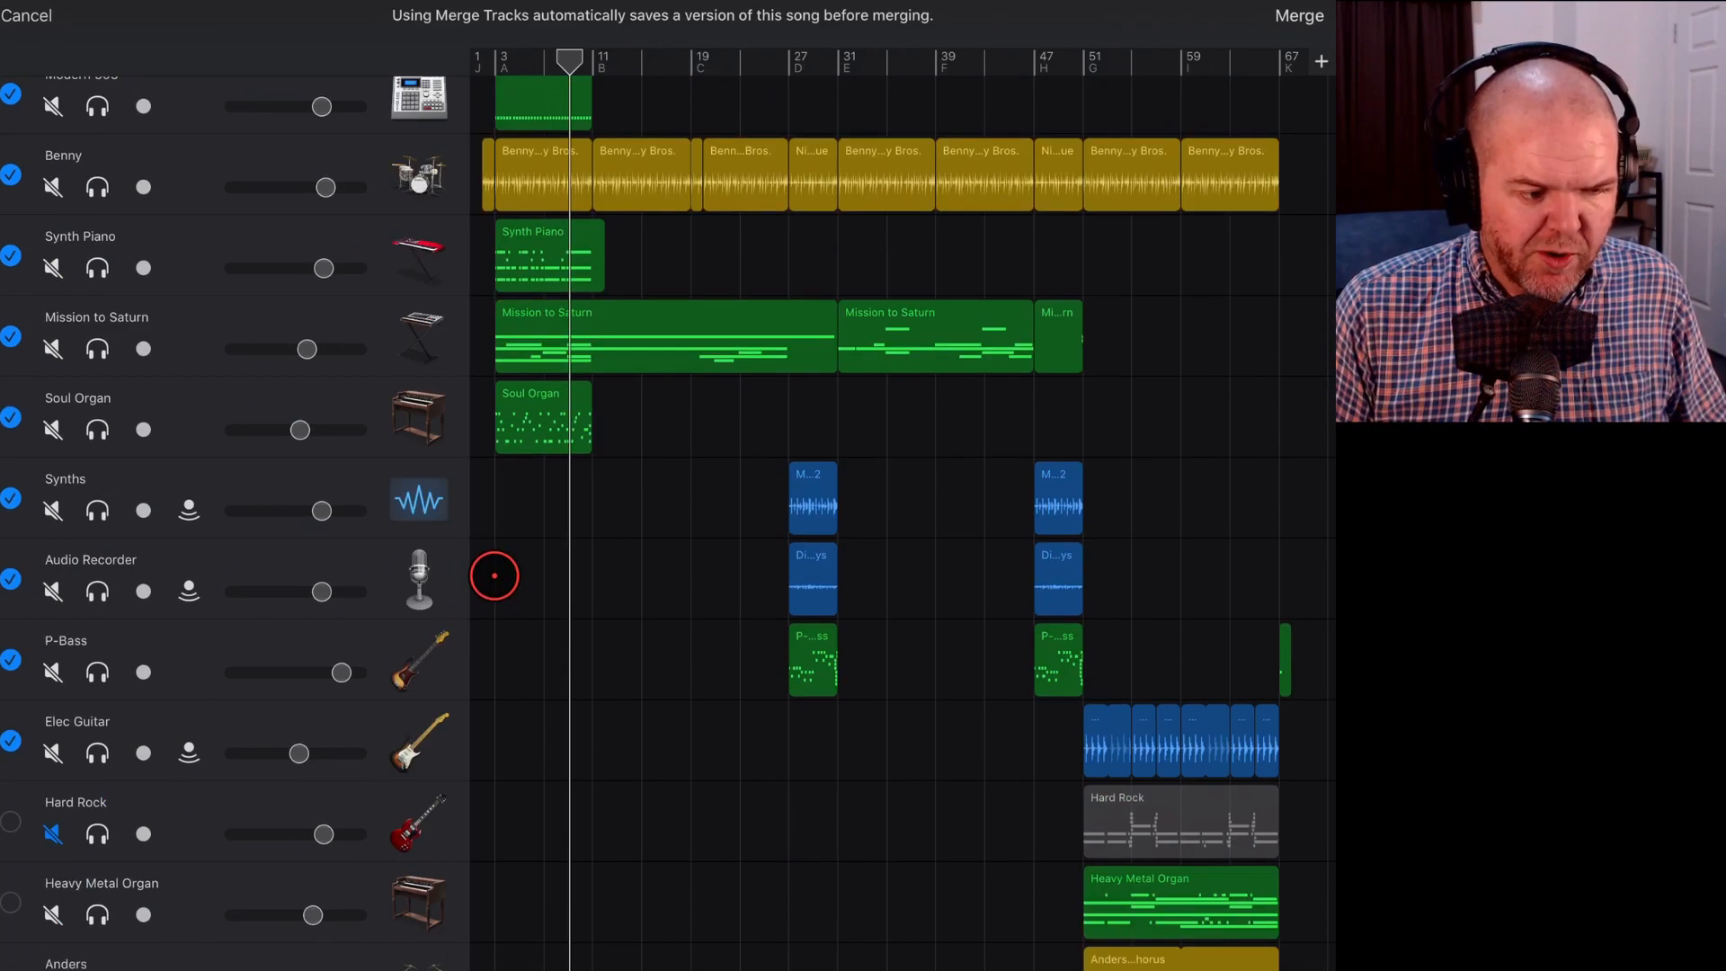
scroll("down", 3)
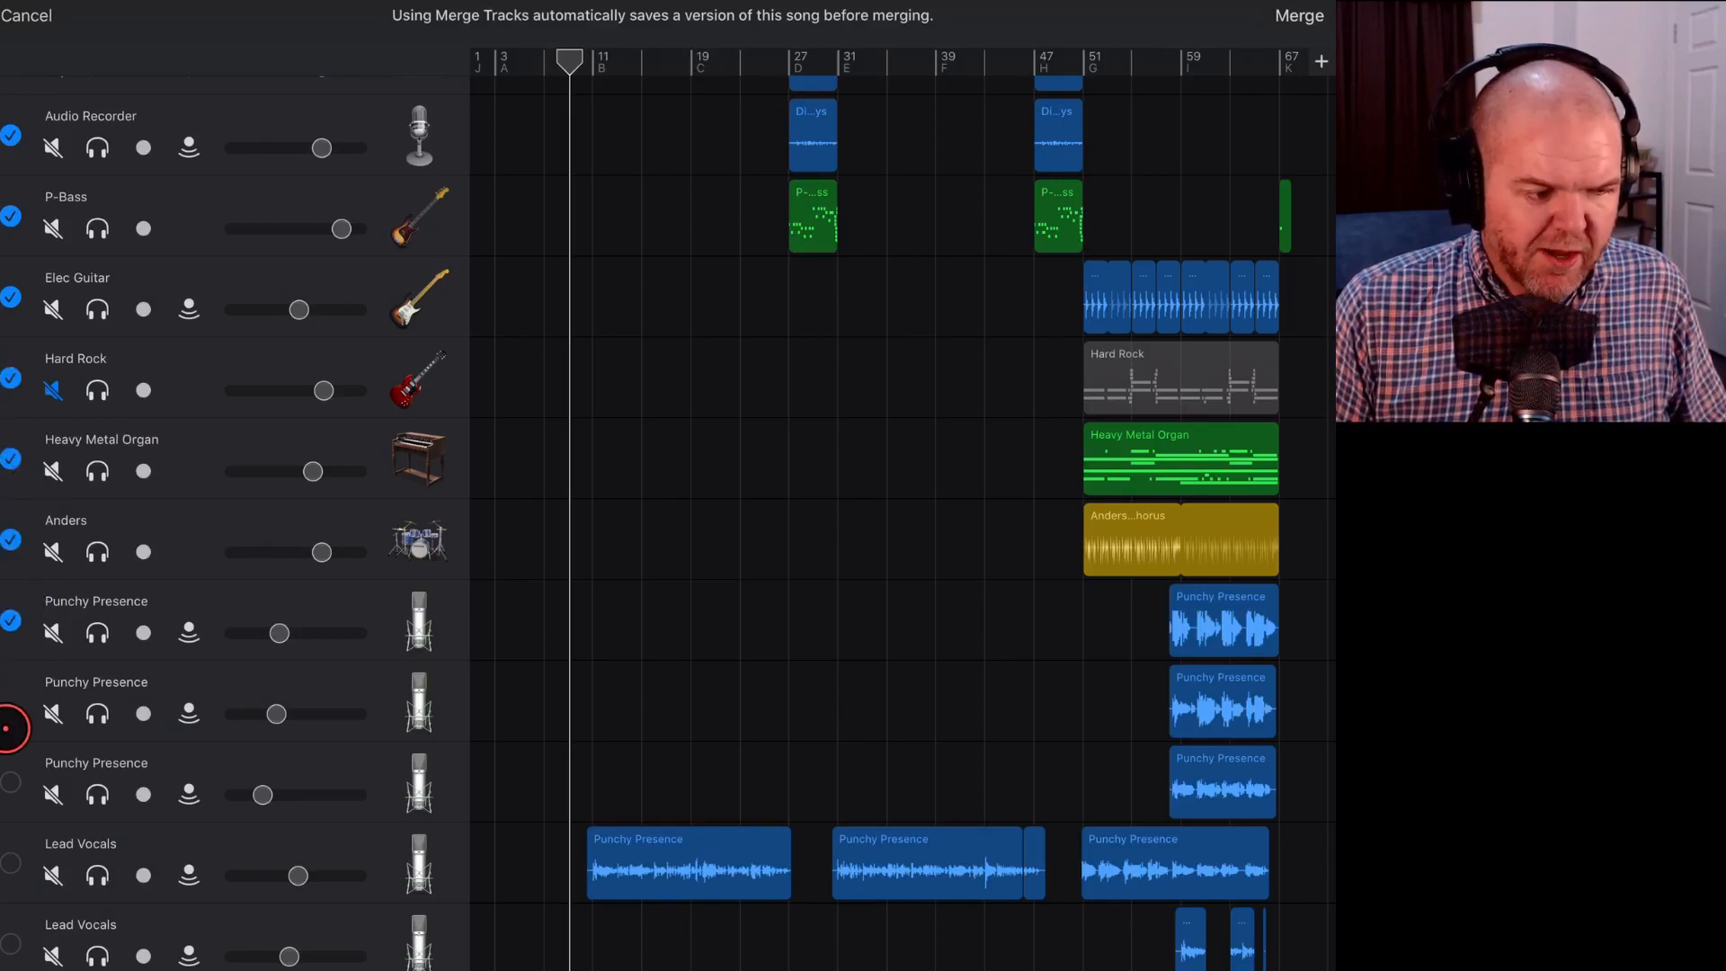
scroll("down", 3)
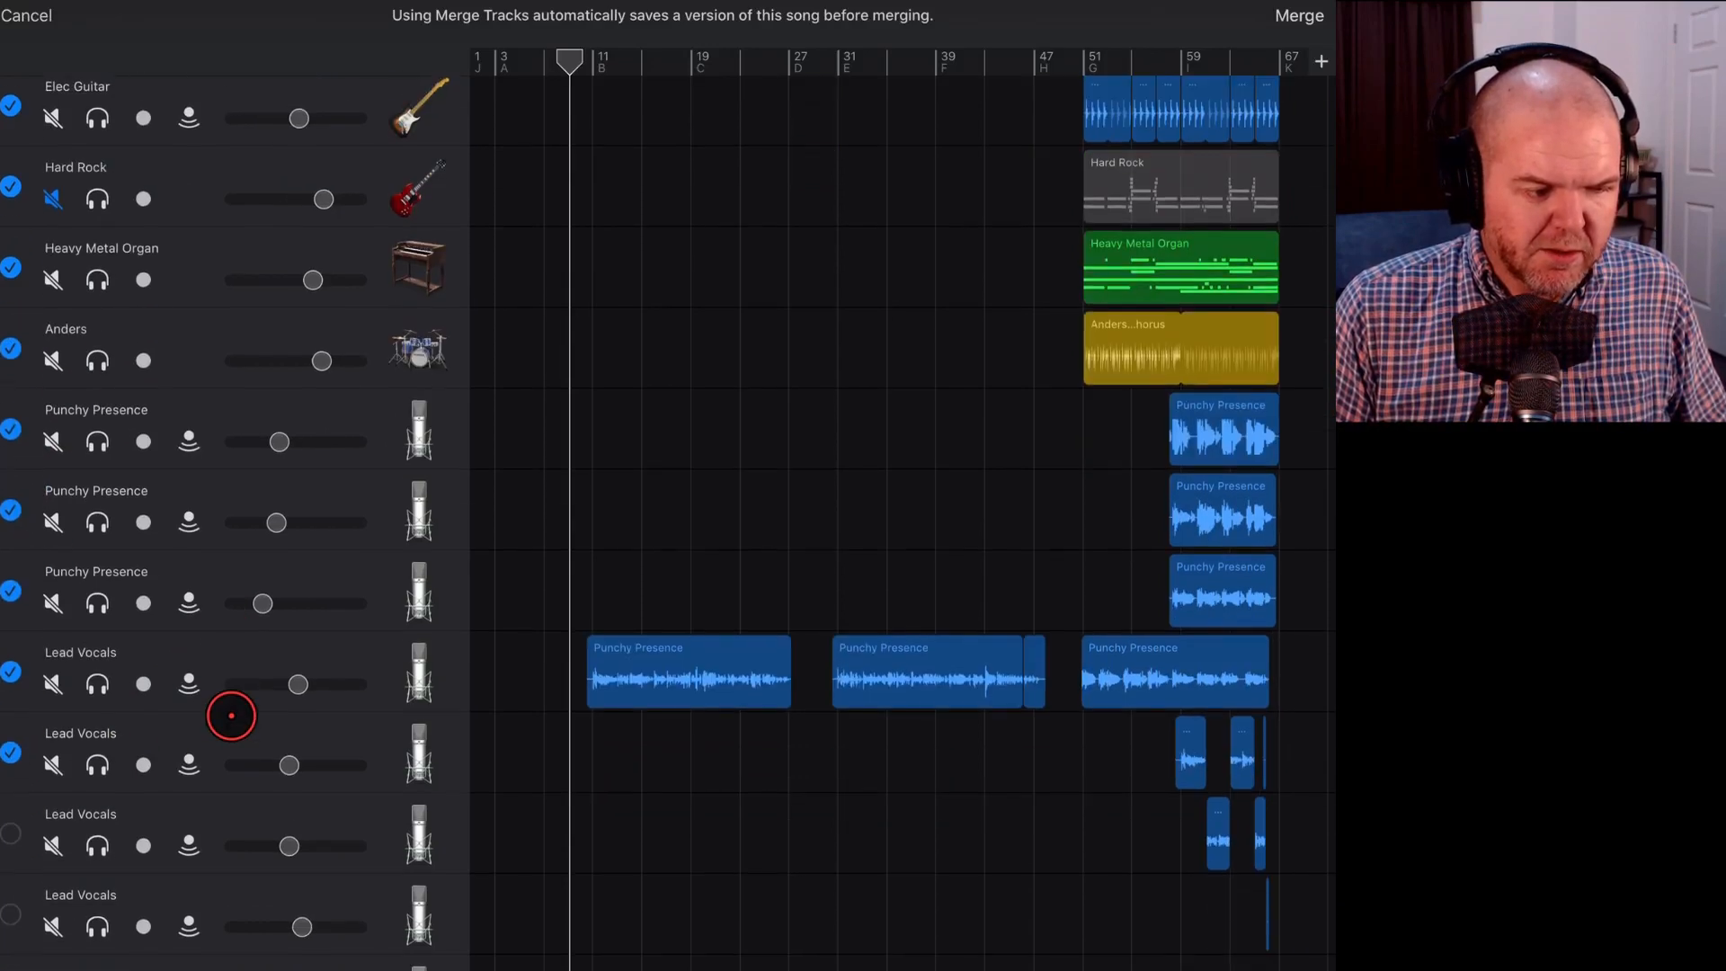
scroll("down", 3)
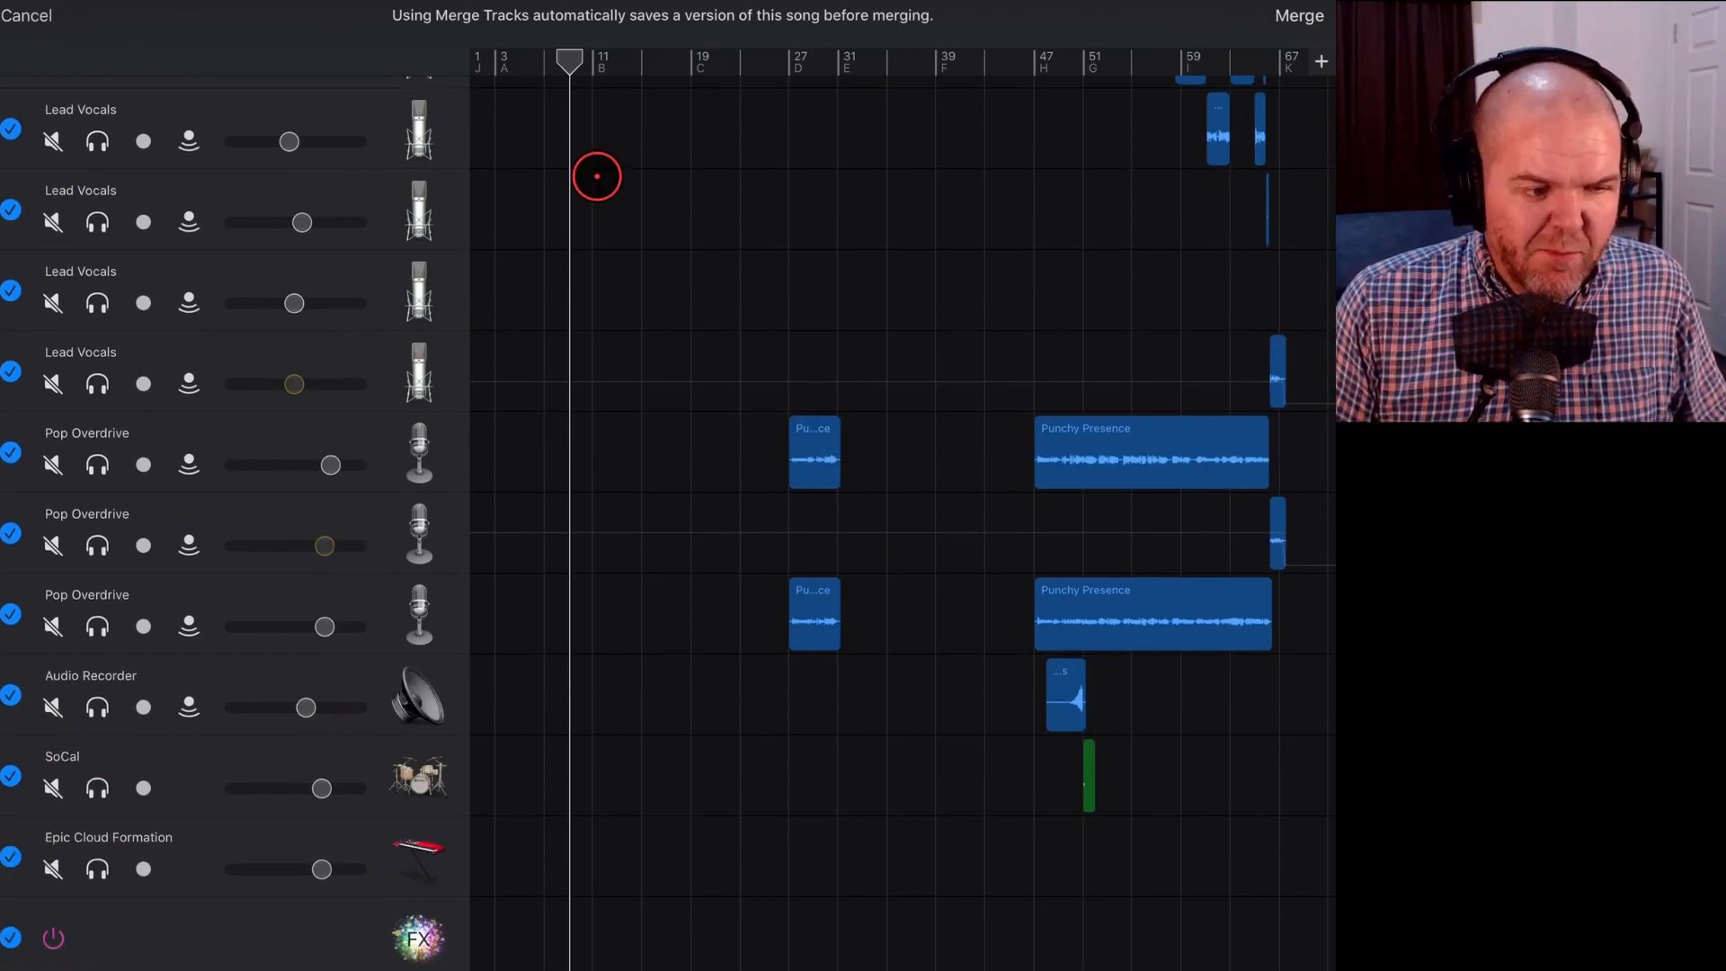
left_click(27, 16)
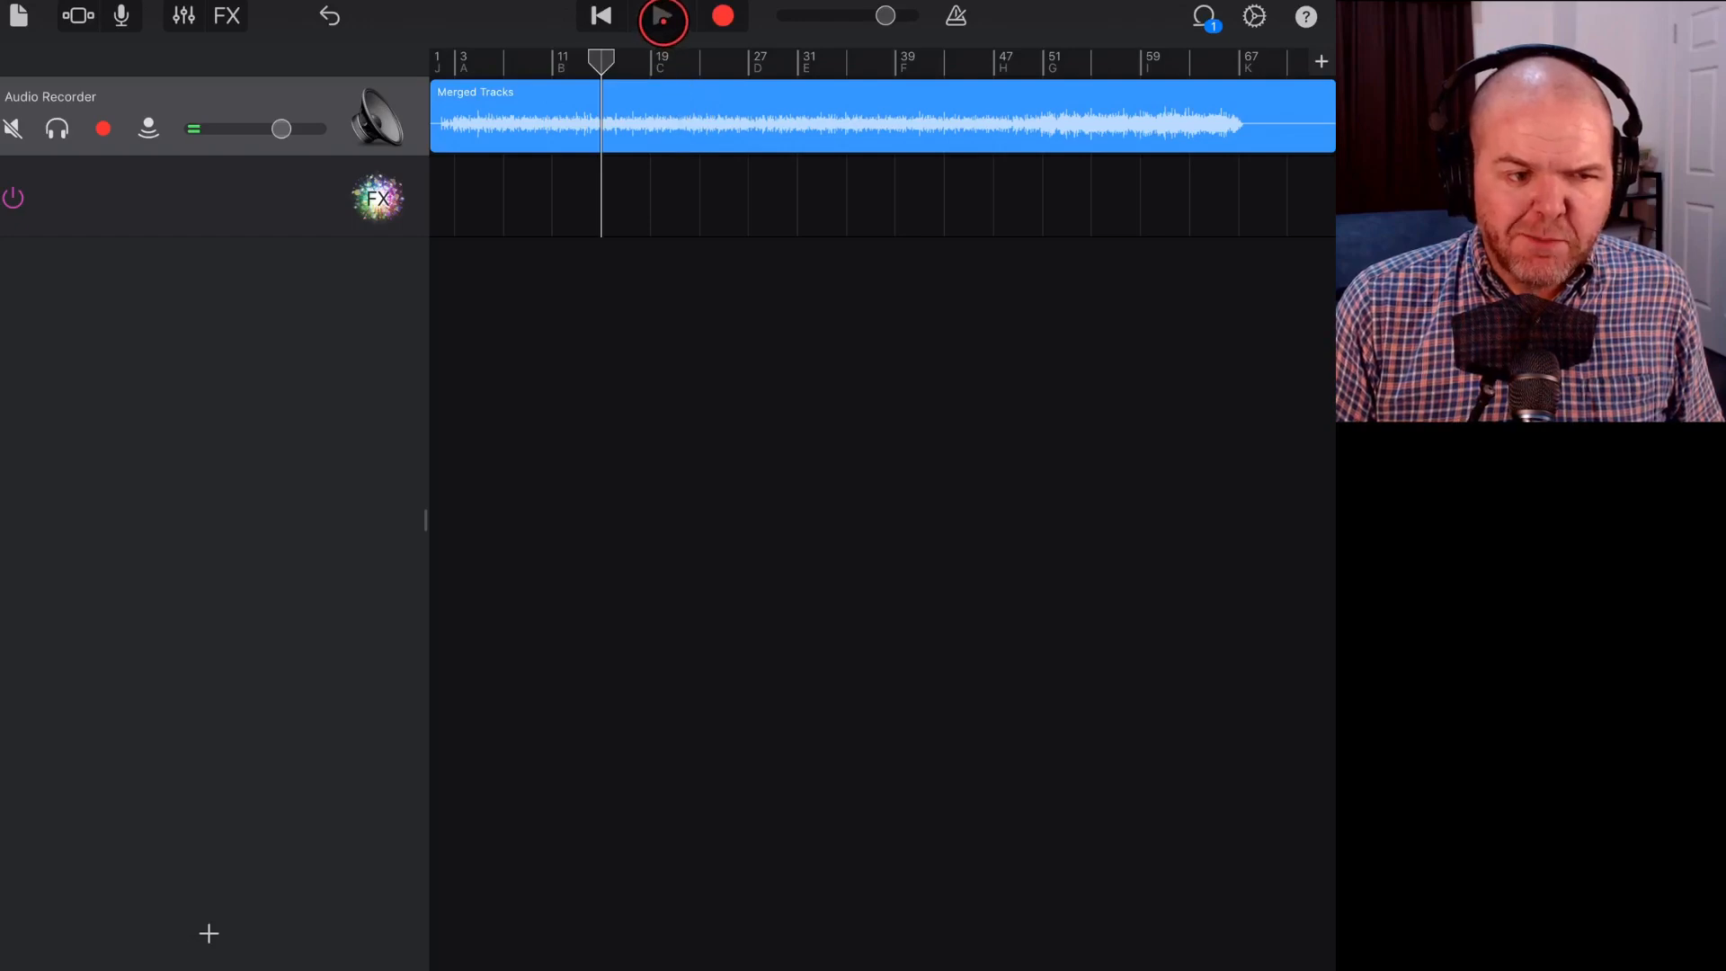
Audition the Merged Tracks recording, select its region and bring up Plug-ins & EQ.
left_click(663, 16)
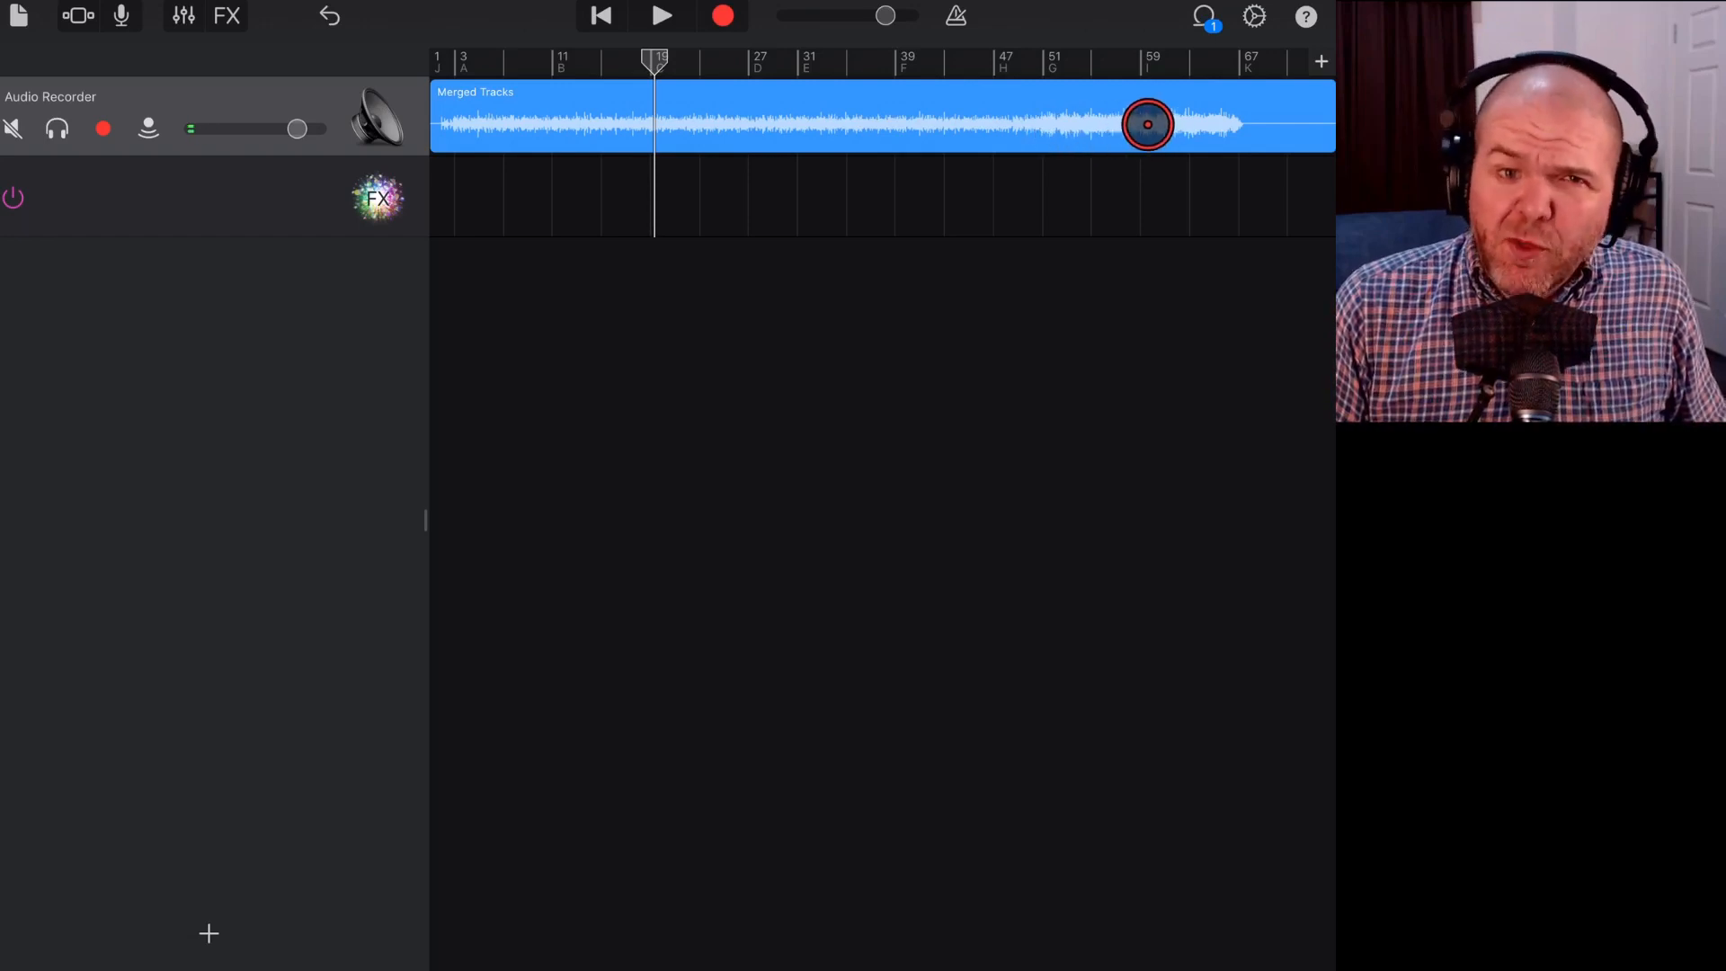
left_click(186, 17)
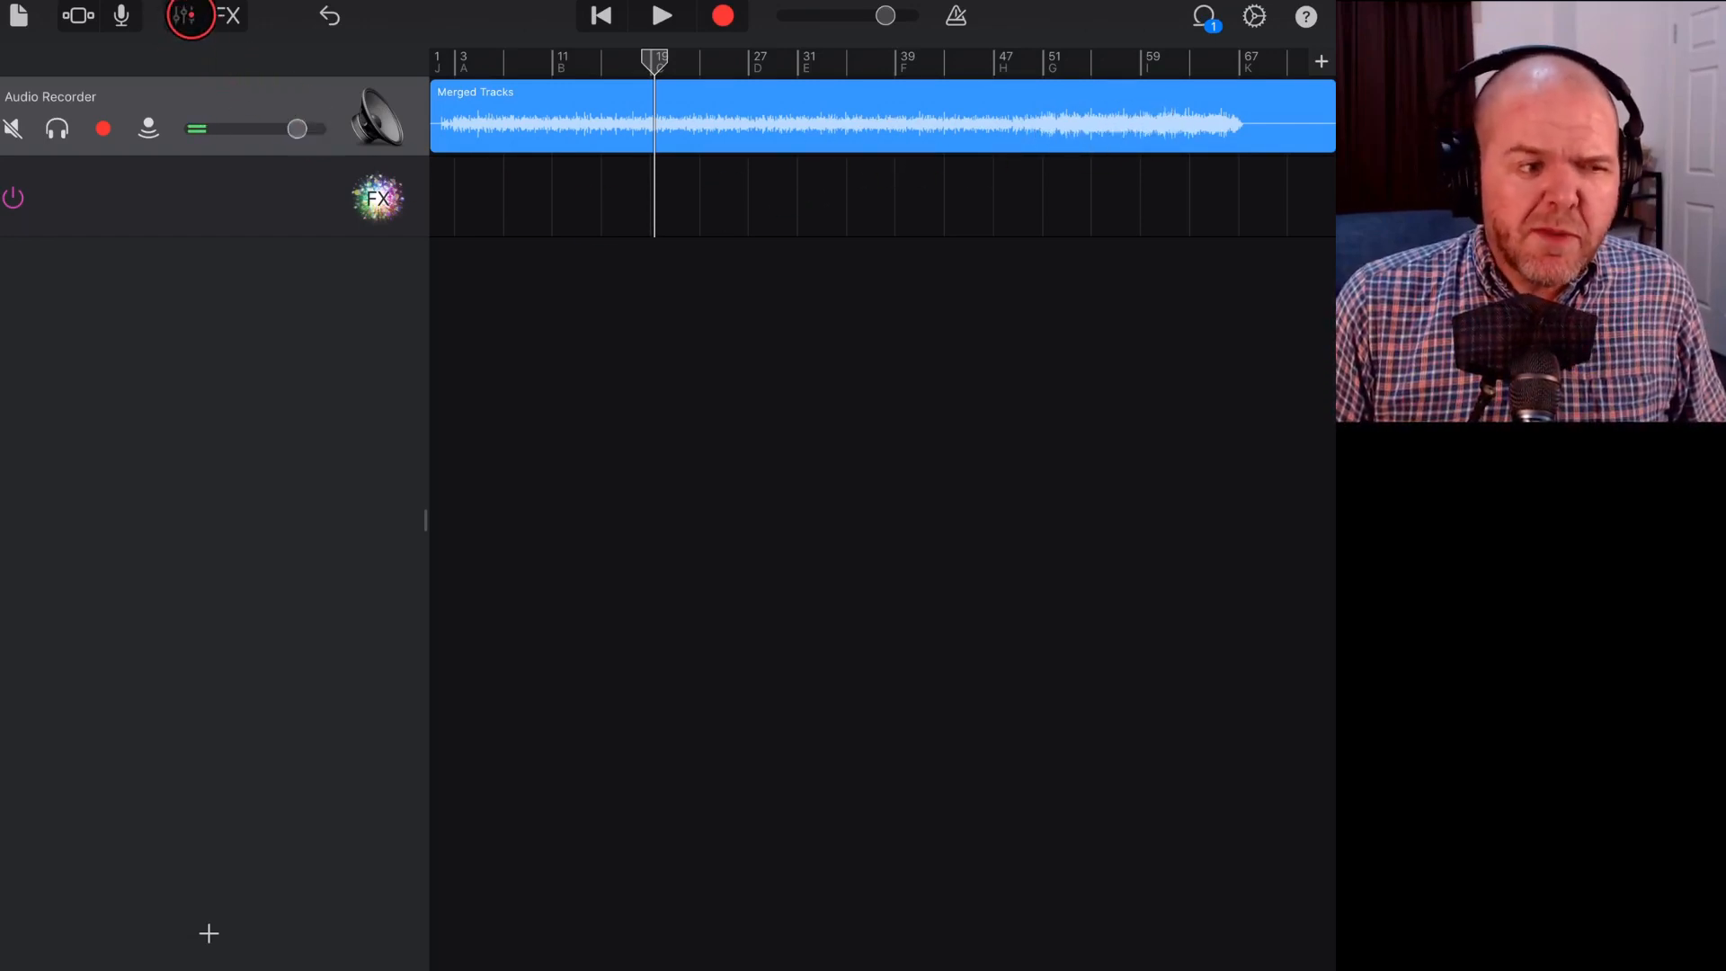
left_click(185, 16)
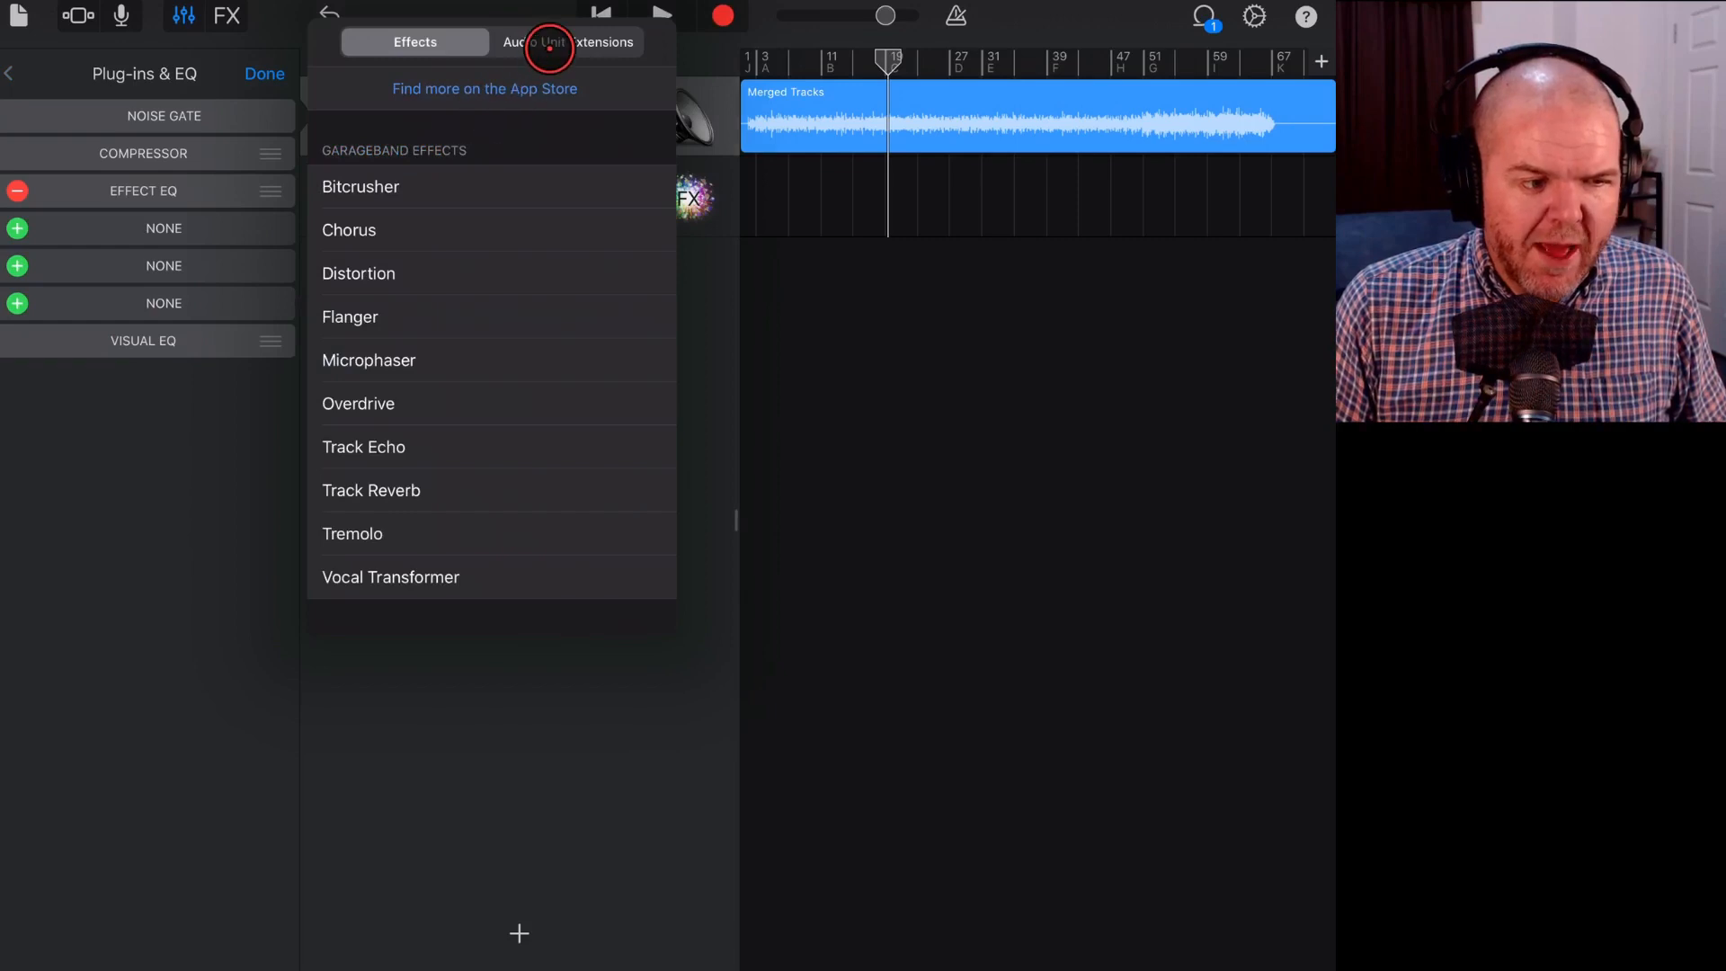
Insert LUXE from Audio Unit Extensions on the merged track and show its interface at amount 0.
left_click(566, 41)
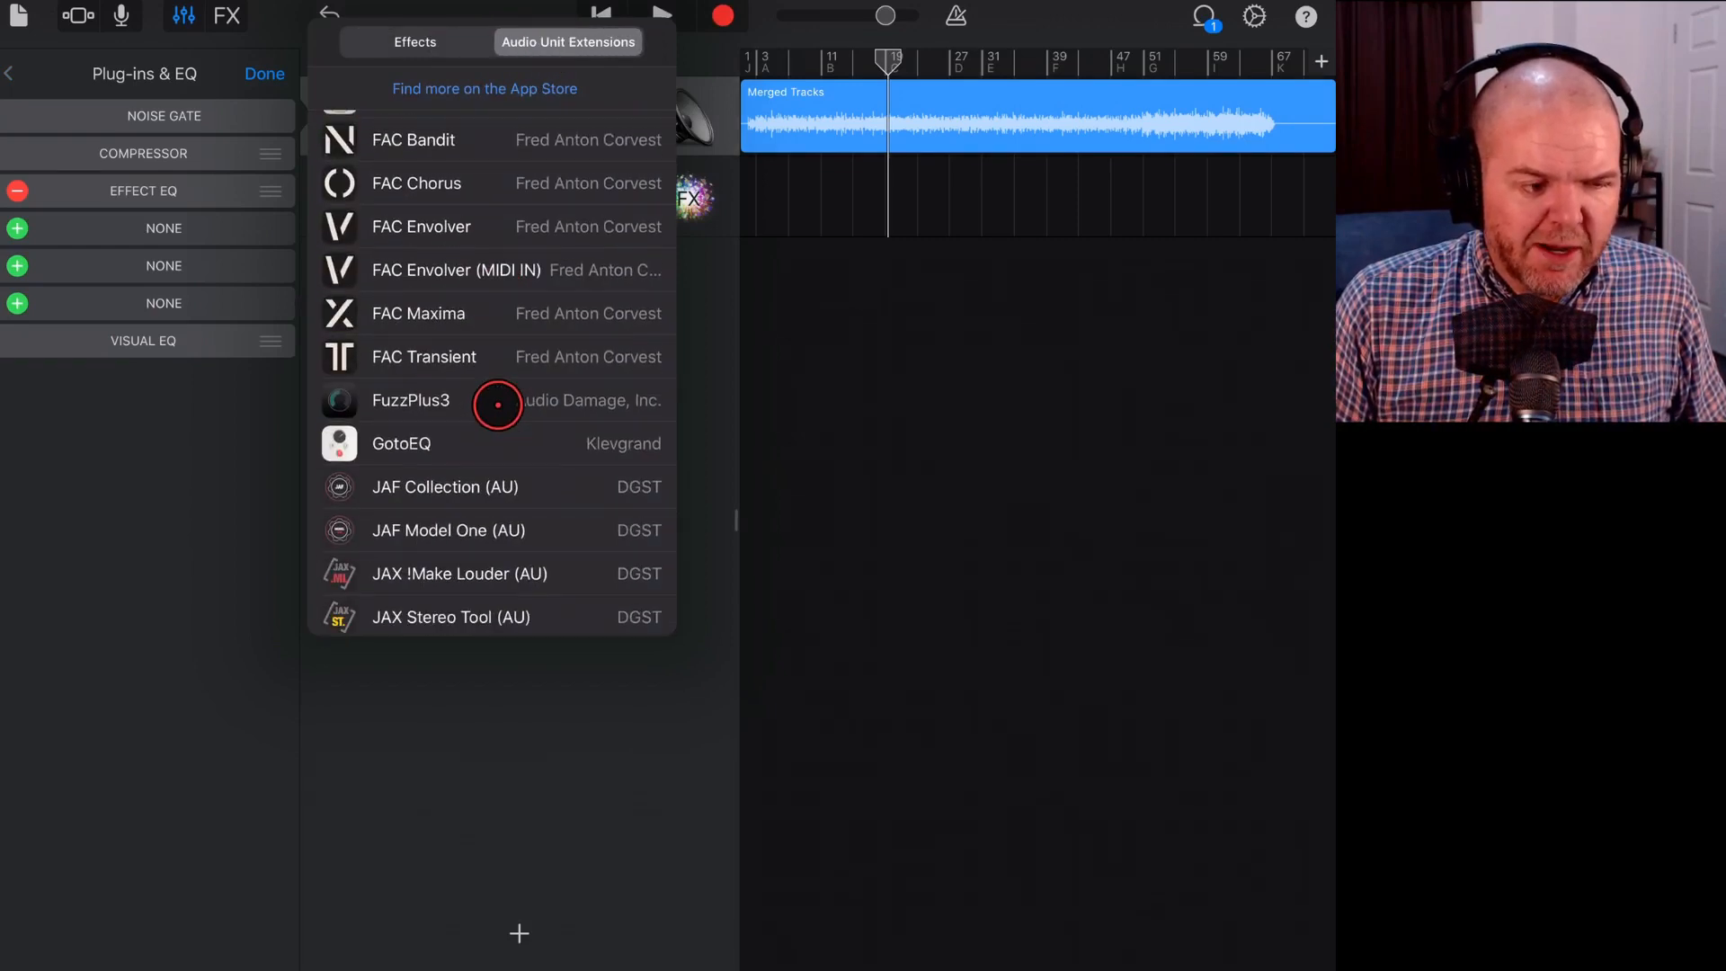
scroll("down", 3)
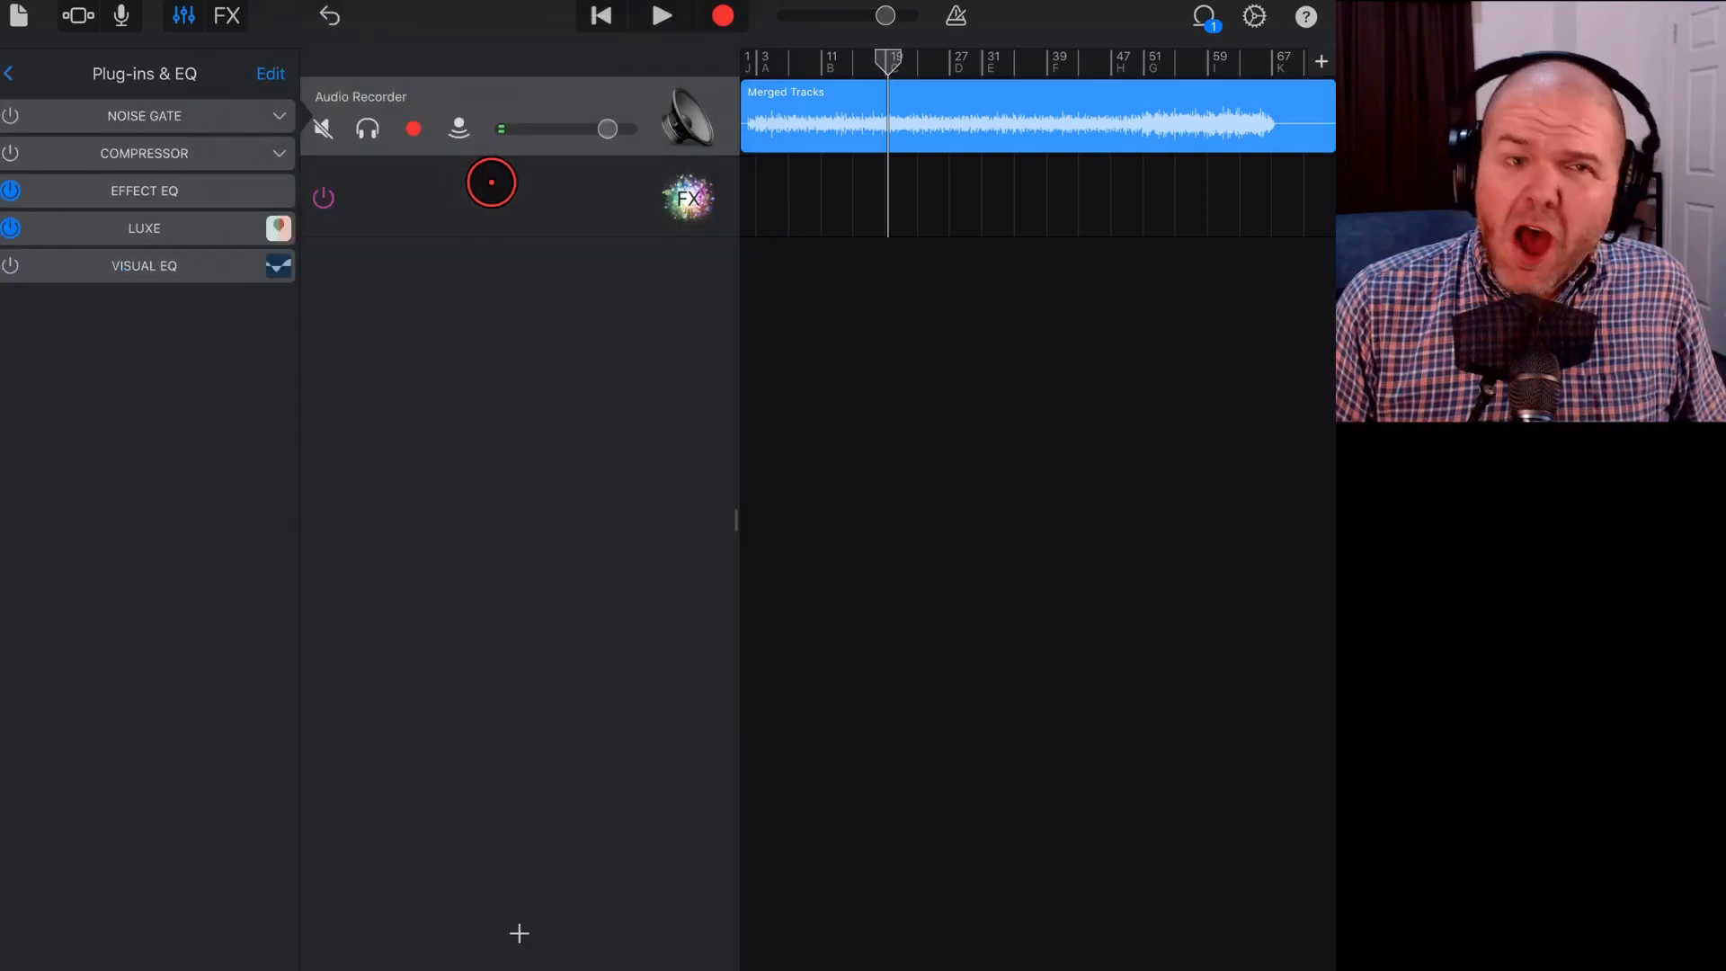
left_click_drag(493, 182, 640, 347)
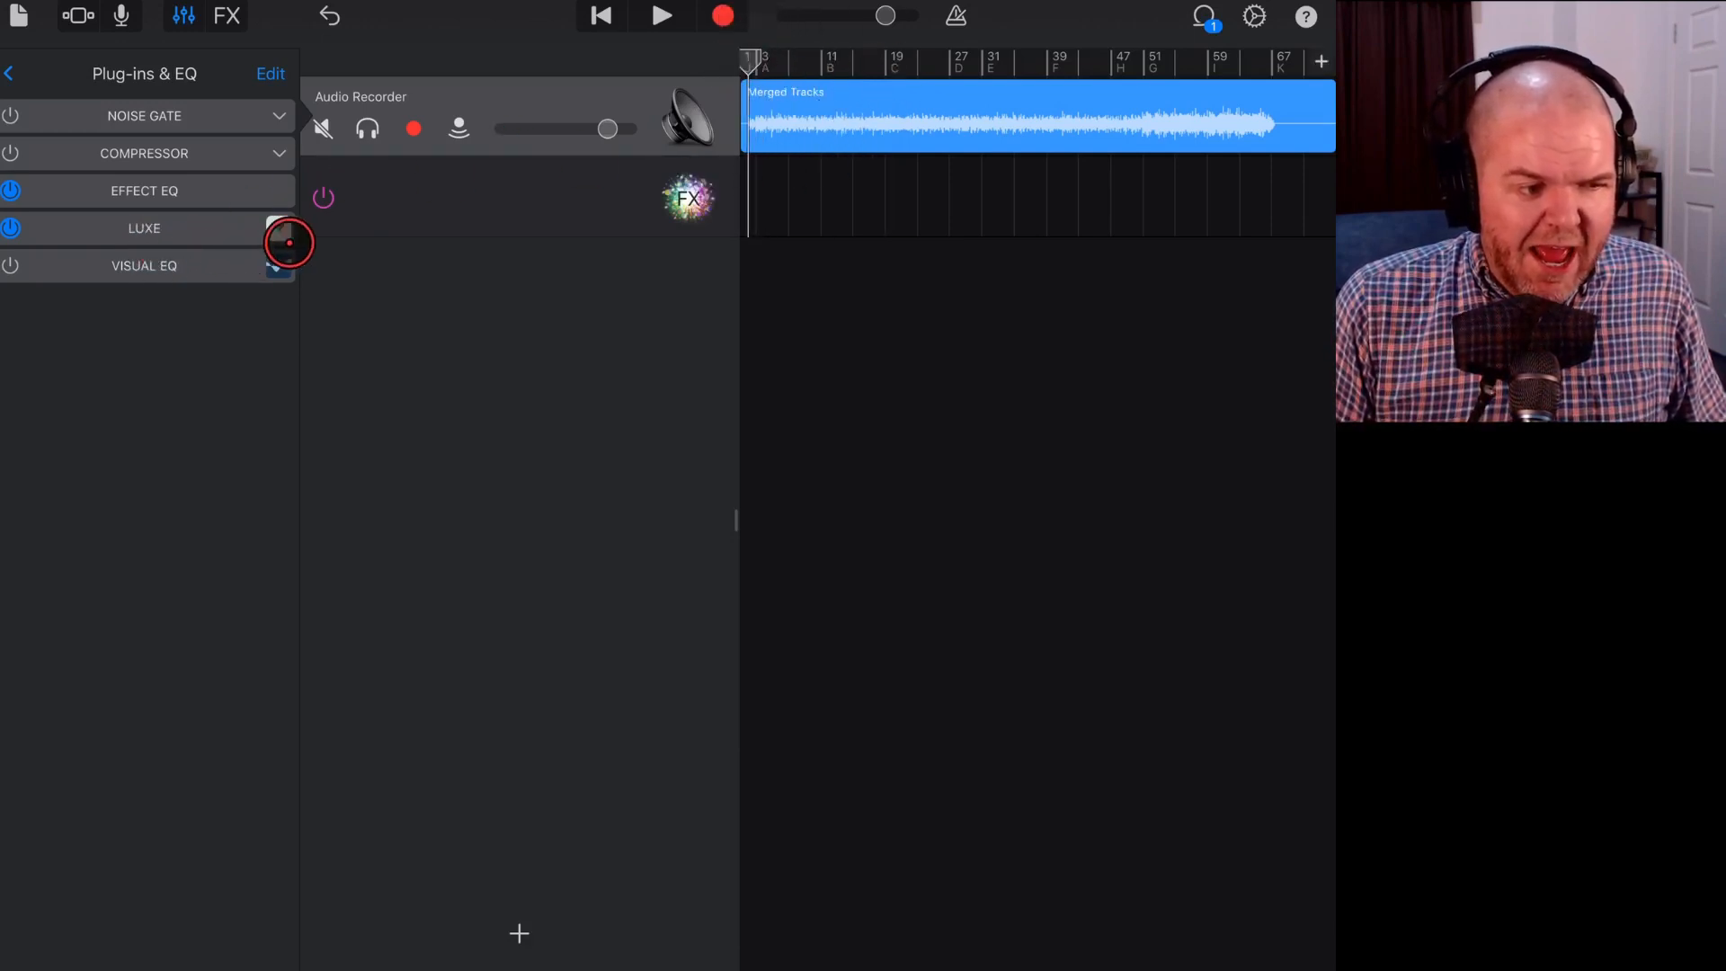
left_click(144, 228)
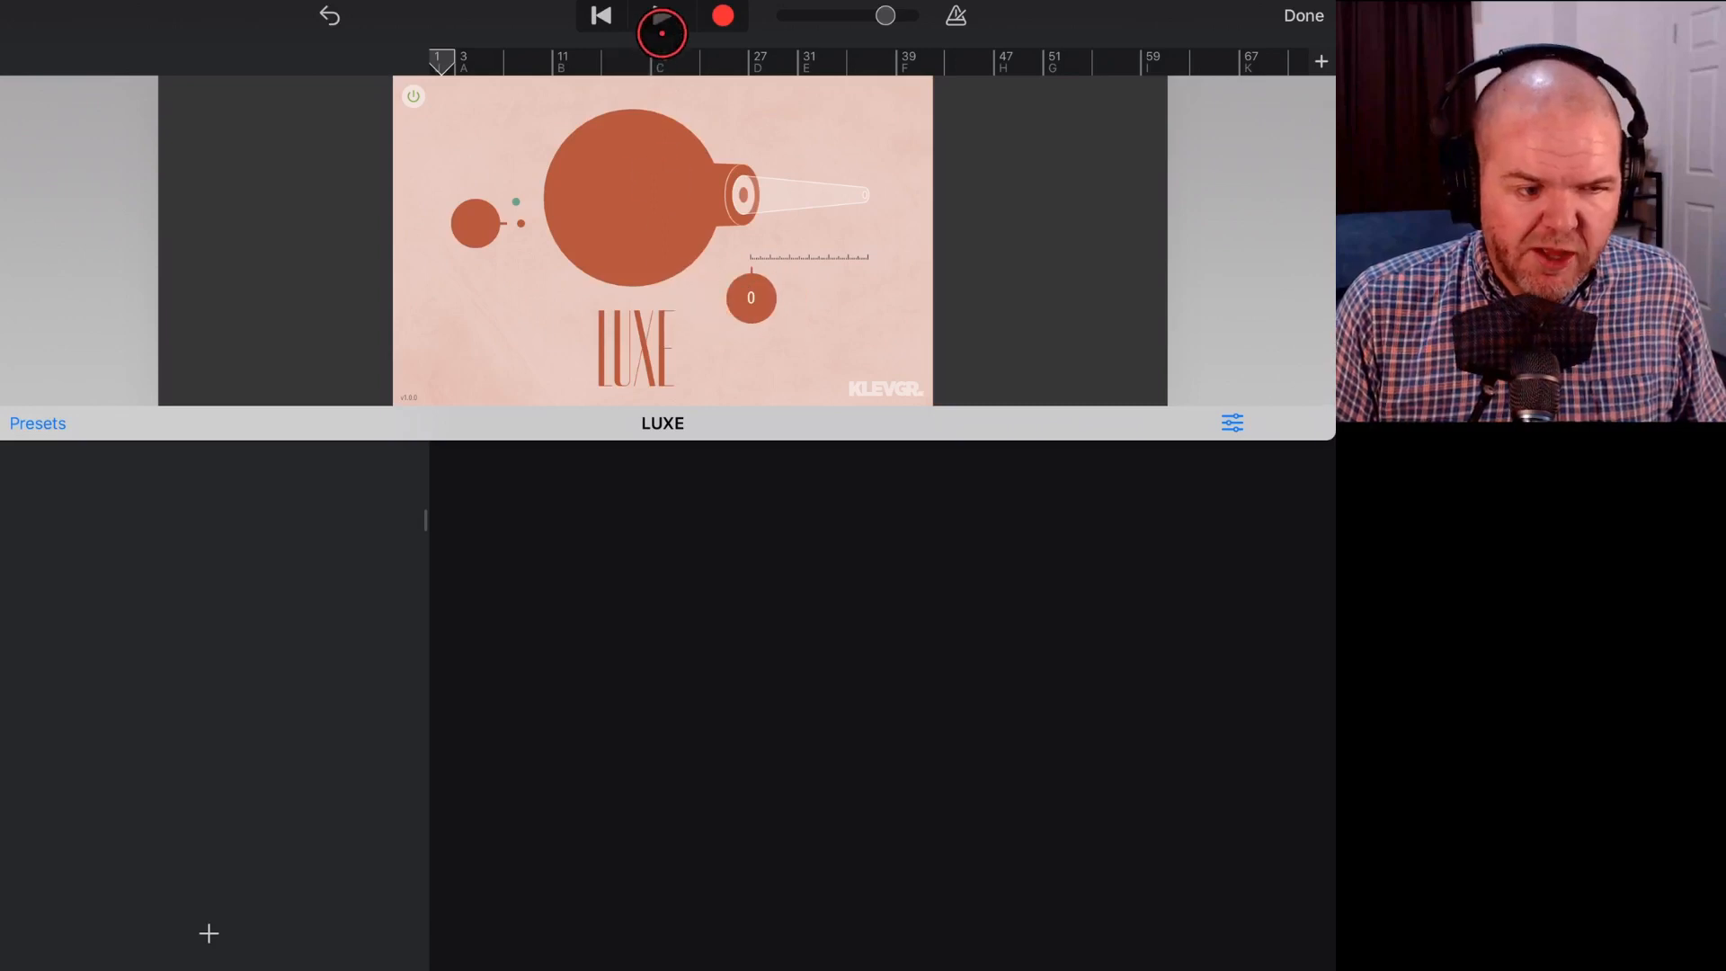
Play the mixdown while sweeping the LUXE amount up to about 81, then down to 9.
left_click(660, 14)
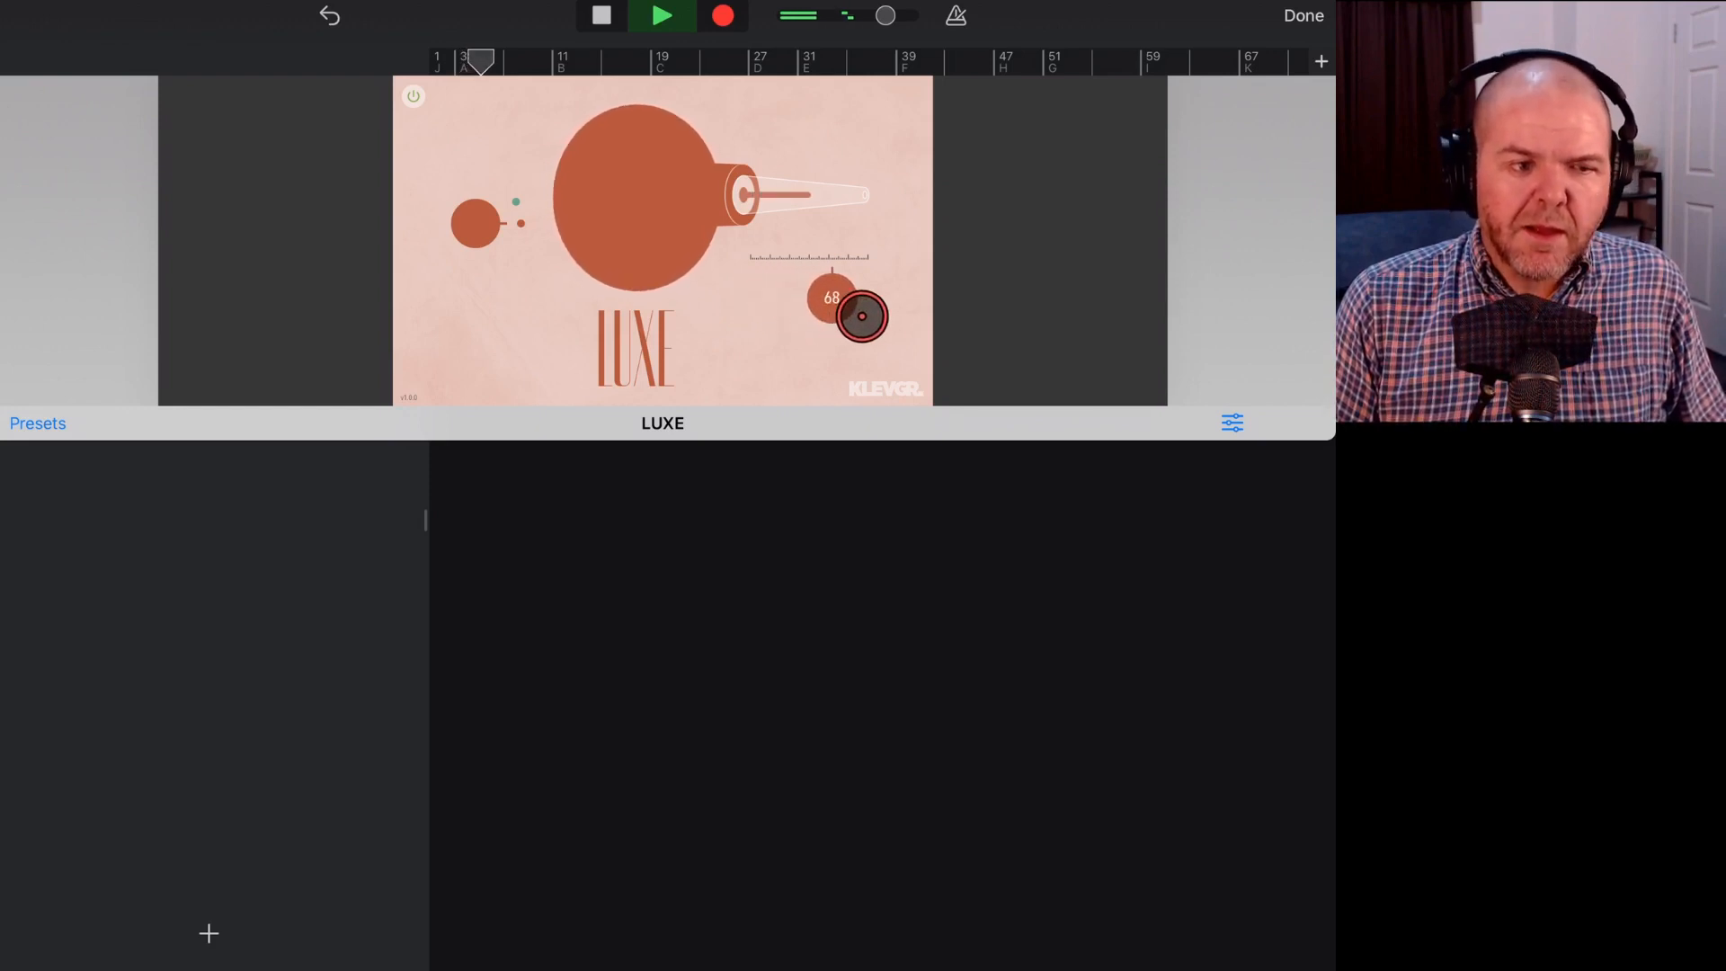
left_click_drag(861, 319, 881, 318)
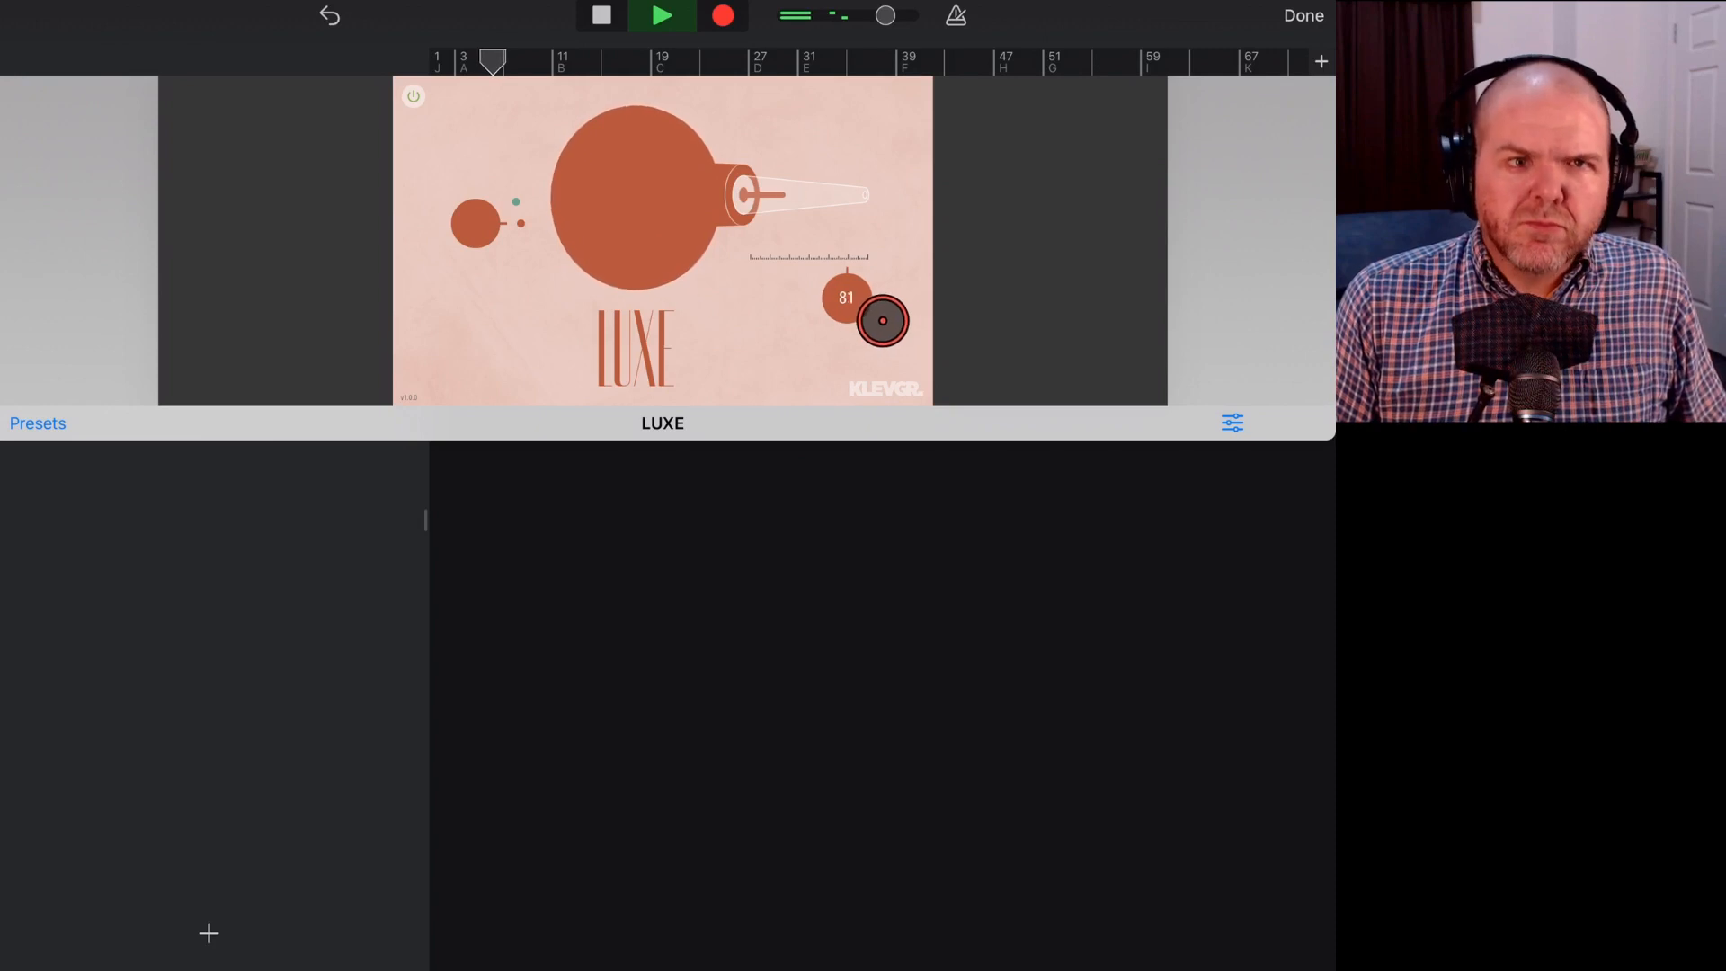
left_click_drag(881, 320, 782, 297)
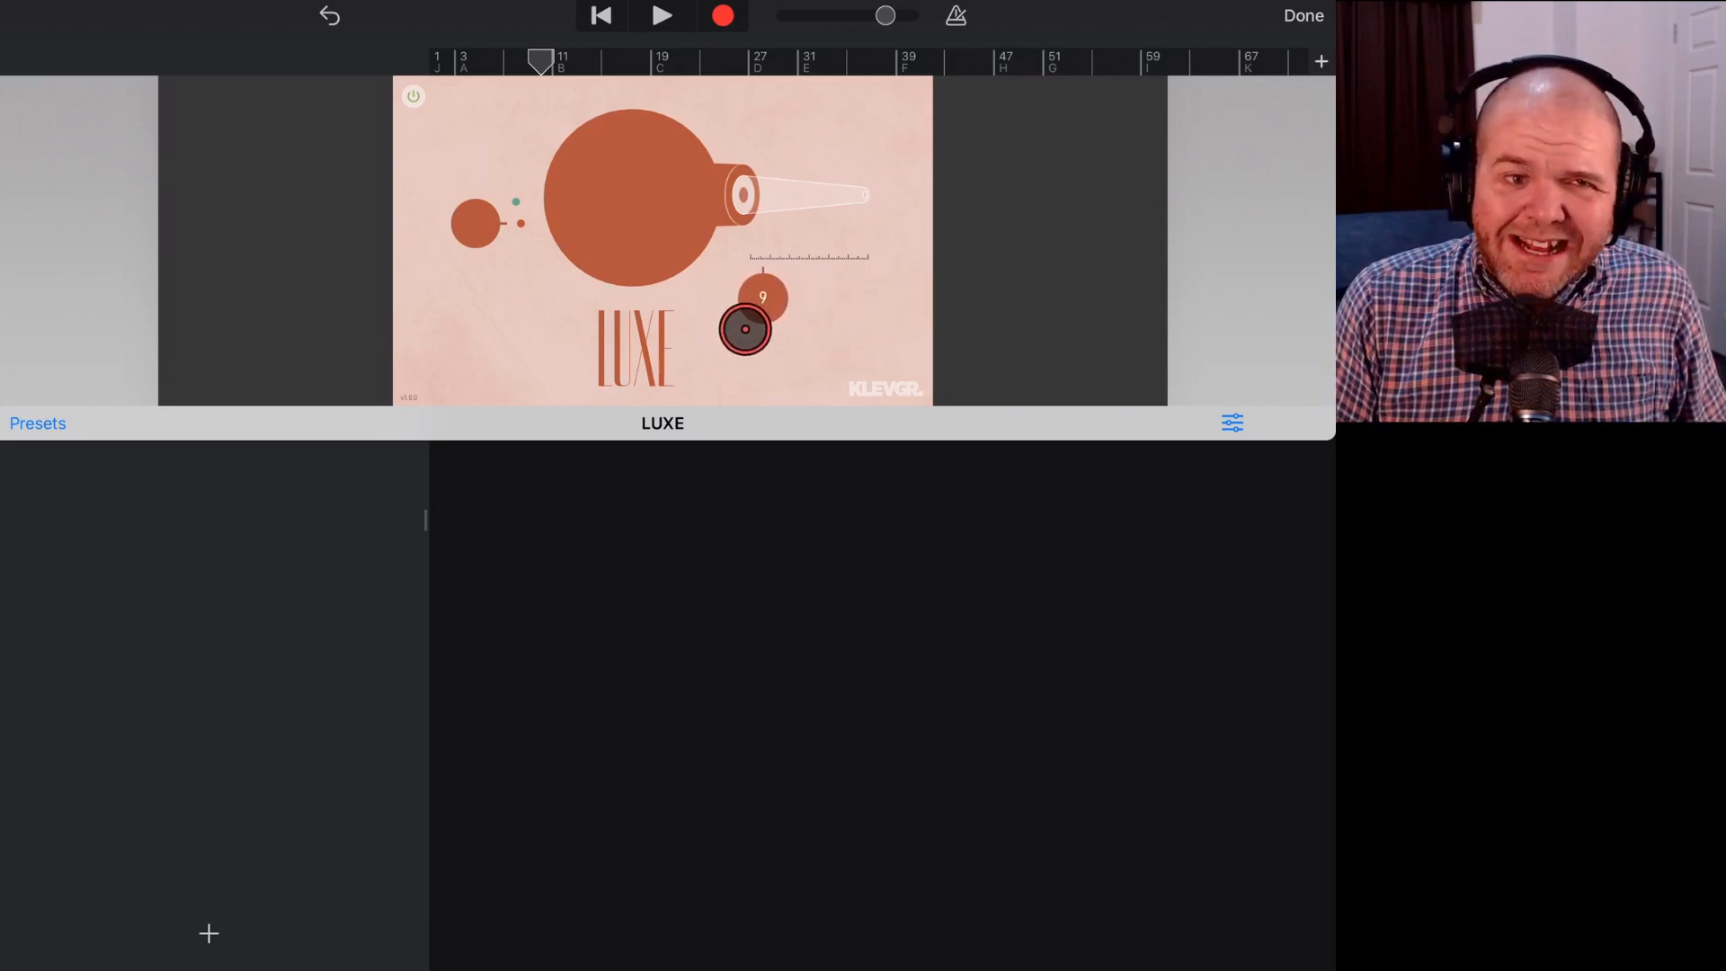
left_click_drag(745, 329, 759, 337)
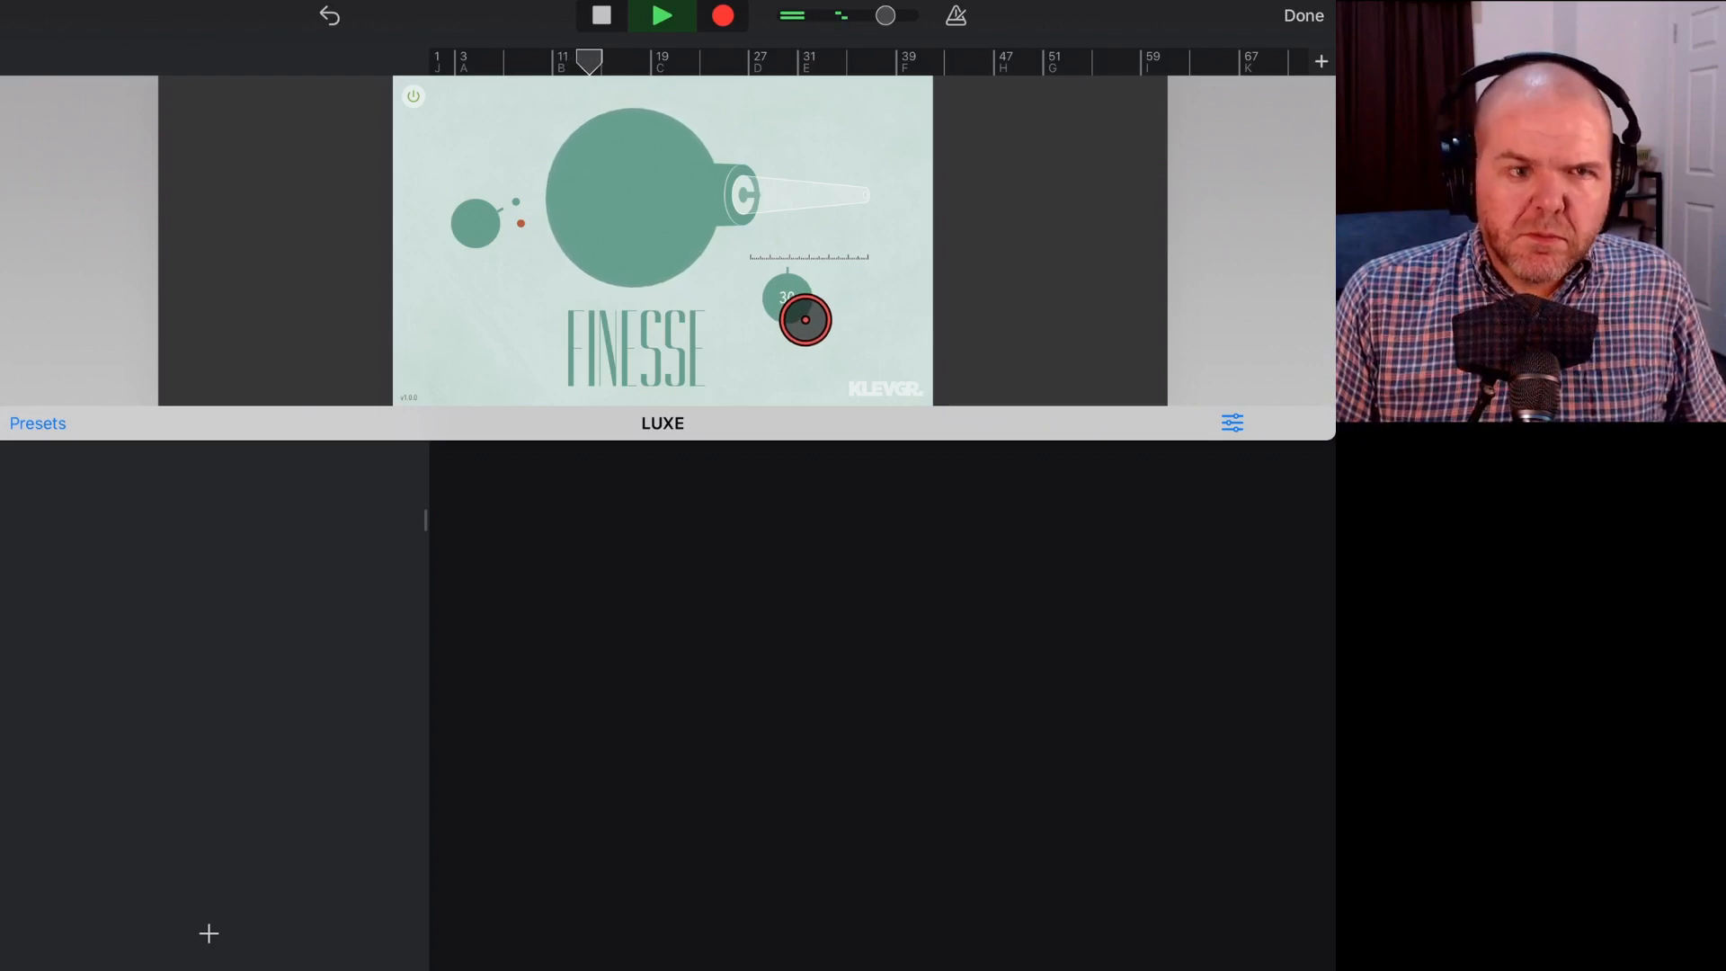
In FINESSE mode, sweep the amount up to 73 and back while listening, leaving it at 26.
left_click_drag(805, 320, 870, 320)
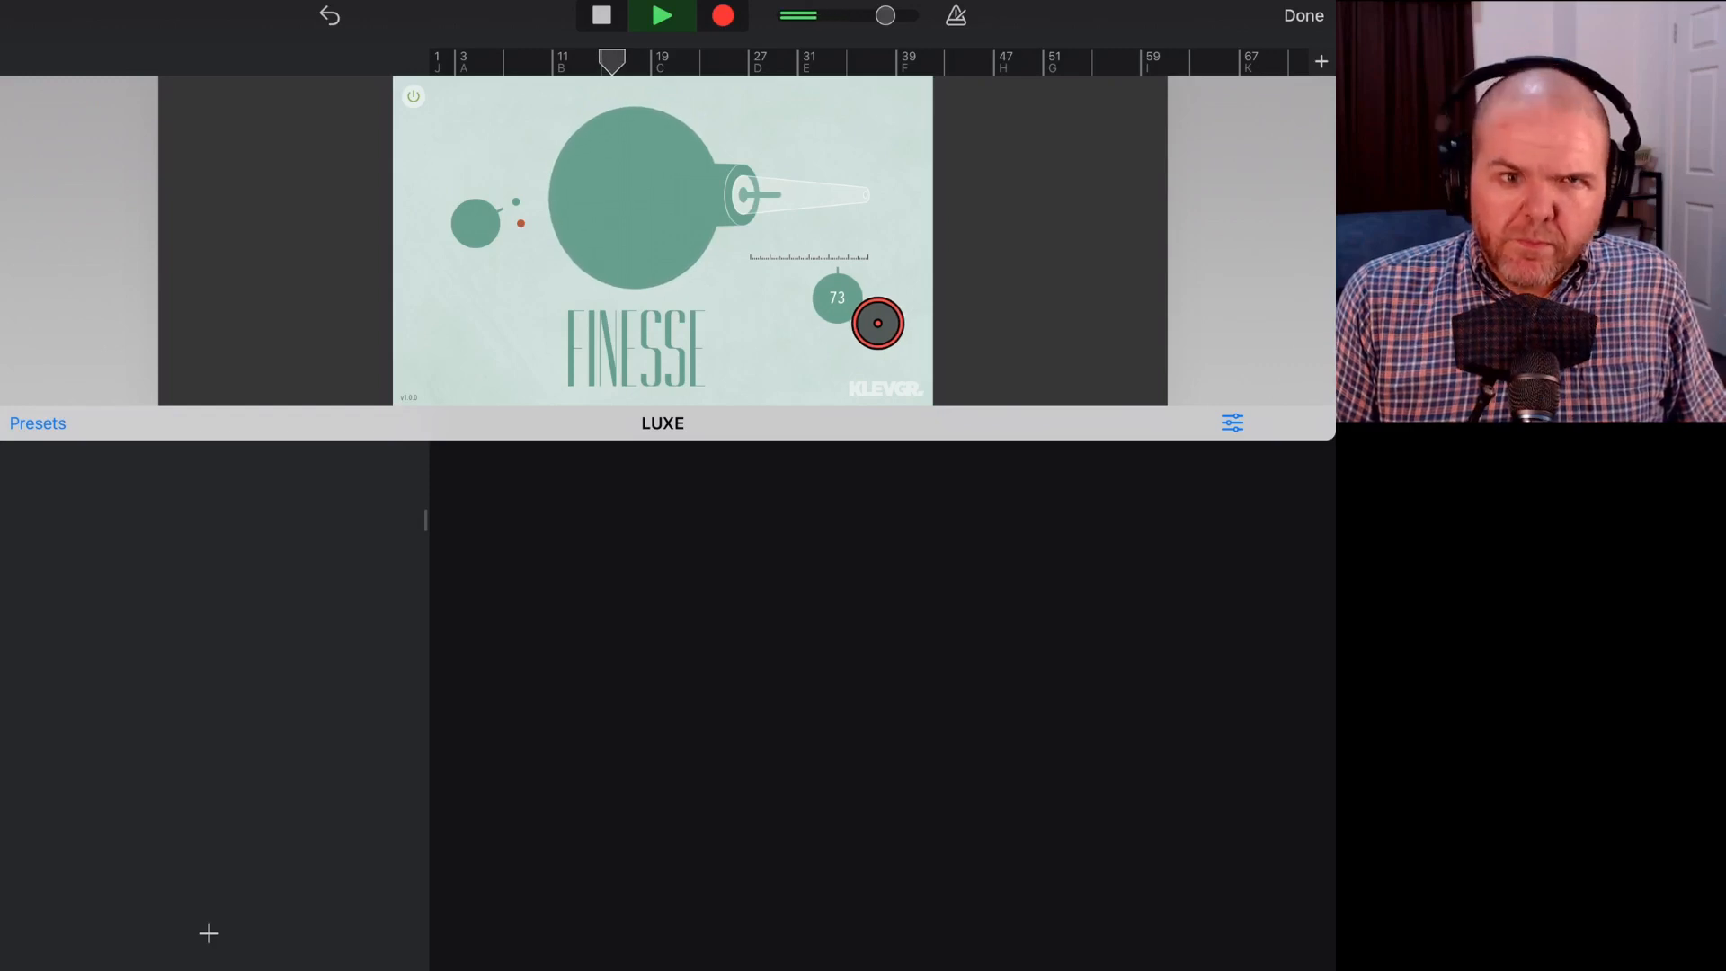
left_click_drag(880, 321, 788, 307)
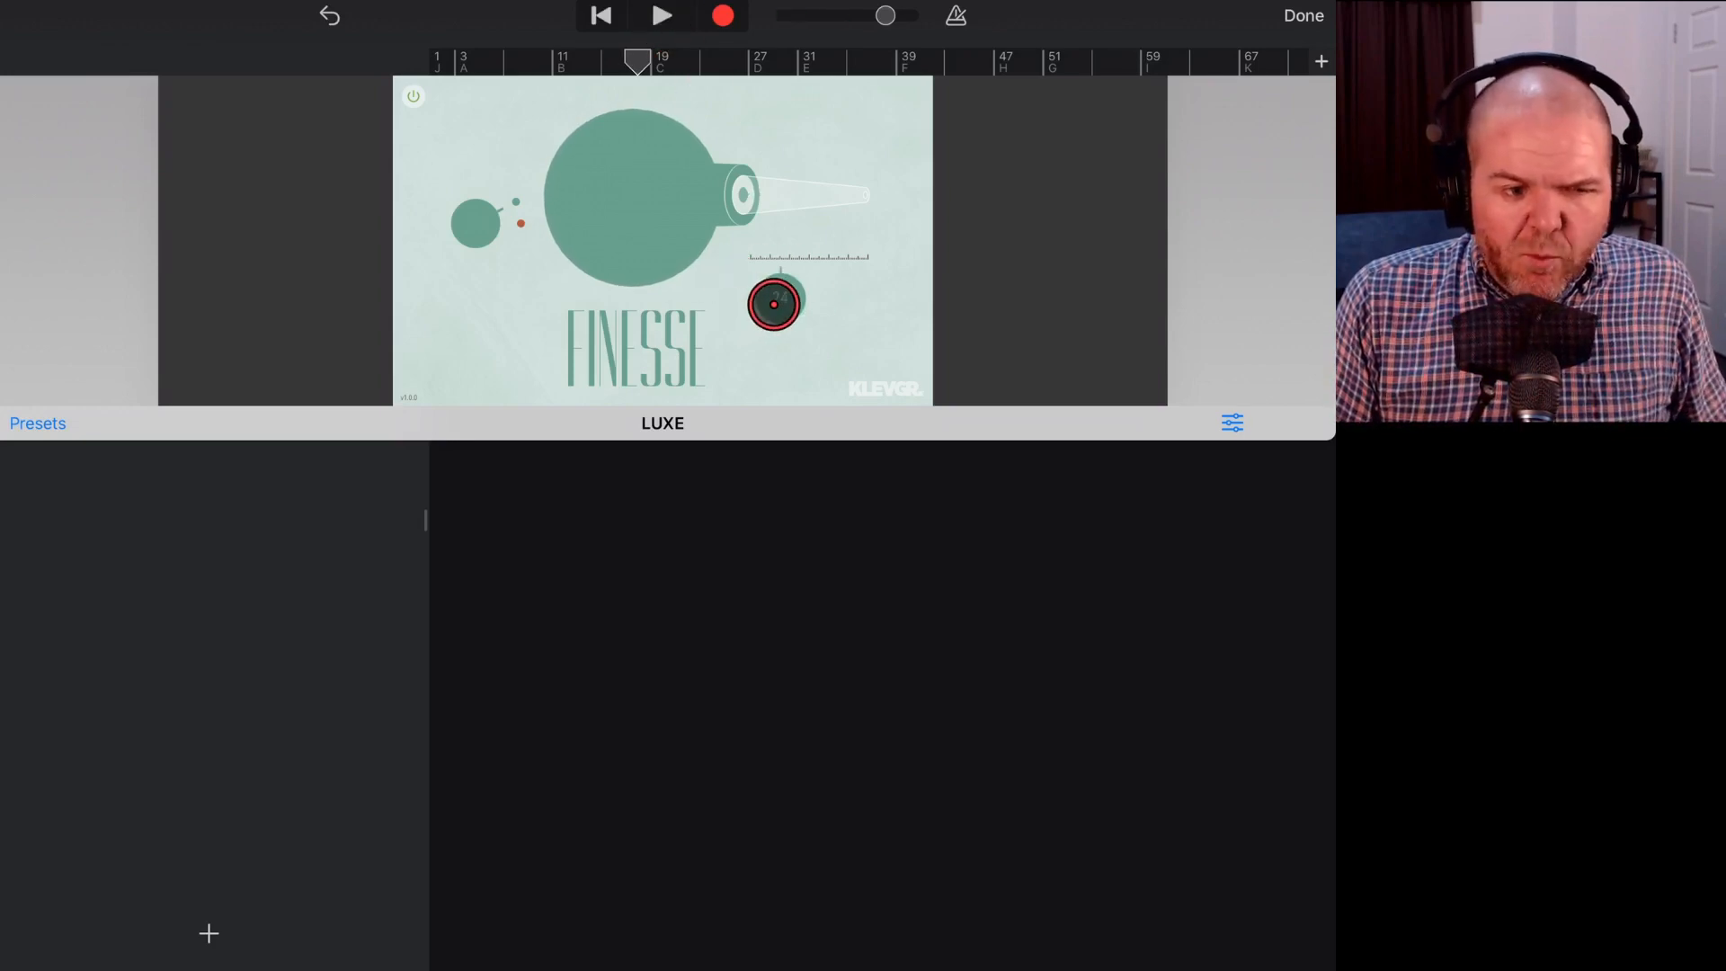
left_click_drag(777, 305, 878, 311)
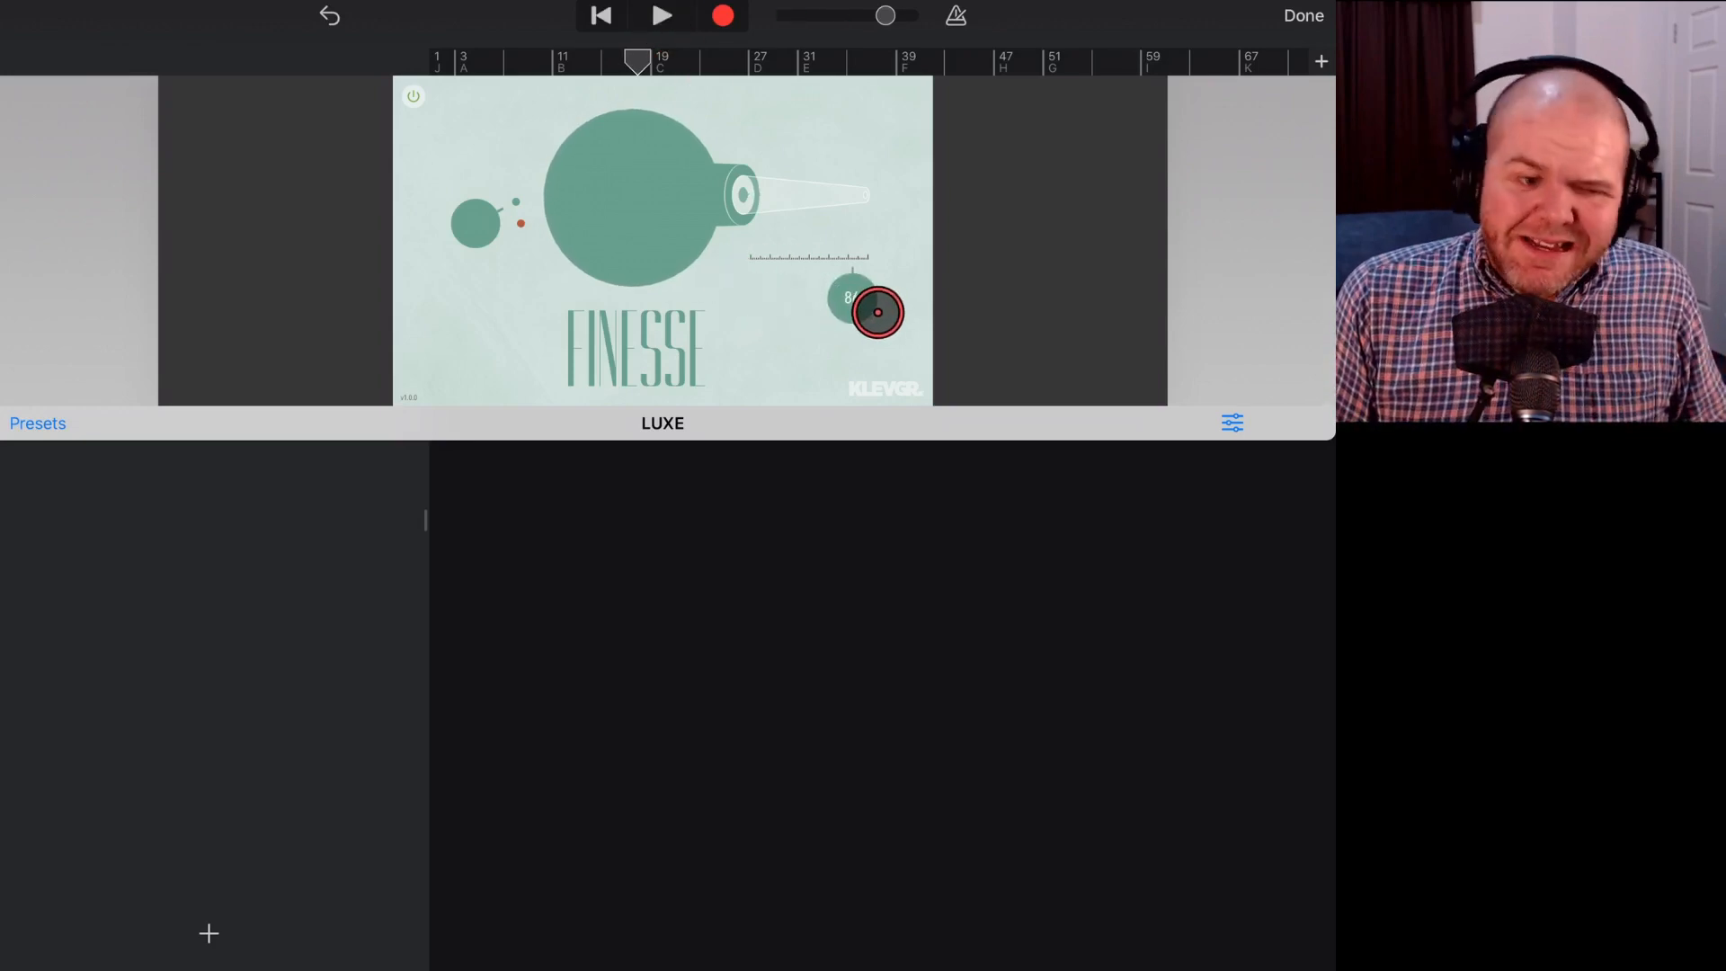
left_click_drag(877, 311, 773, 327)
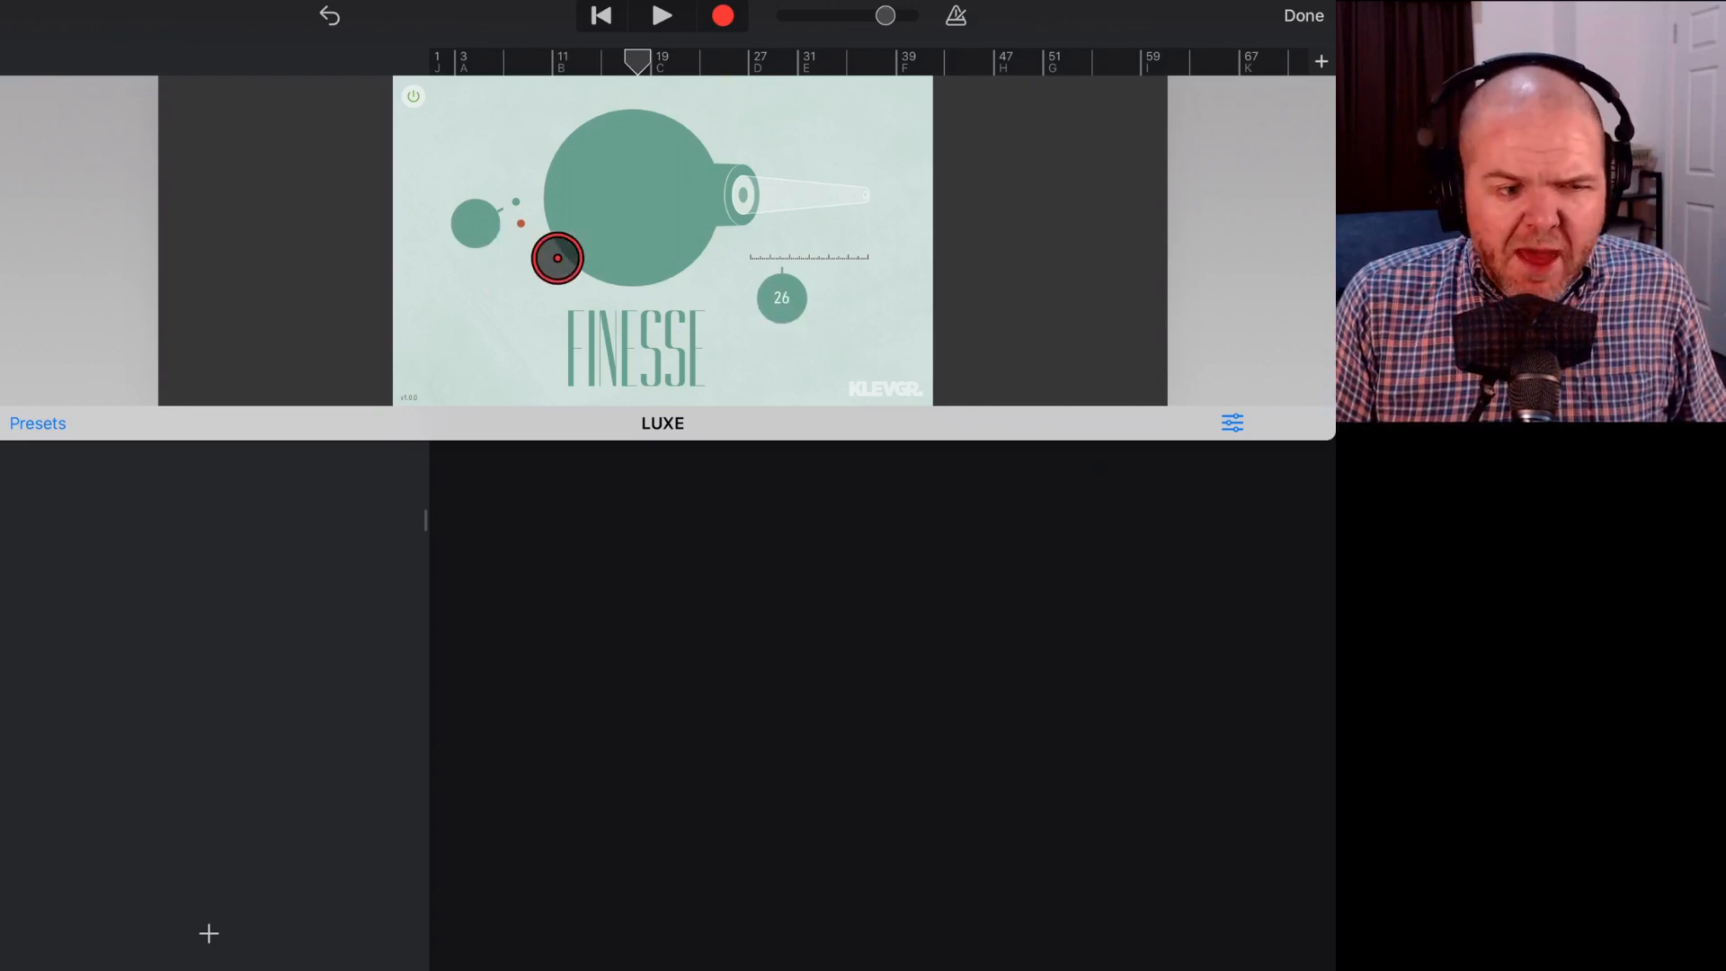
left_click_drag(556, 259, 663, 300)
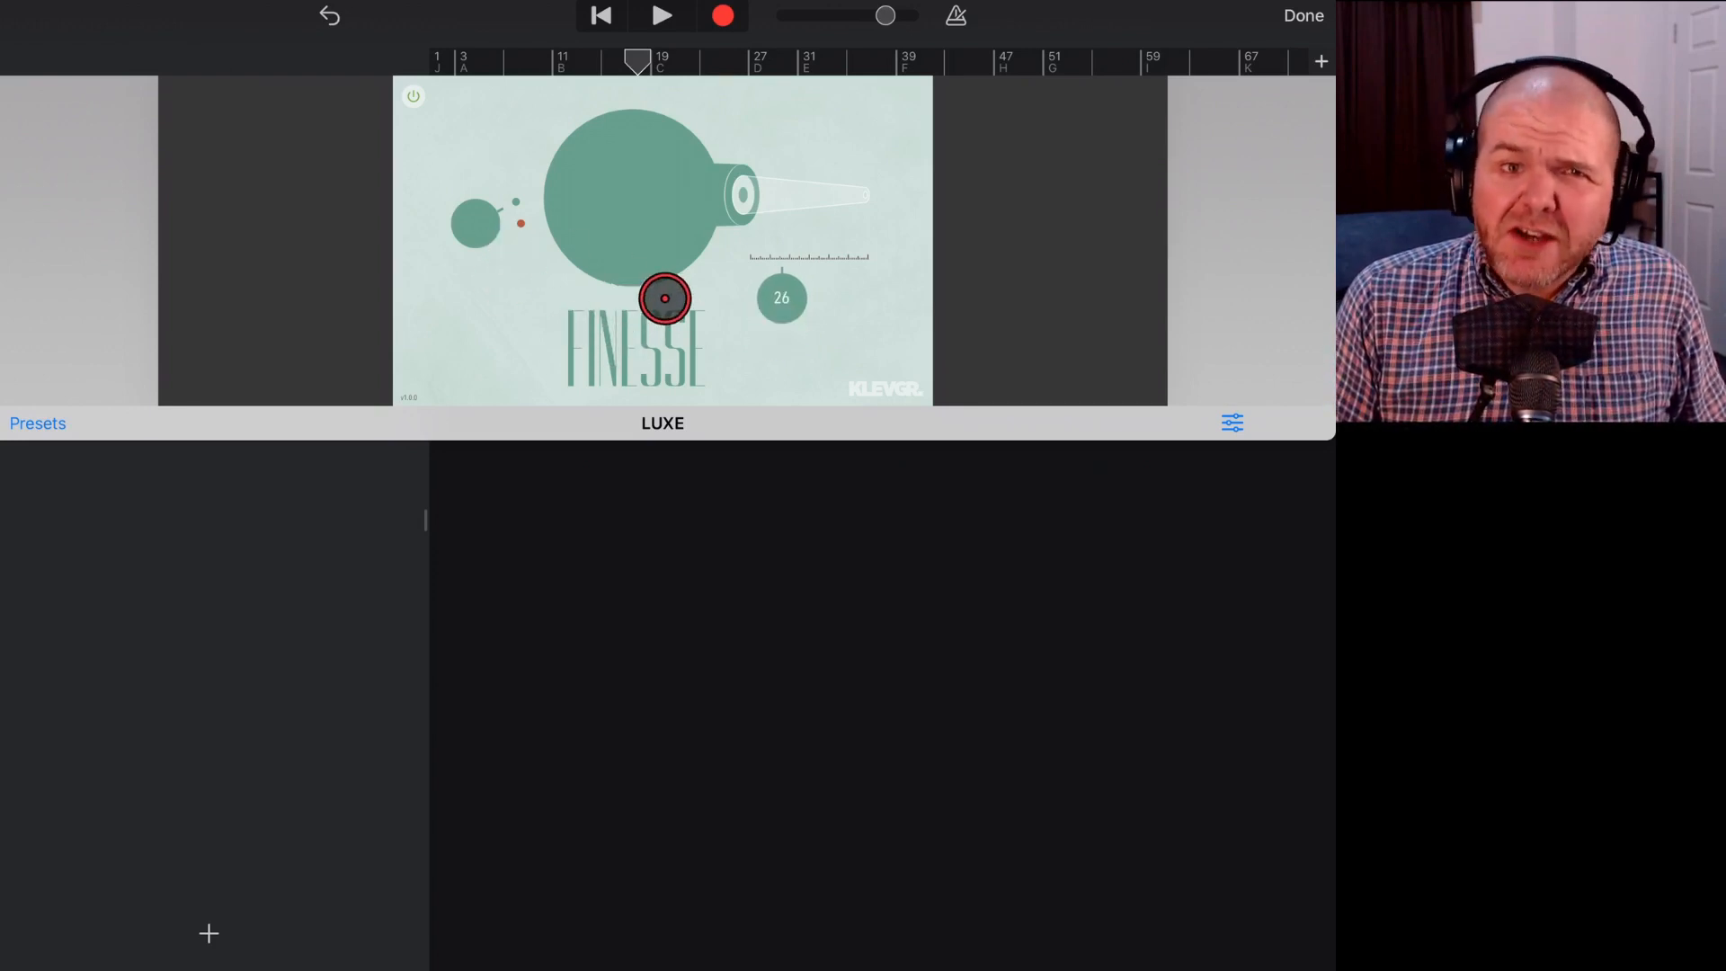
left_click_drag(664, 297, 742, 286)
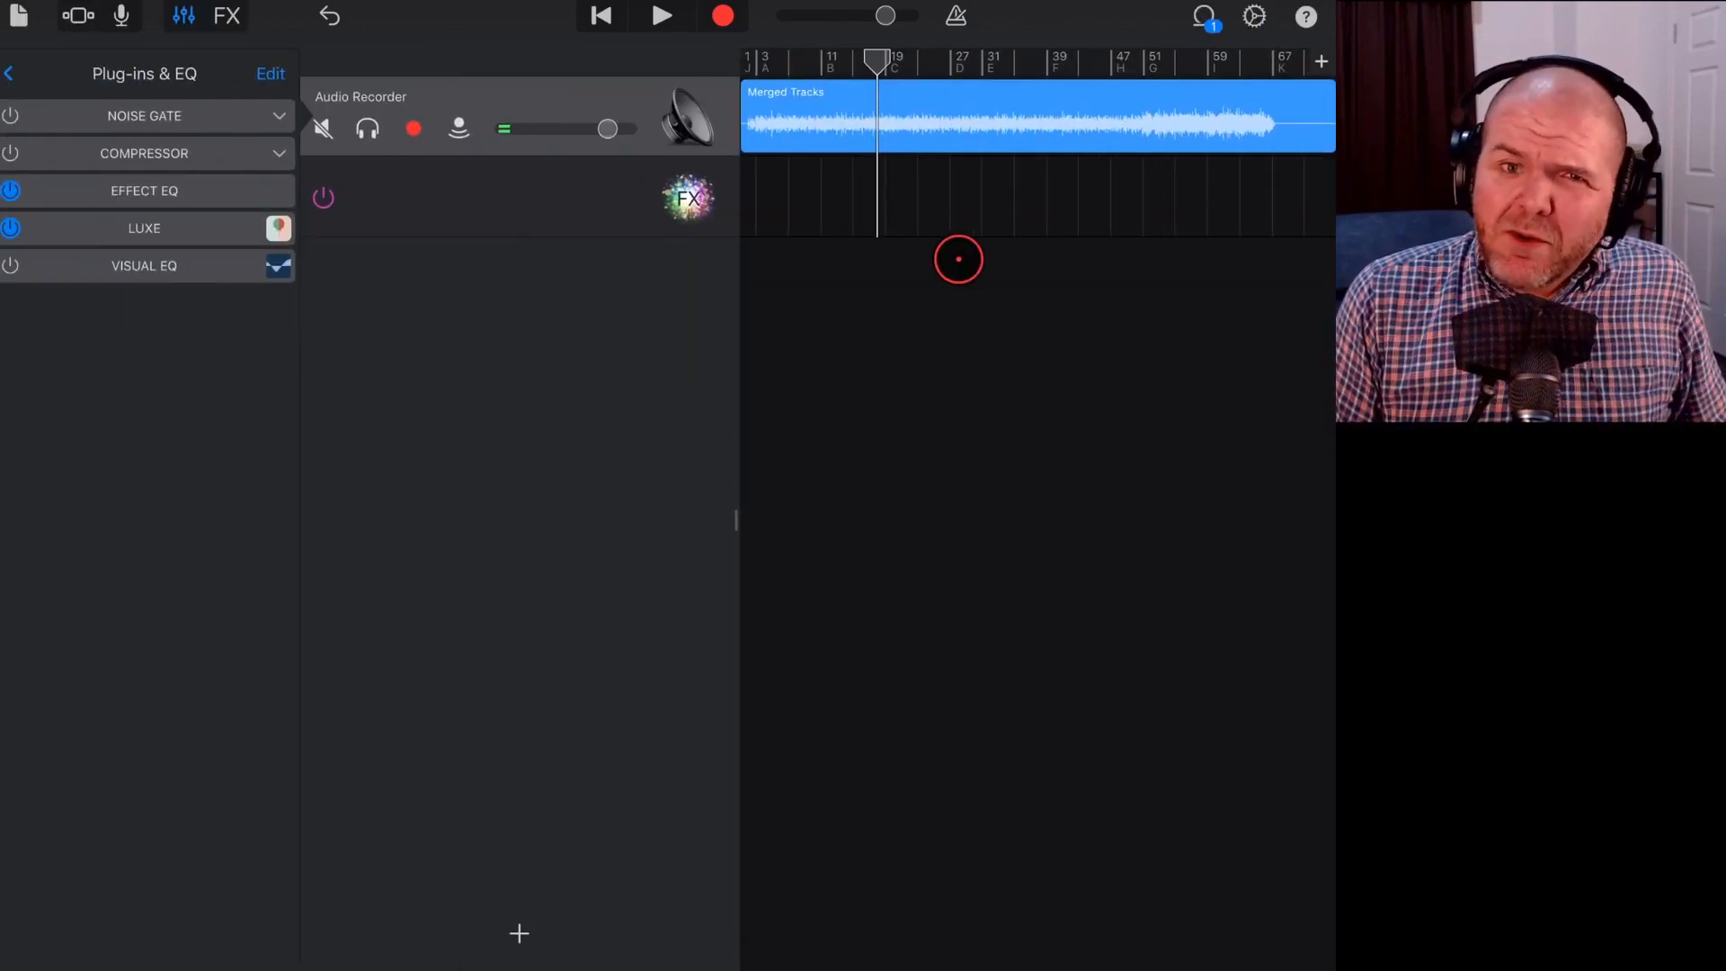
mouse_move(1041, 325)
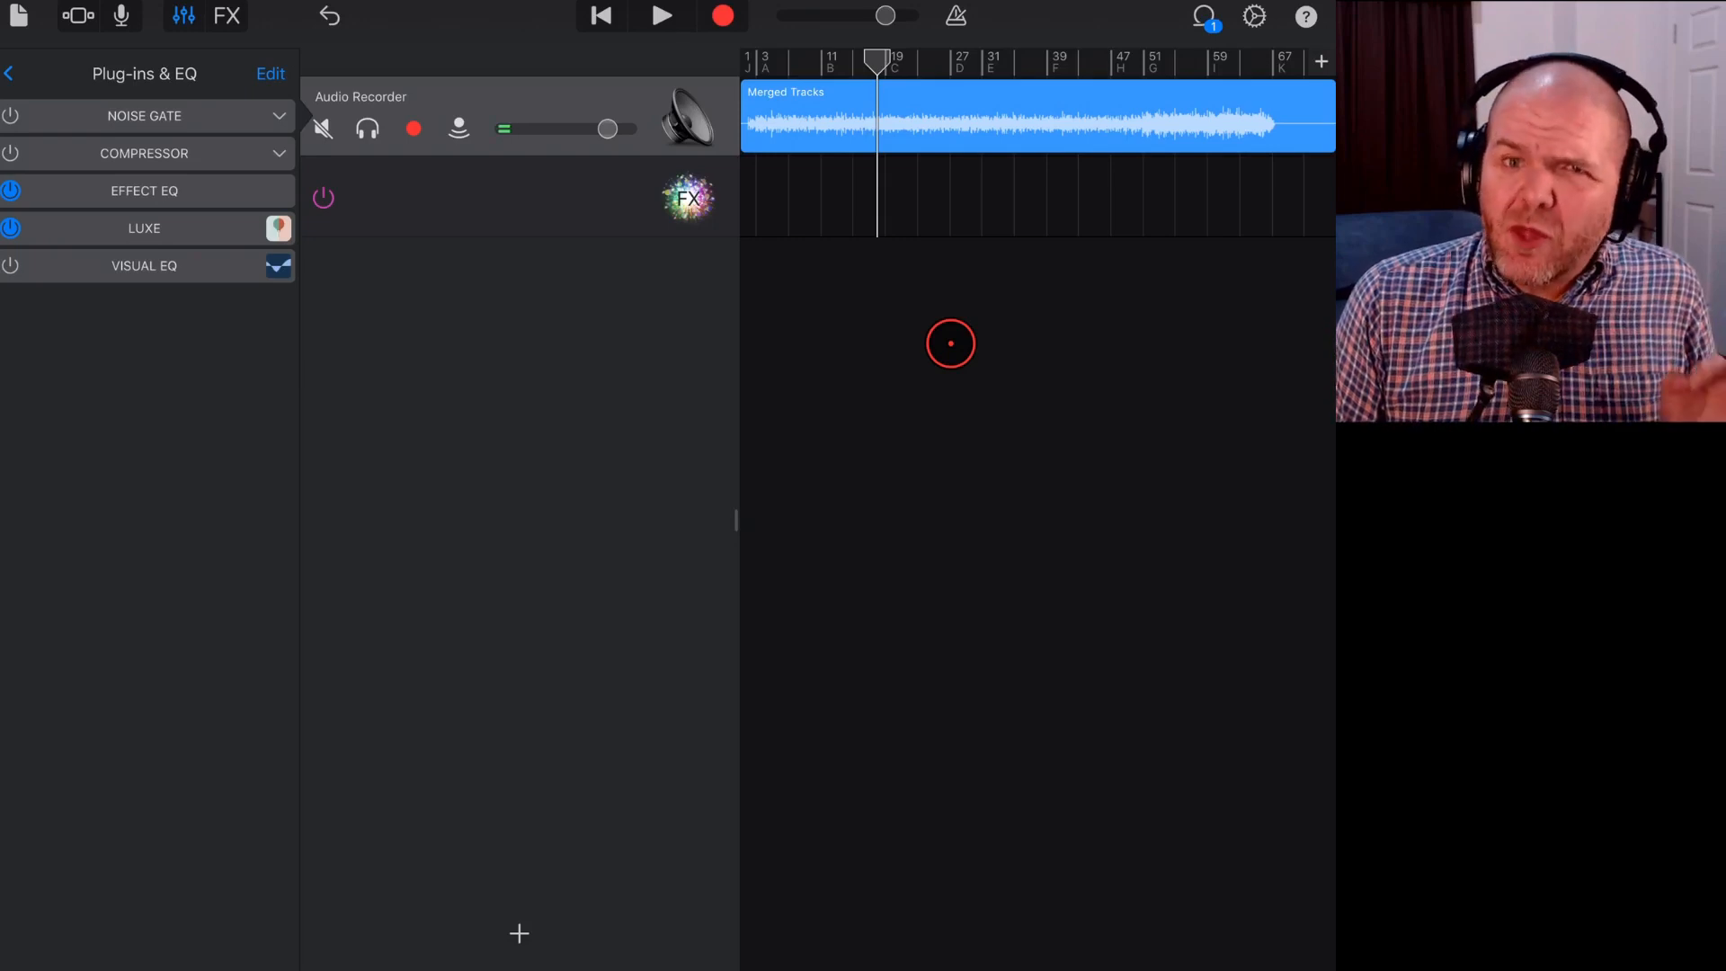
mouse_move(935, 341)
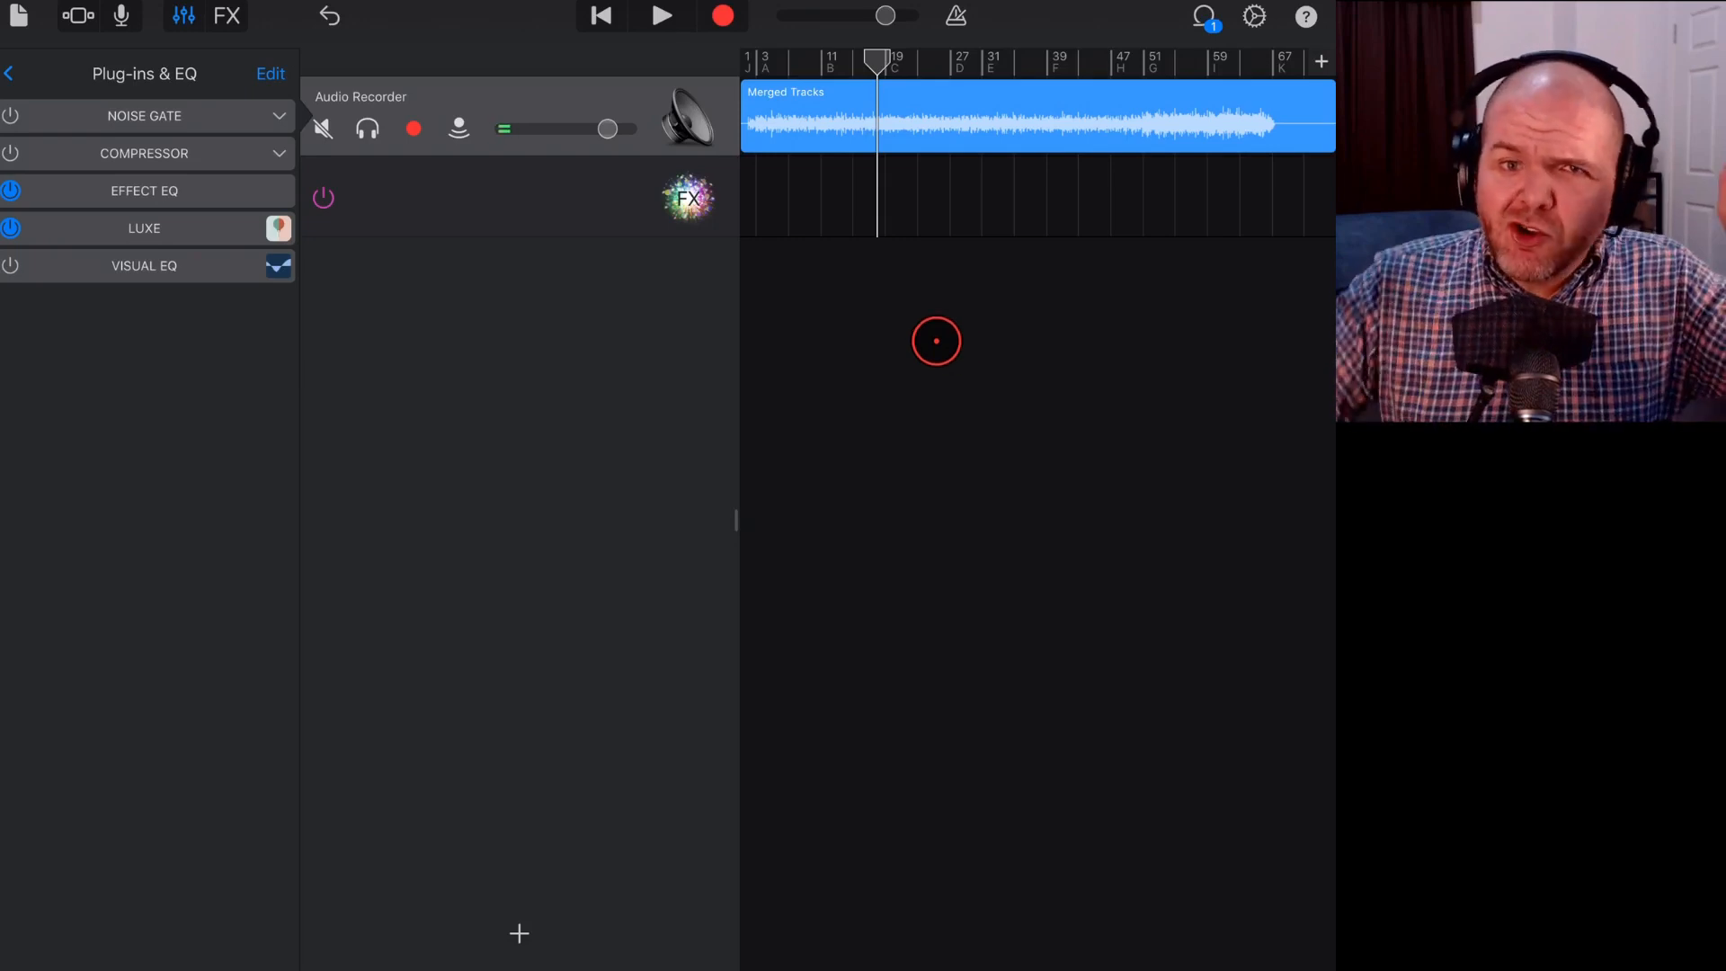